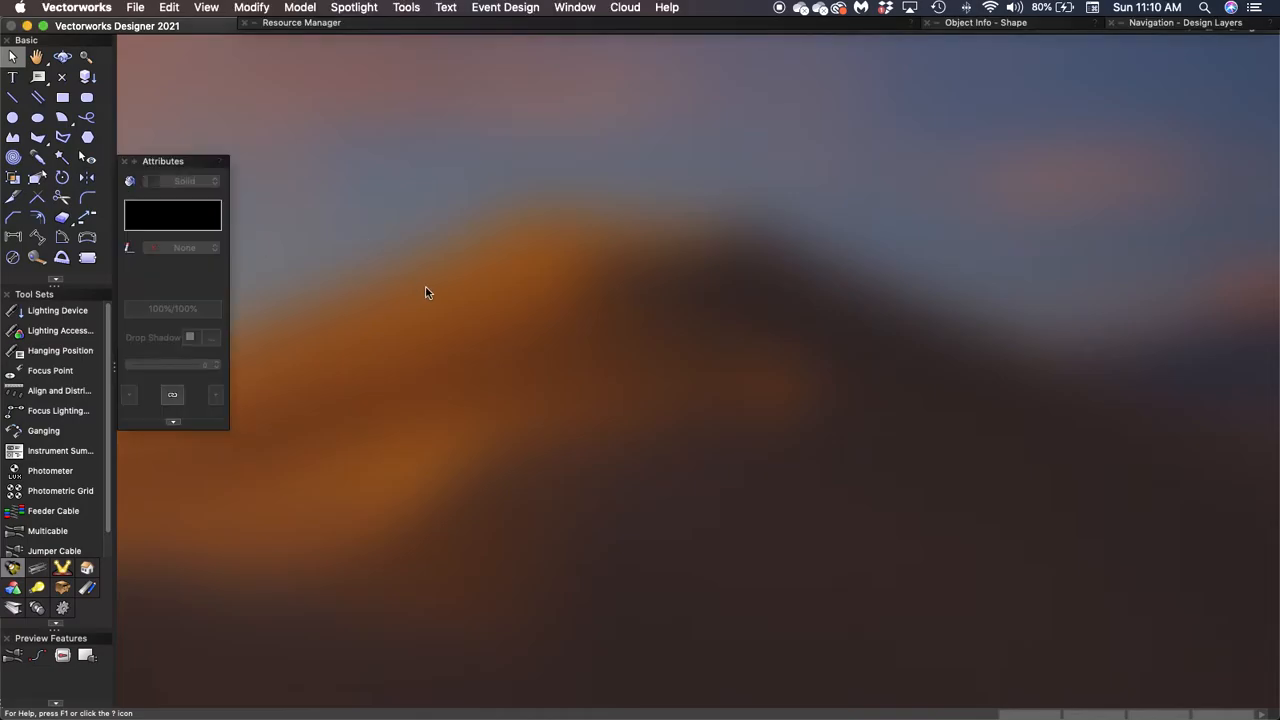
mouse_move(197, 52)
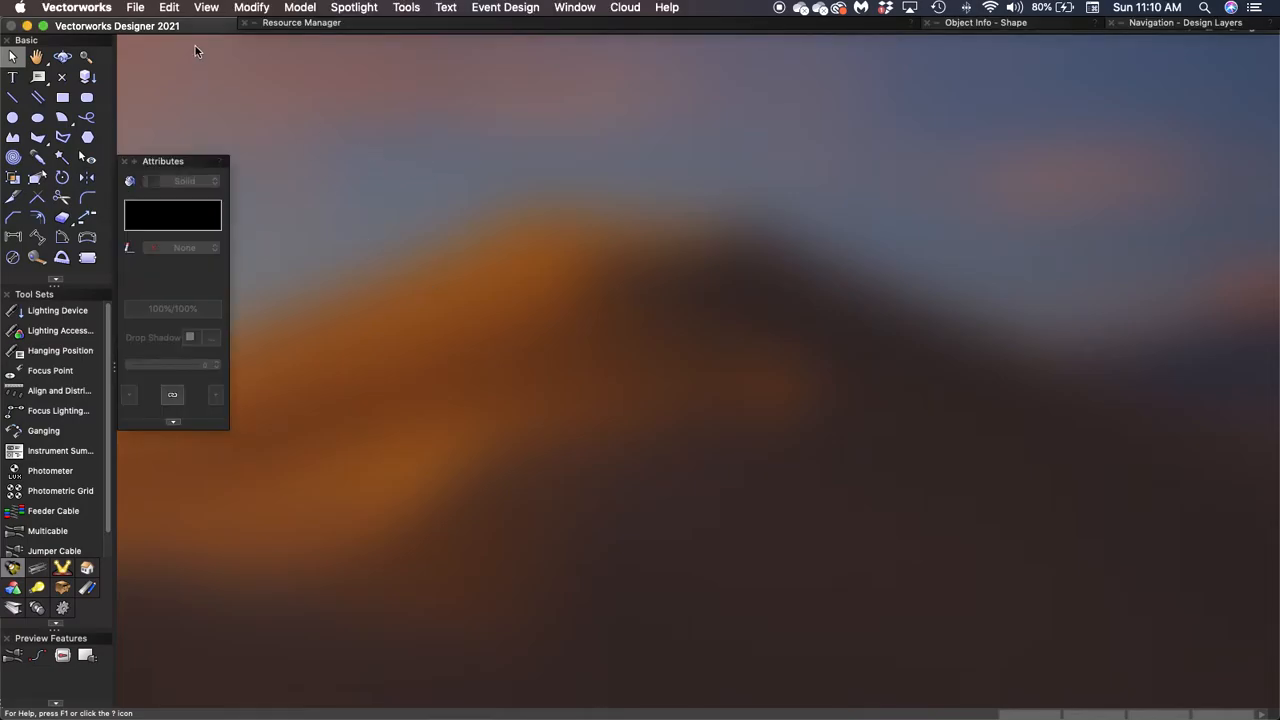
Step: Start a new document from the Spotlight (Imperial).sta template
click(135, 7)
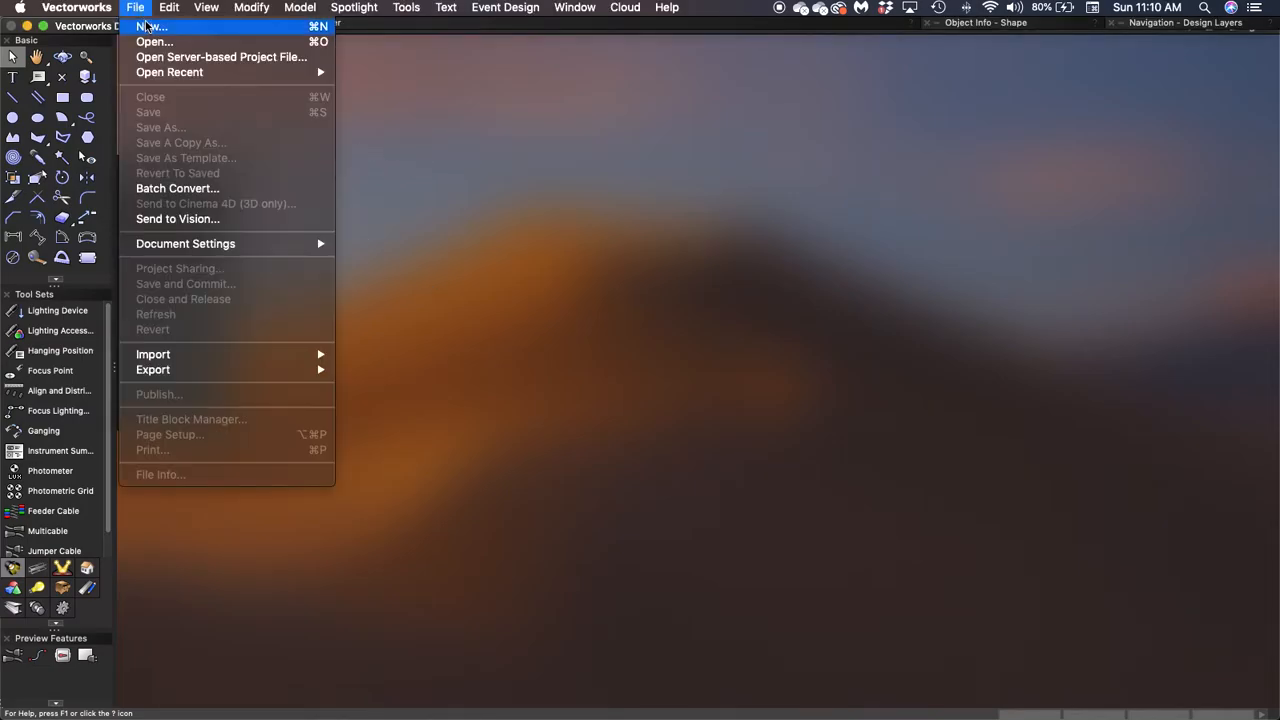
click(148, 26)
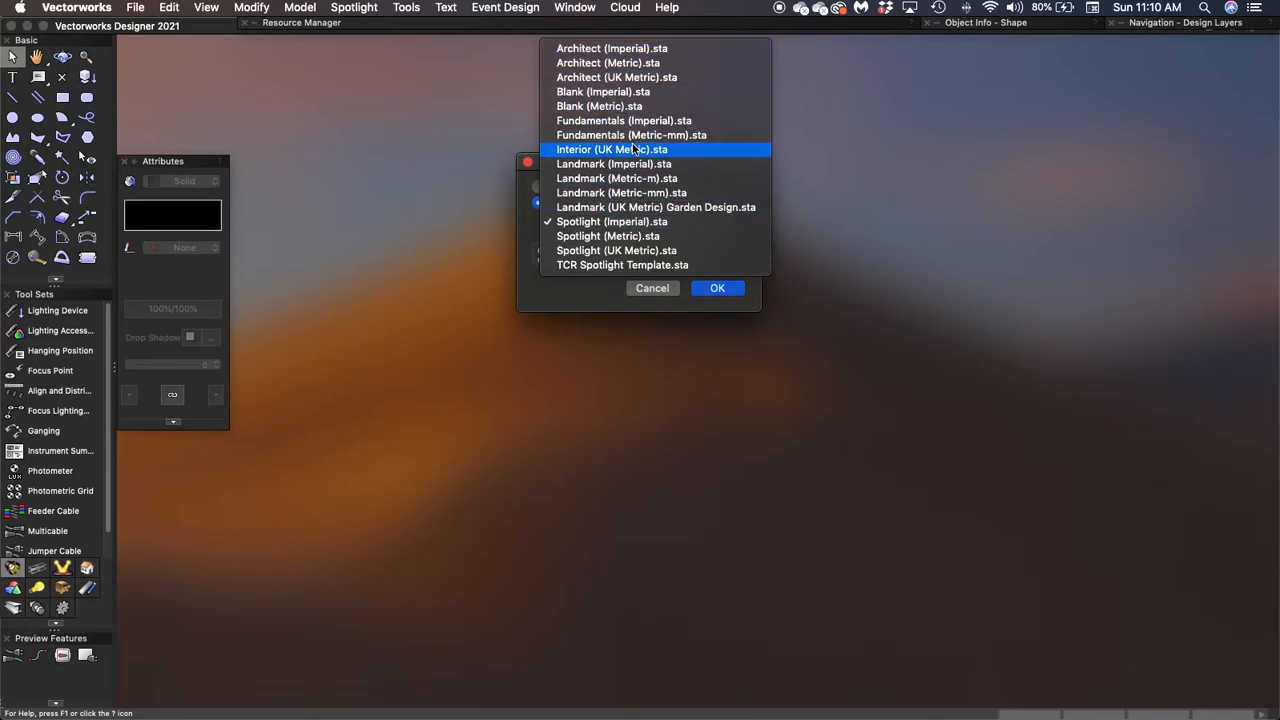
click(656, 207)
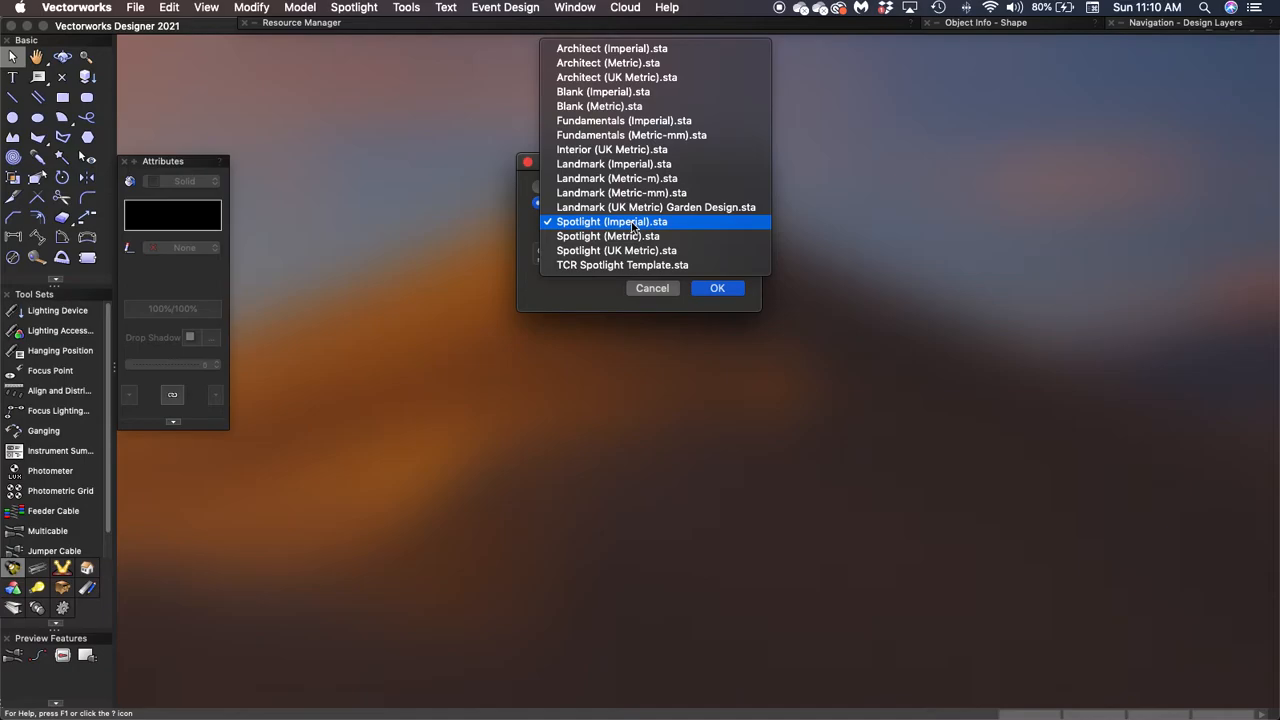
click(611, 221)
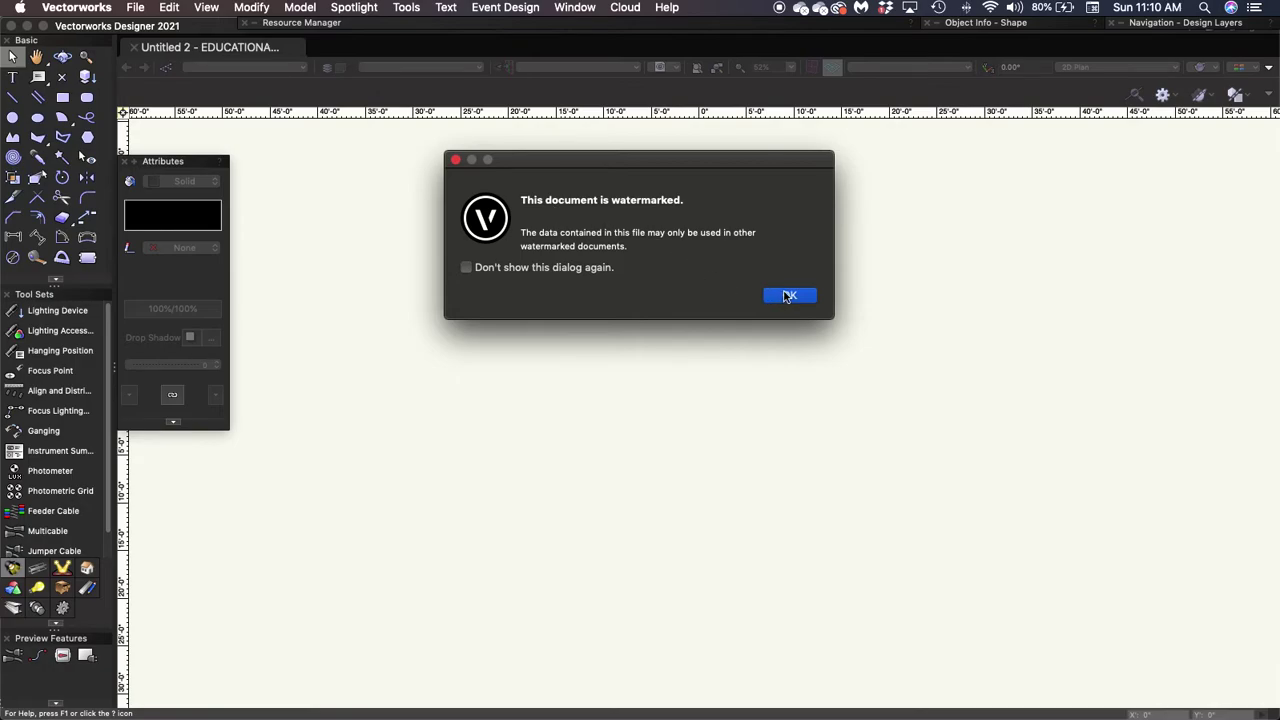
Step: Dismiss the watermark notice, survey the Basic palette tools, and return to the Selection tool
click(789, 295)
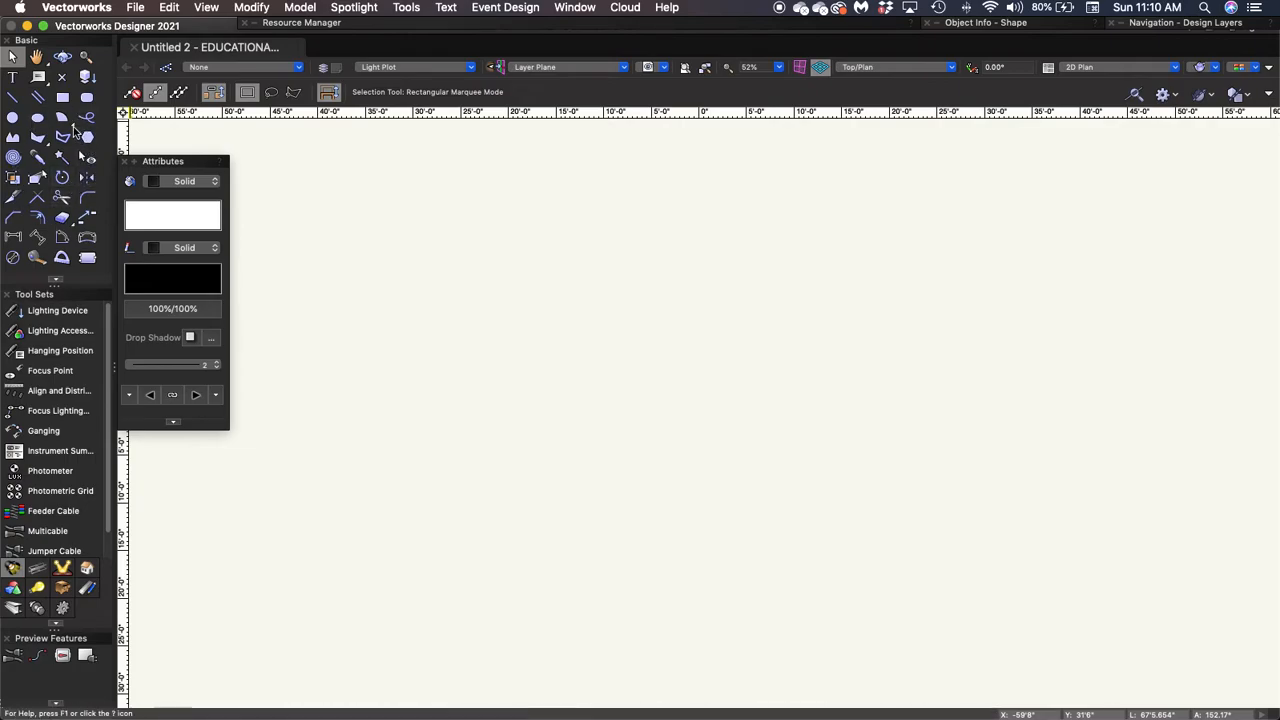
click(37, 115)
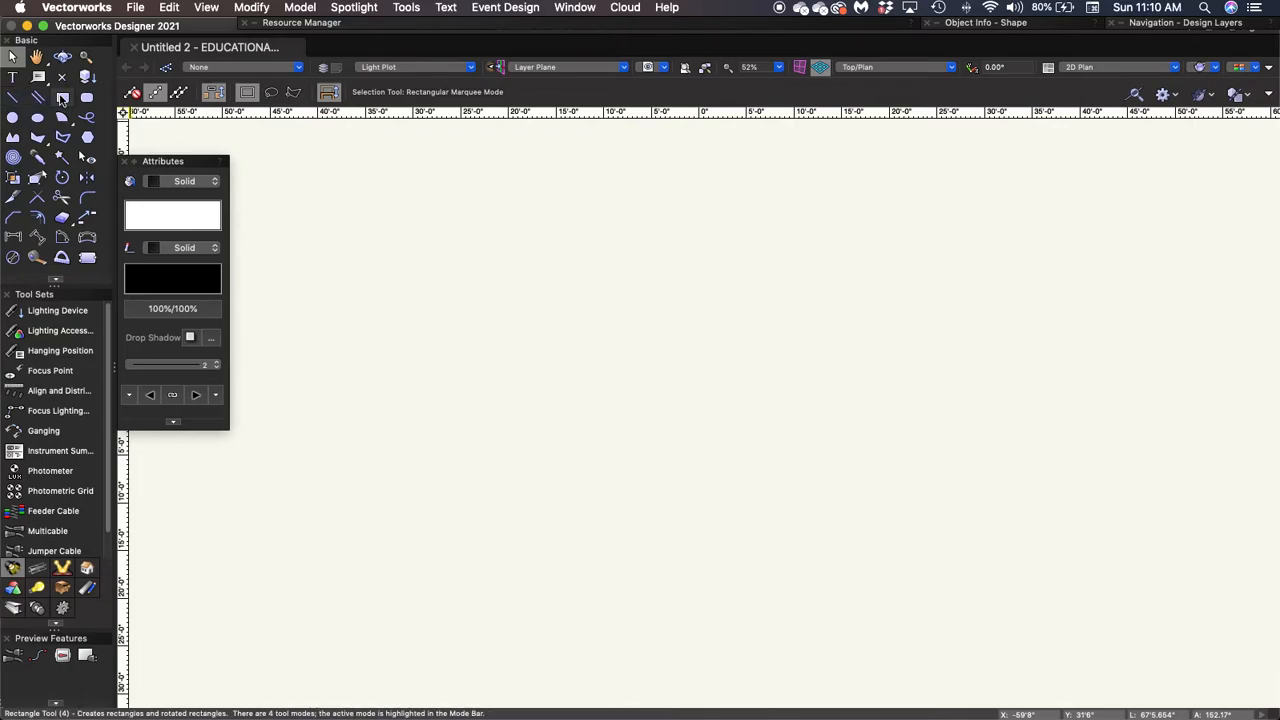
mouse_move(38, 97)
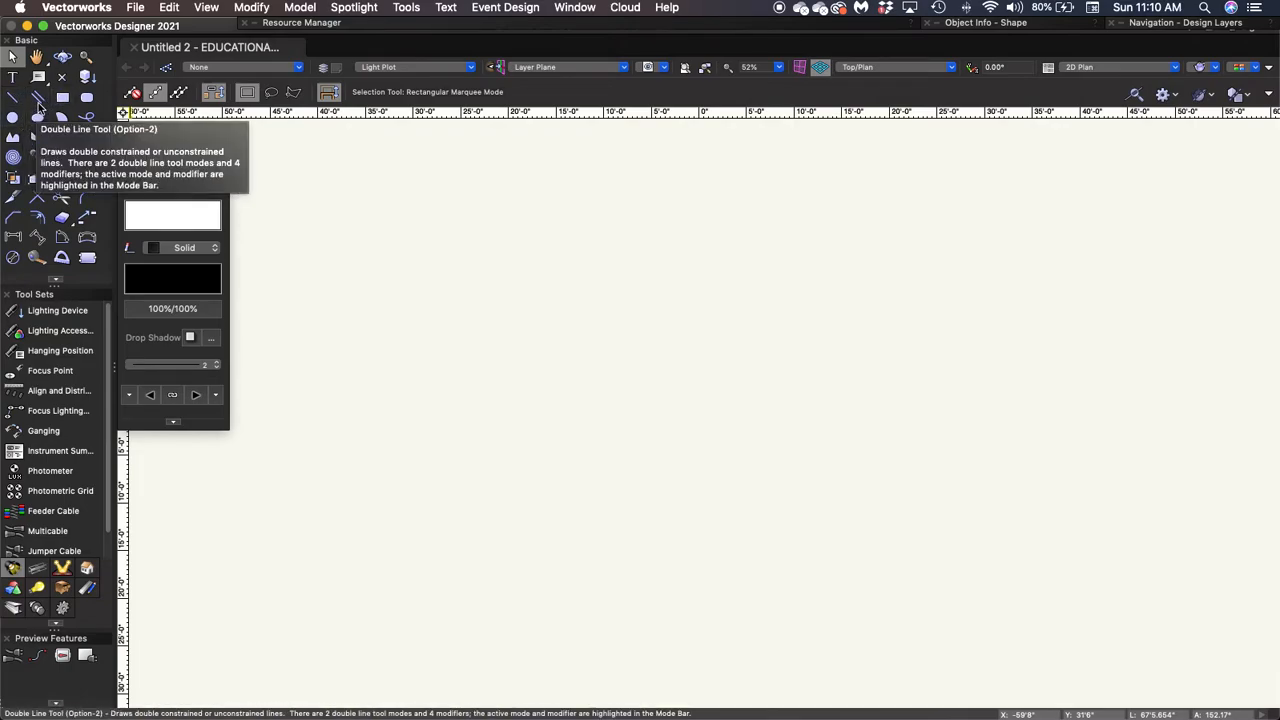
mouse_move(61, 138)
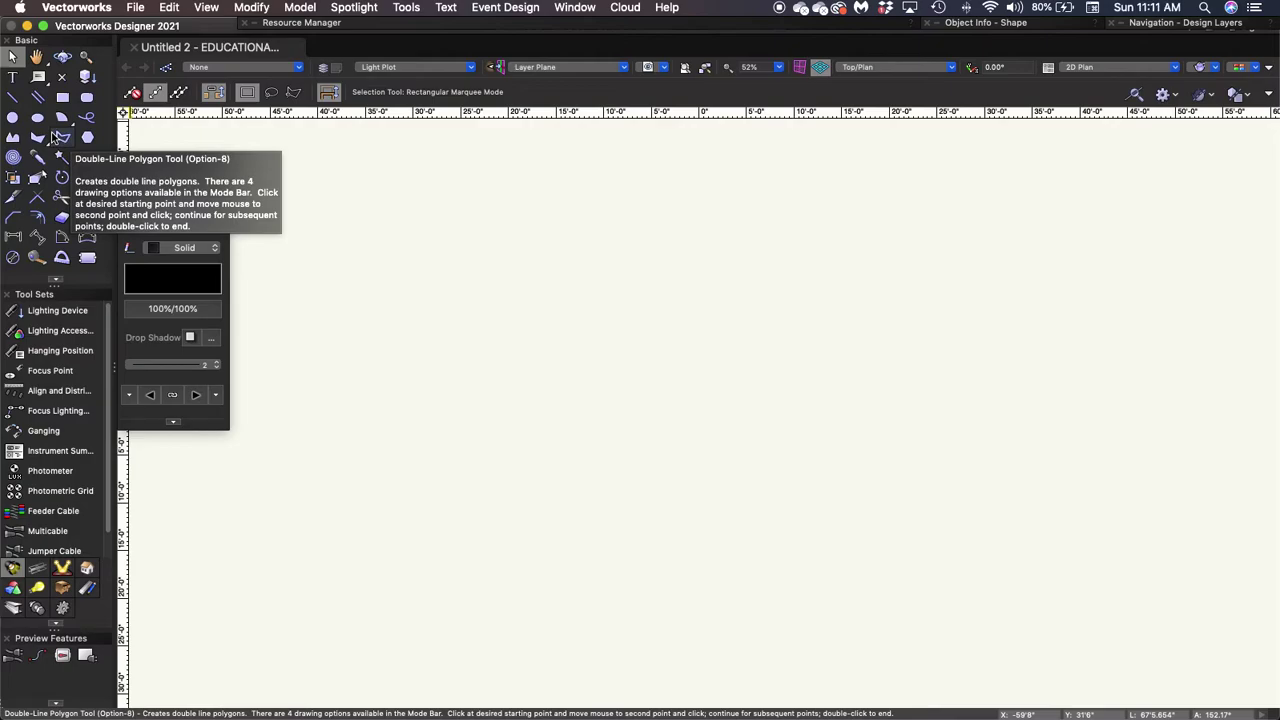
mouse_move(86, 137)
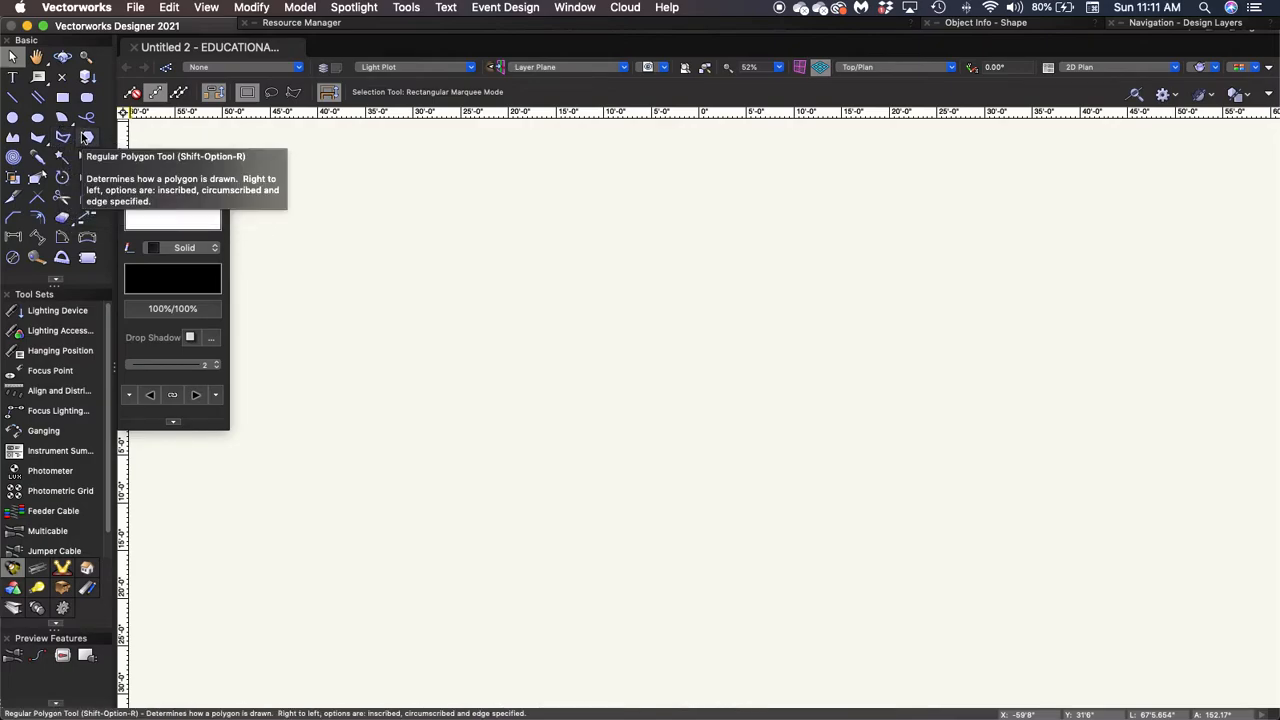
mouse_move(87, 122)
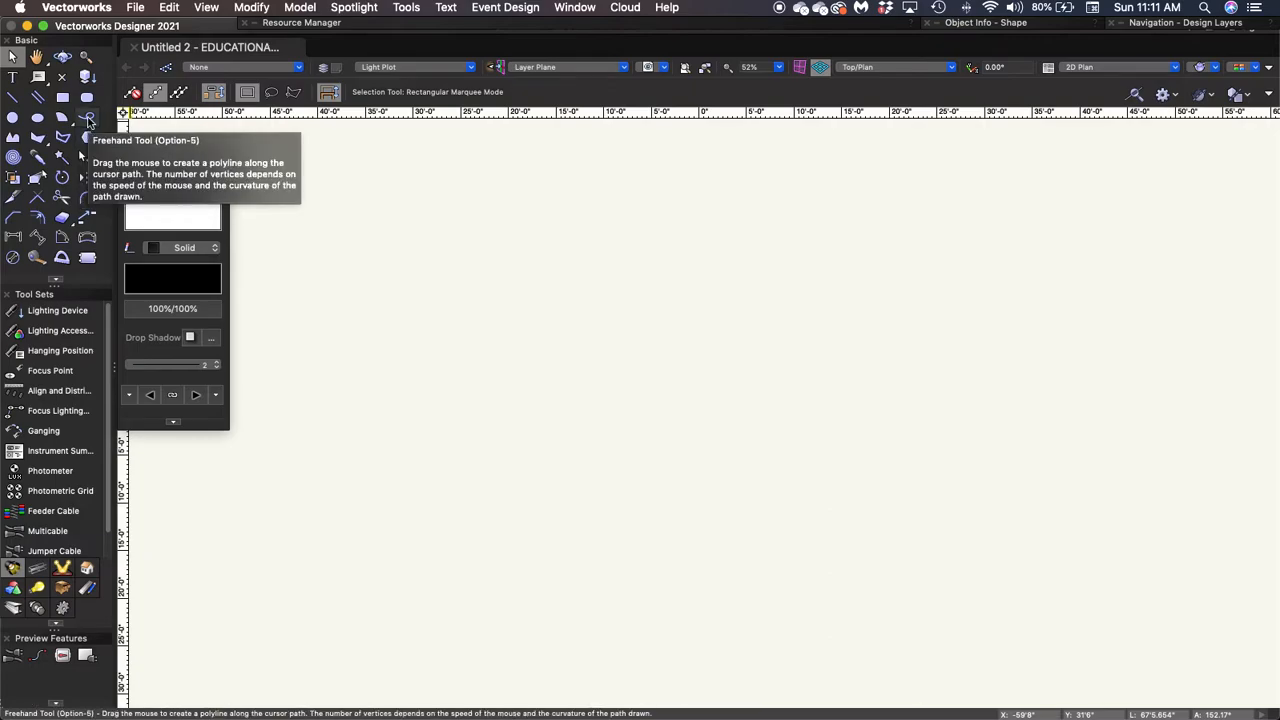
mouse_move(62, 137)
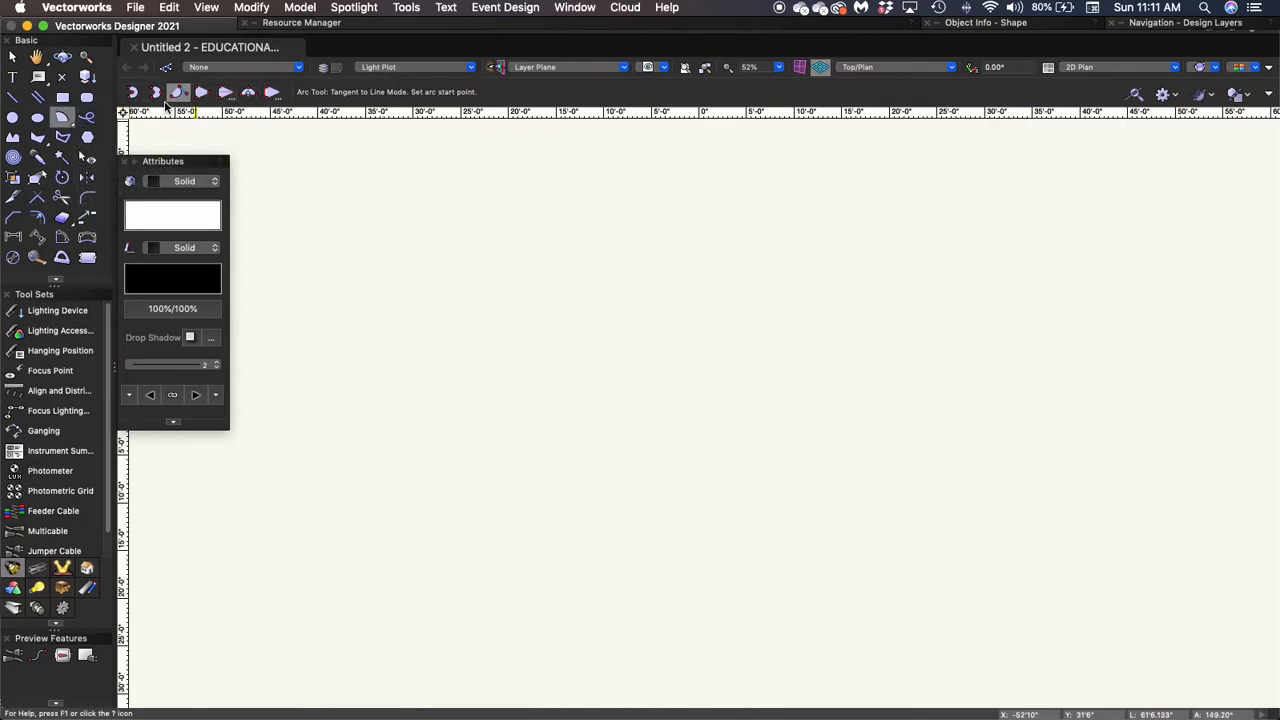
click(14, 56)
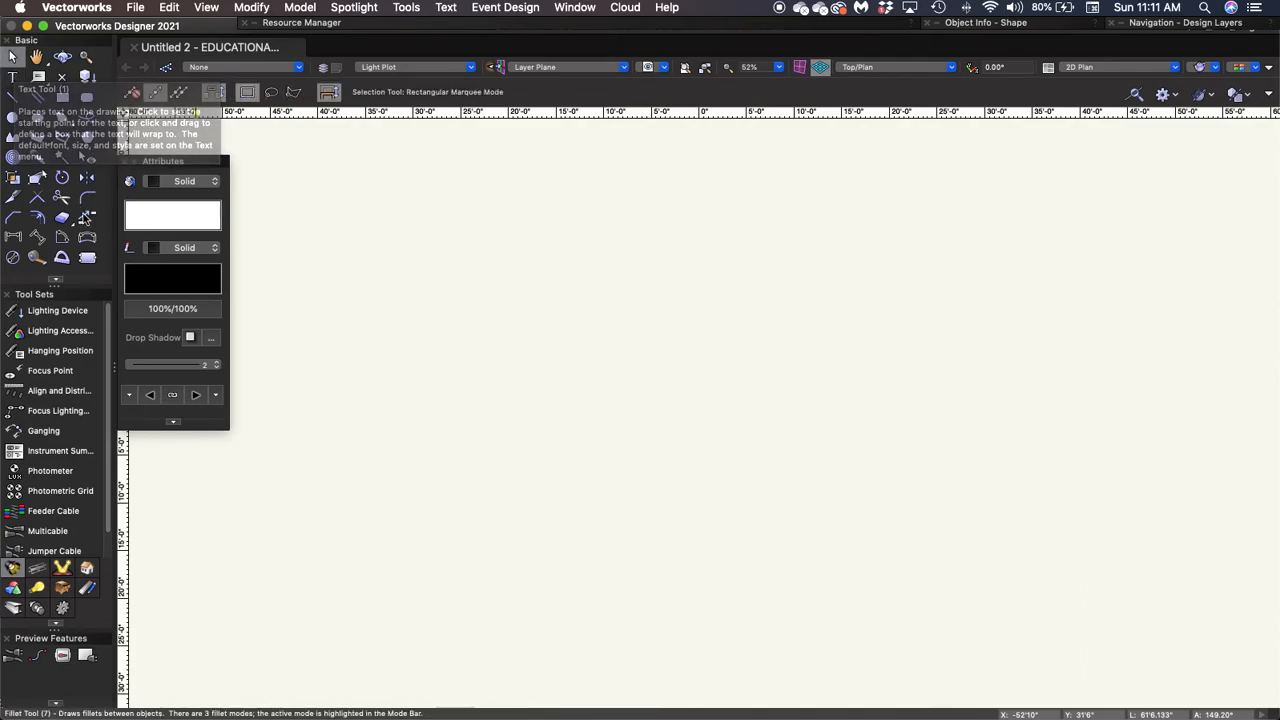
mouse_move(67, 298)
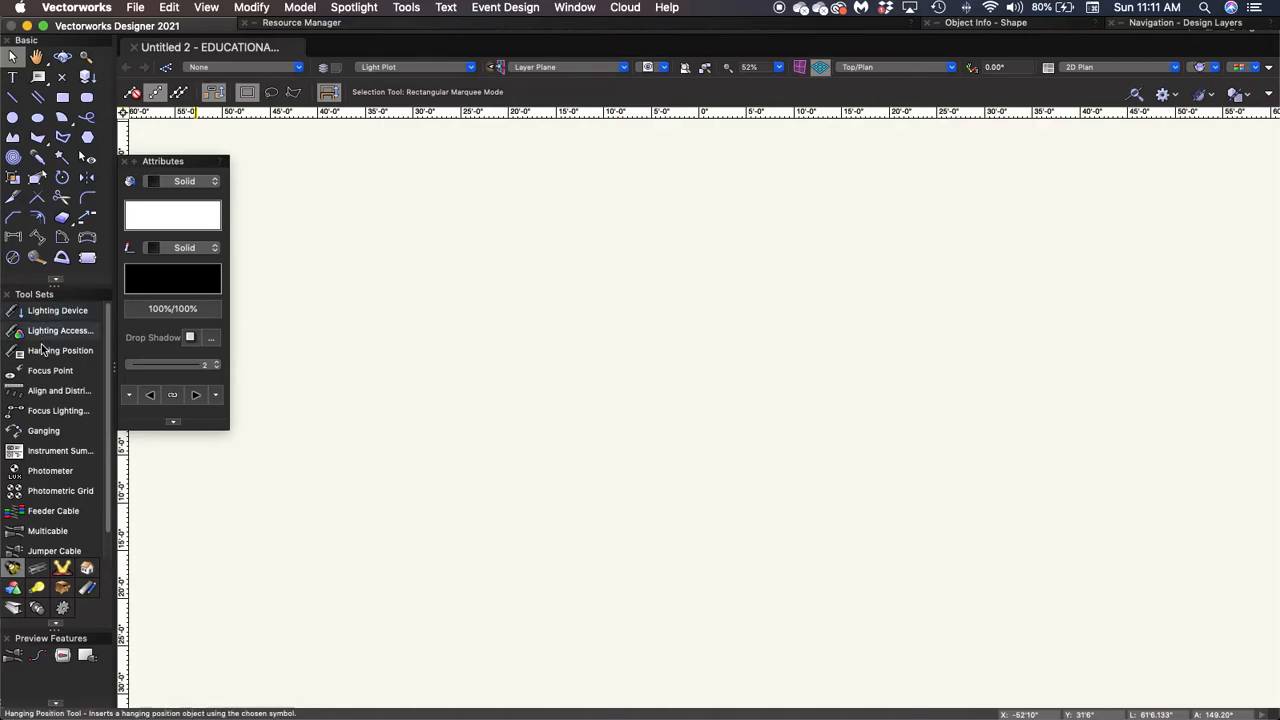
mouse_move(32, 570)
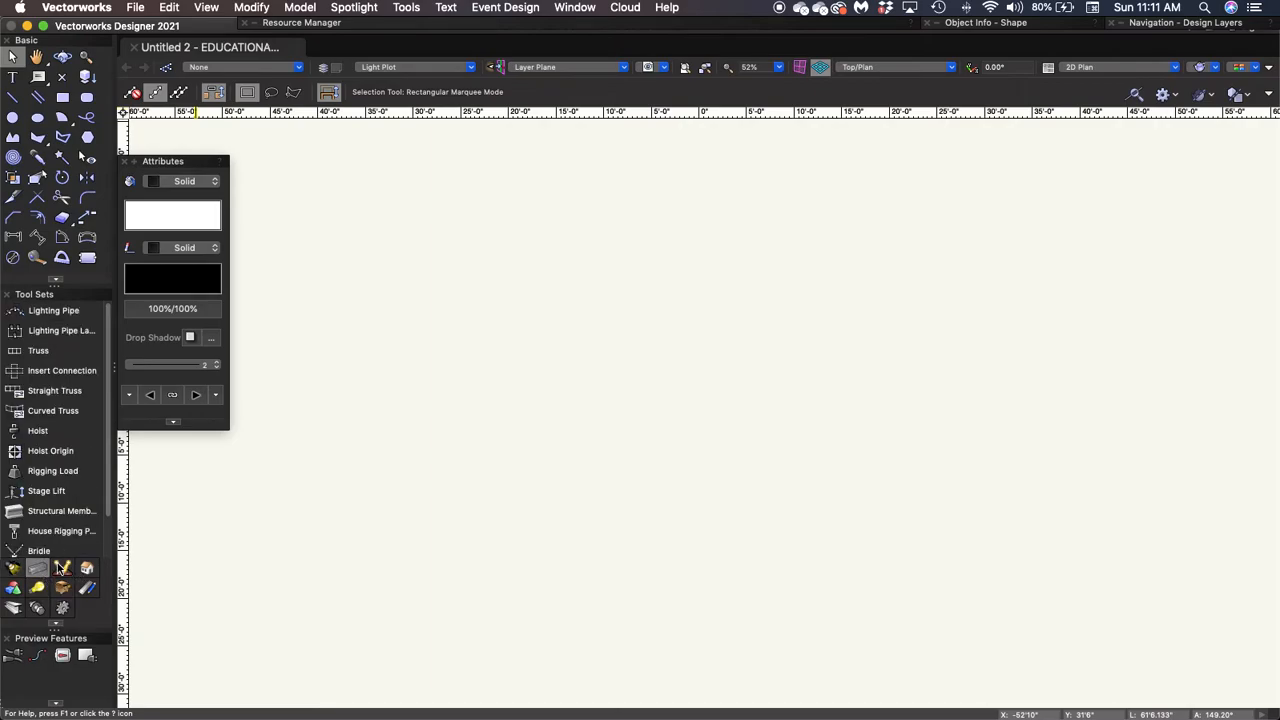
scroll(down, 3)
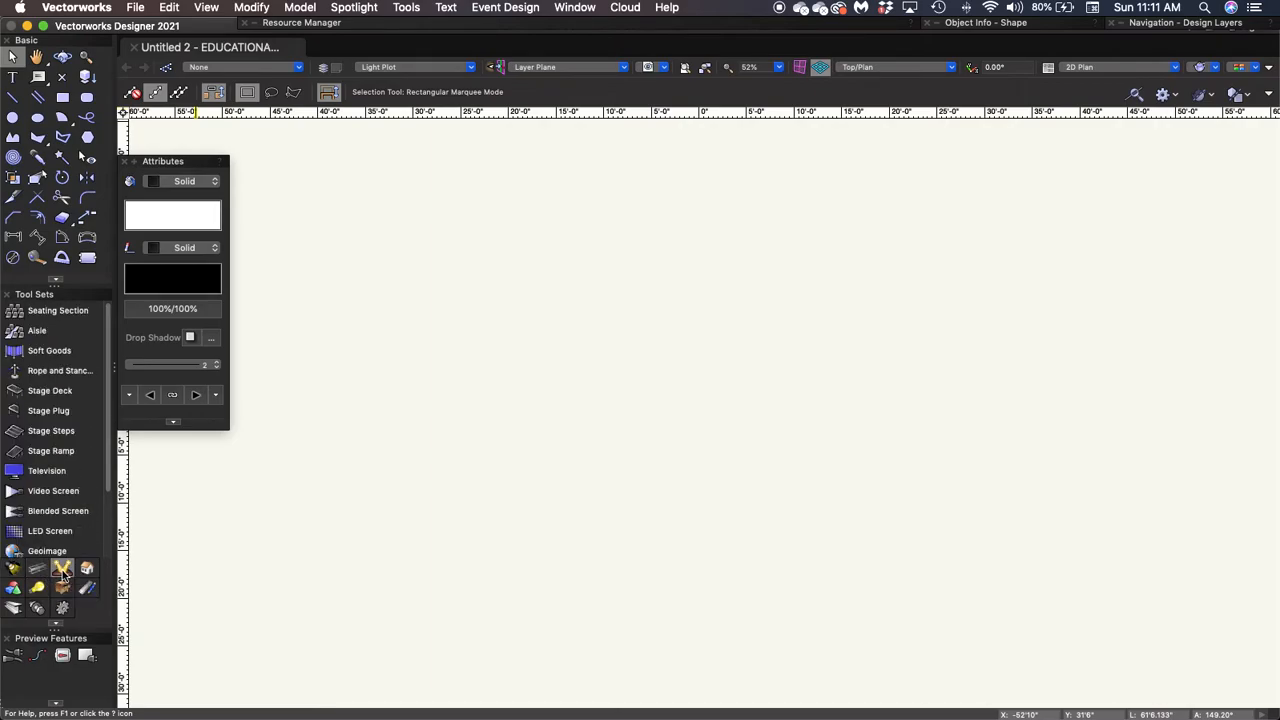
mouse_move(87, 570)
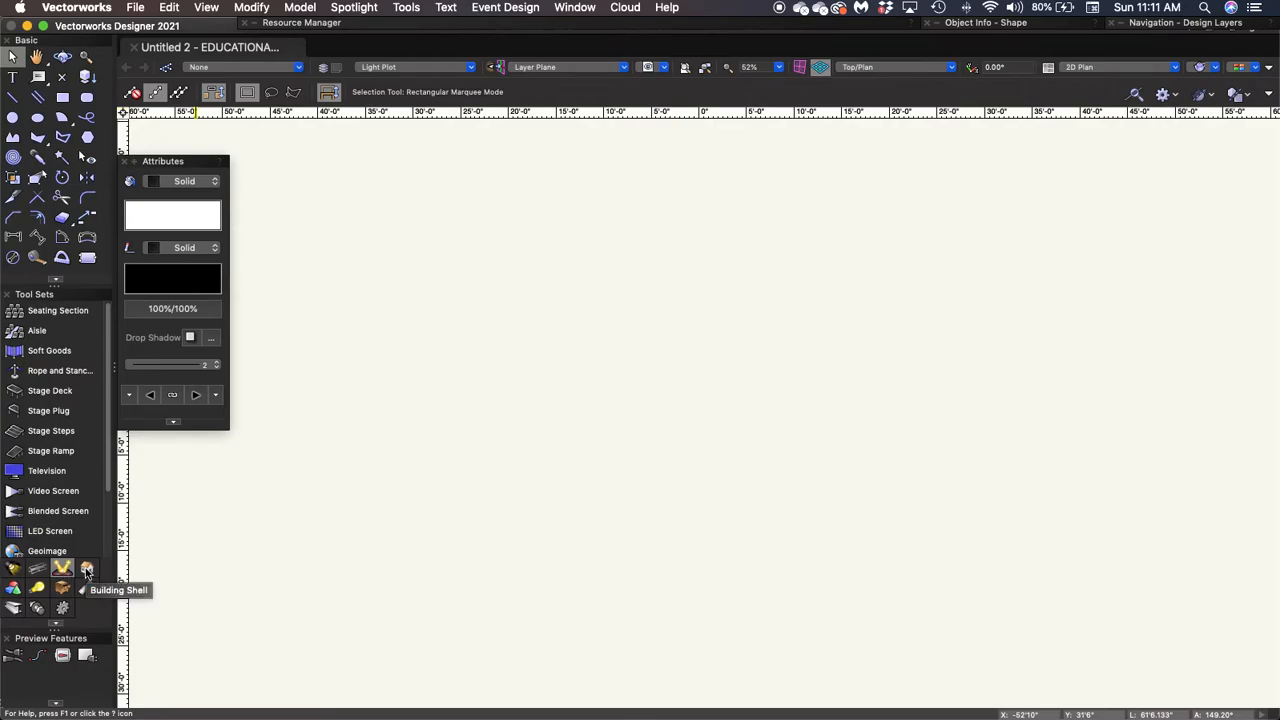
click(87, 568)
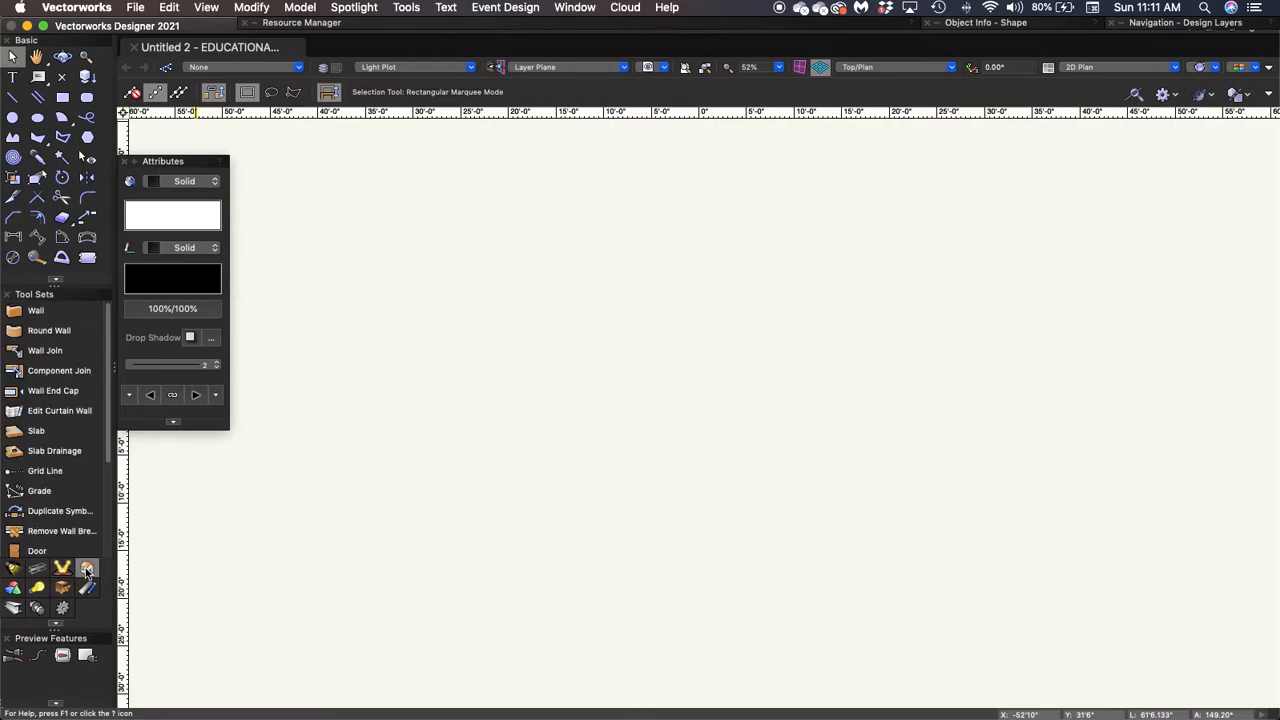
mouse_move(84, 473)
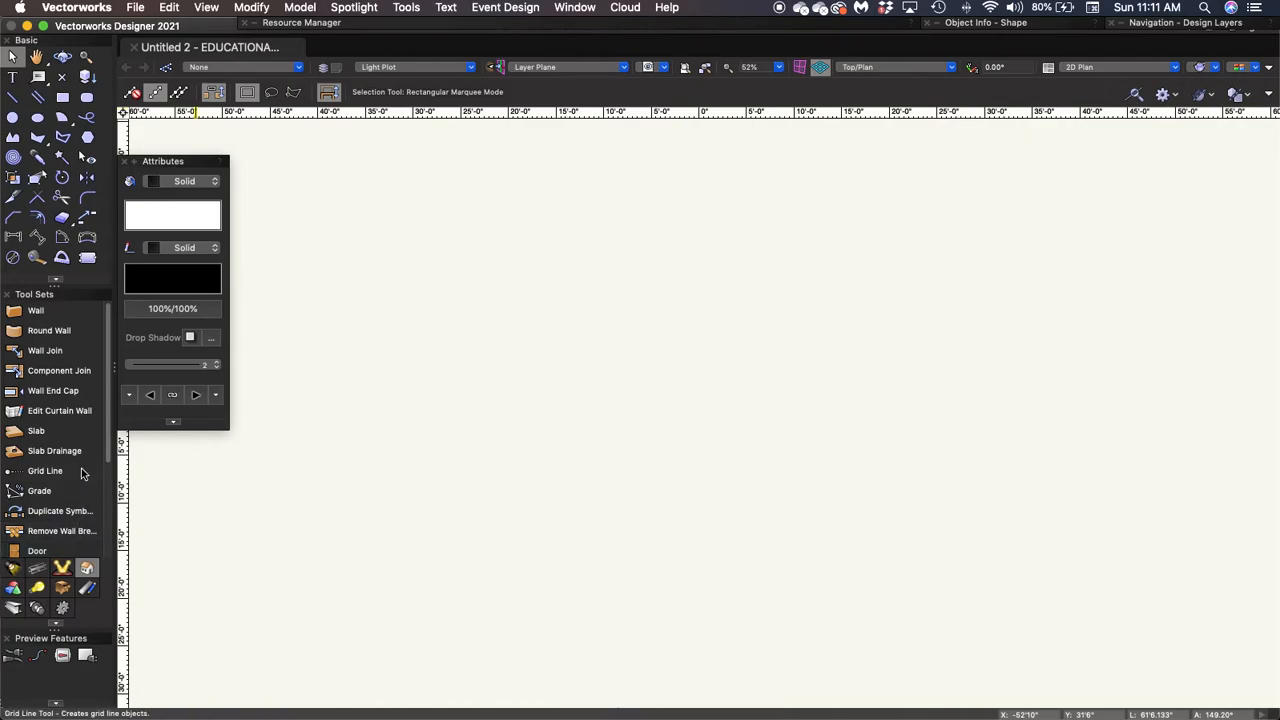
mouse_move(16, 573)
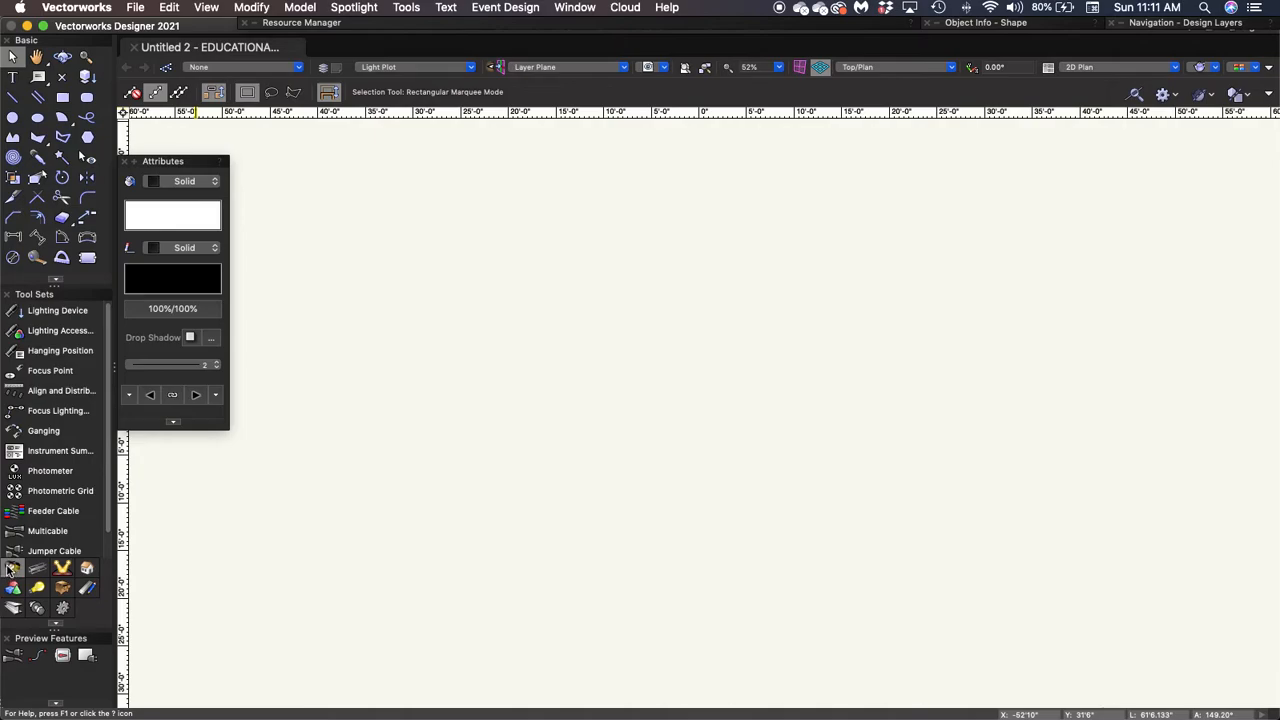
mouse_move(60, 450)
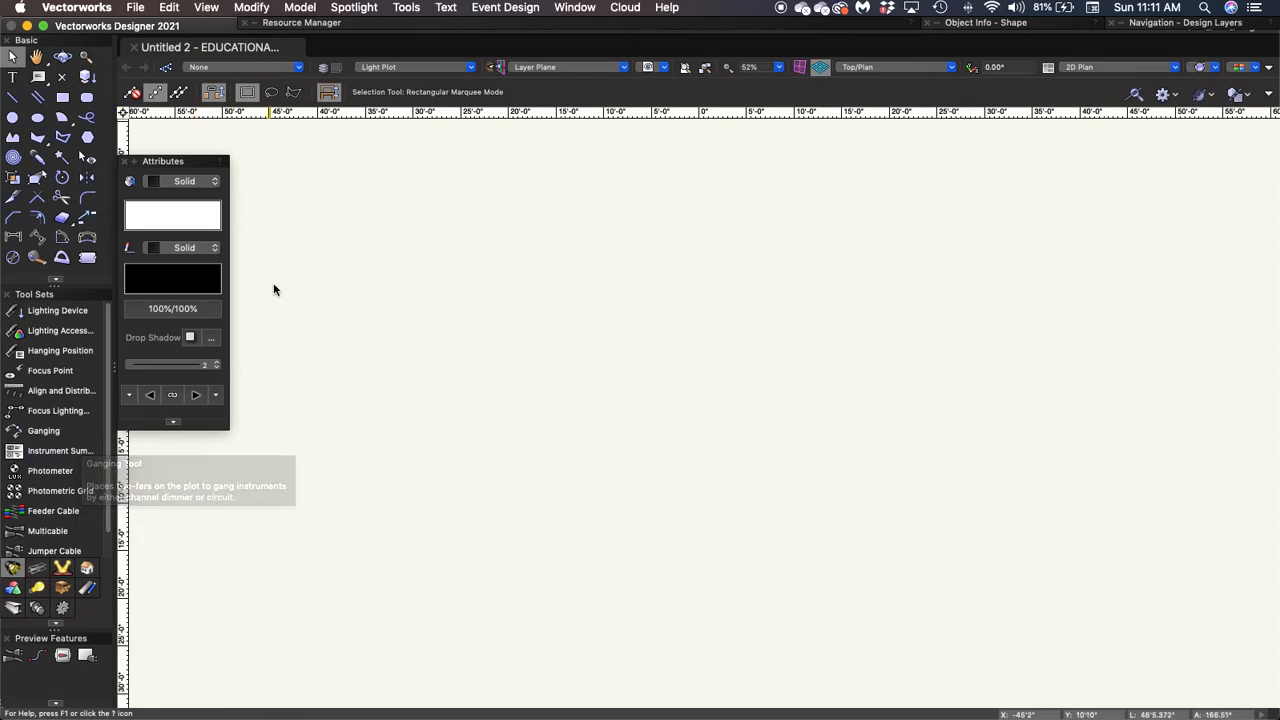
mouse_move(245, 217)
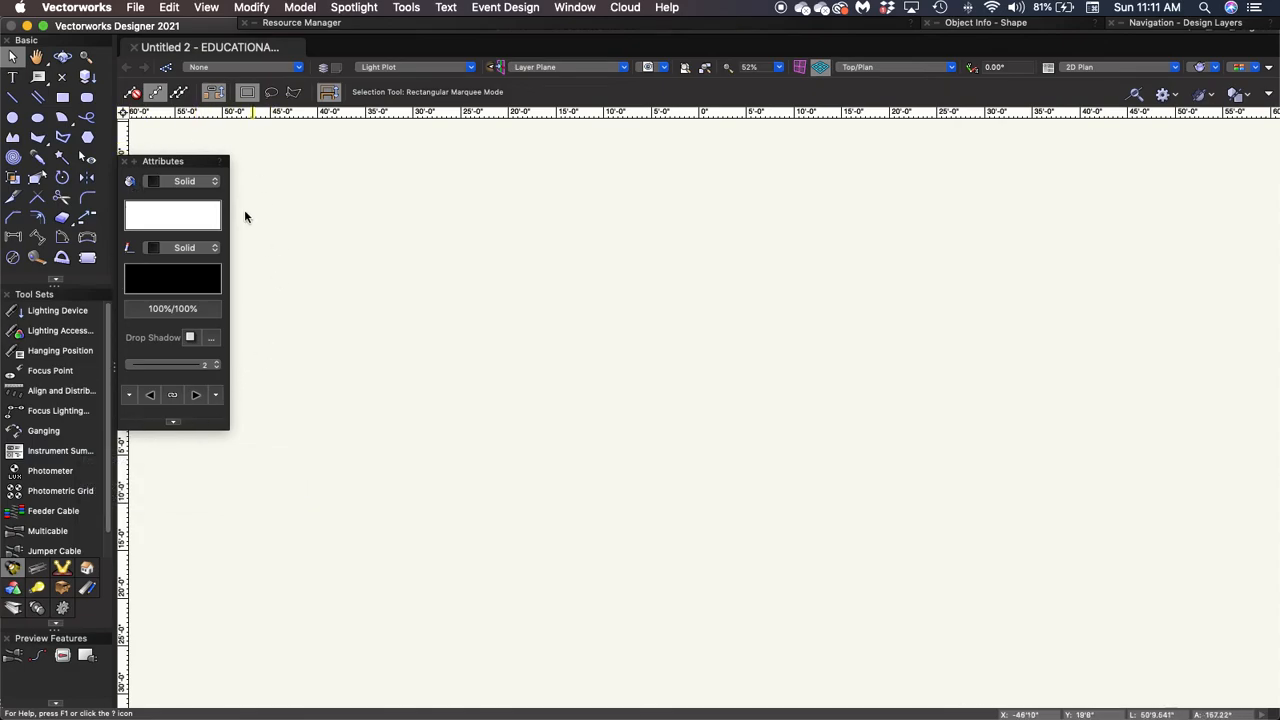
mouse_move(197, 200)
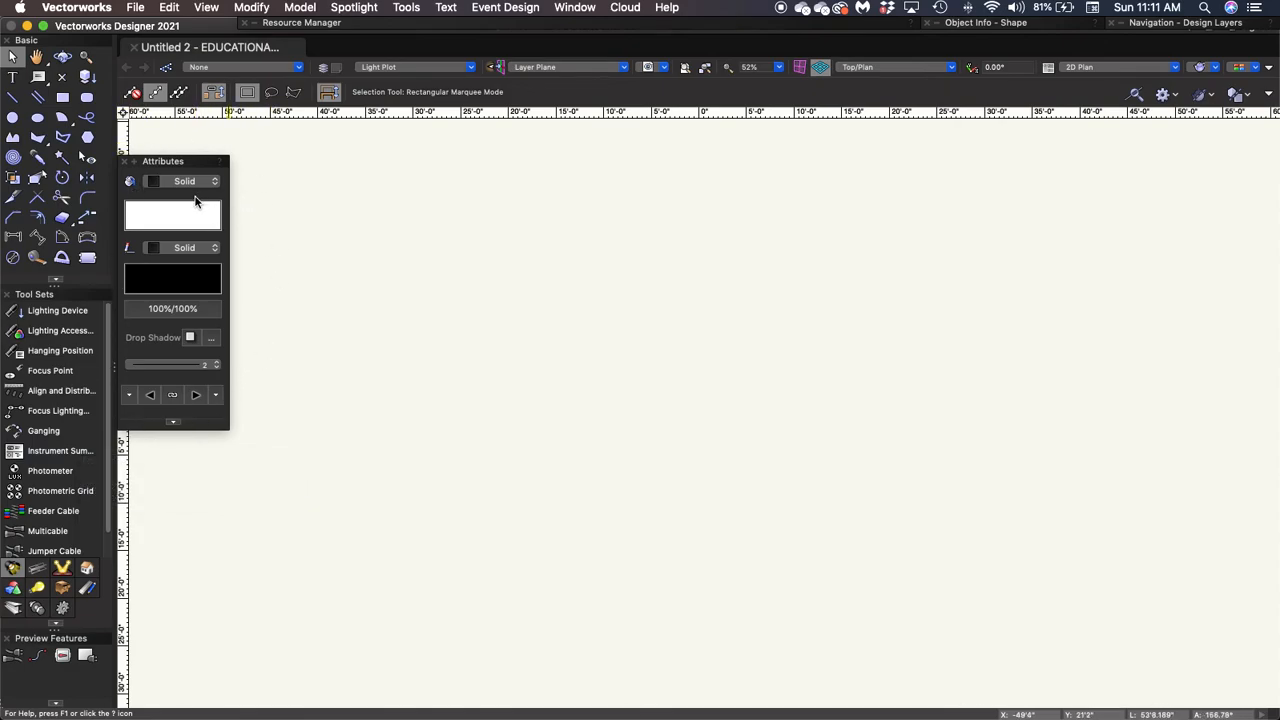
mouse_move(175, 228)
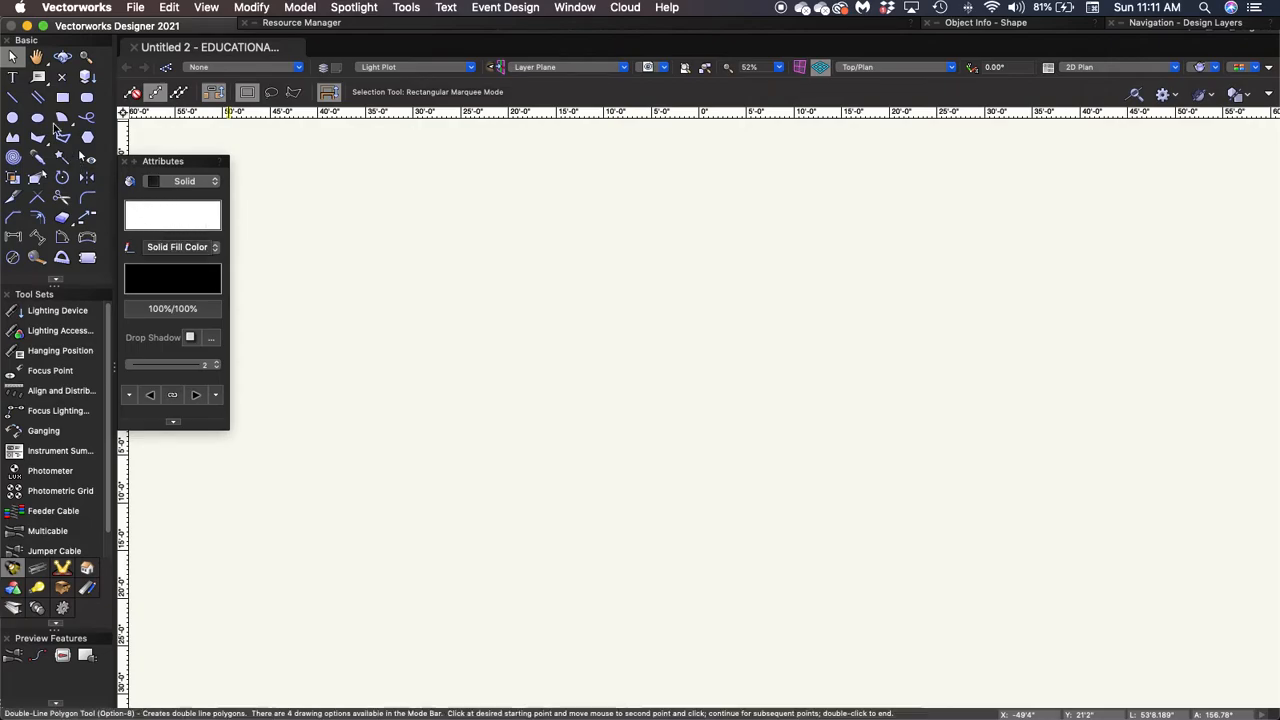
click(62, 96)
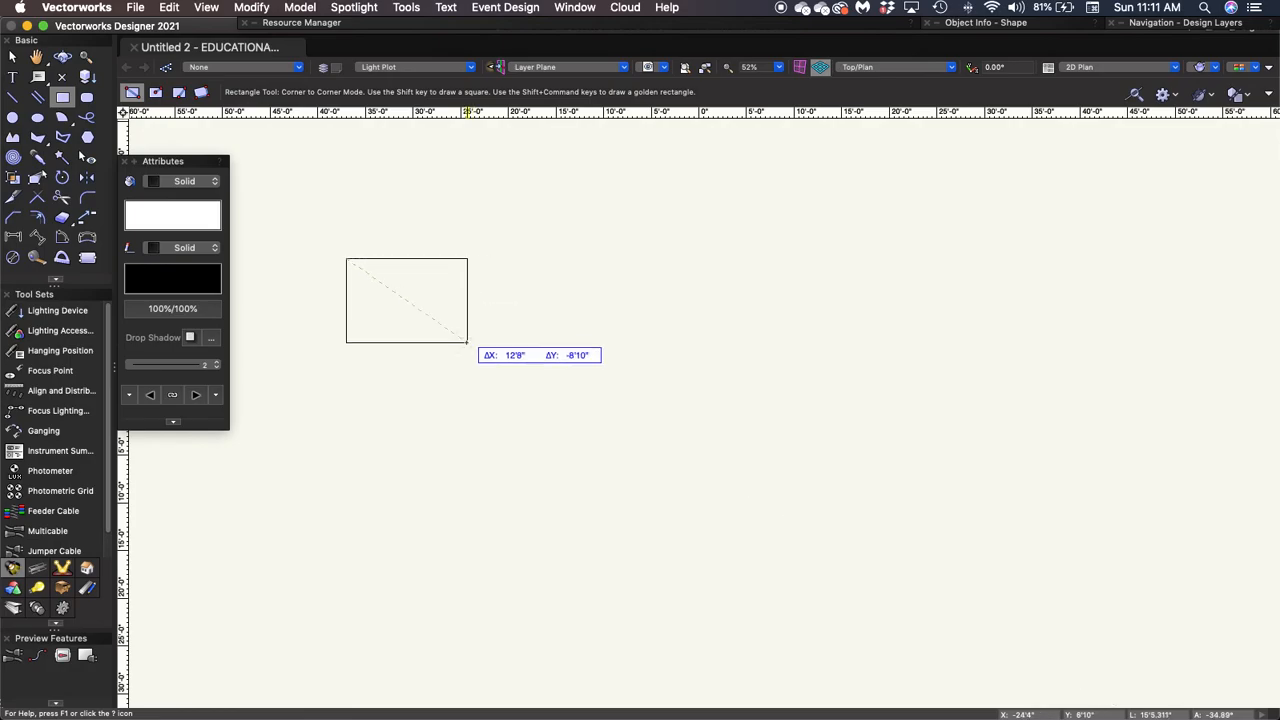
click(172, 215)
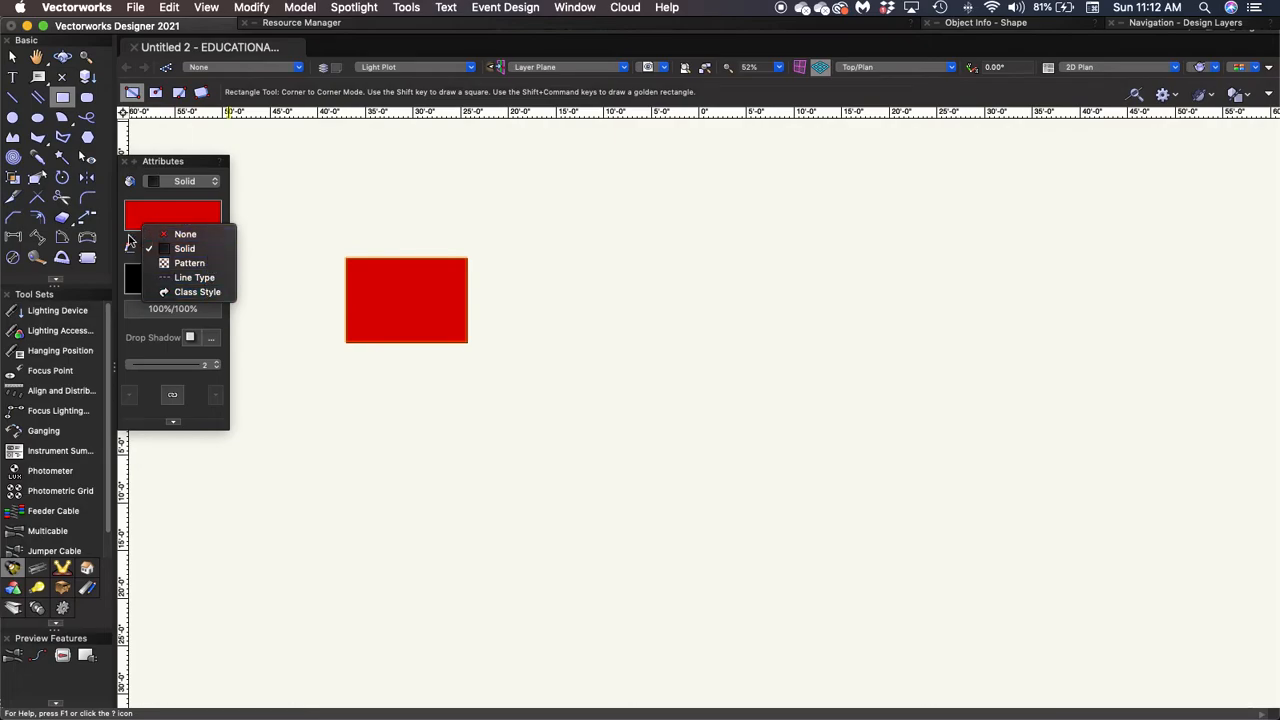
click(184, 248)
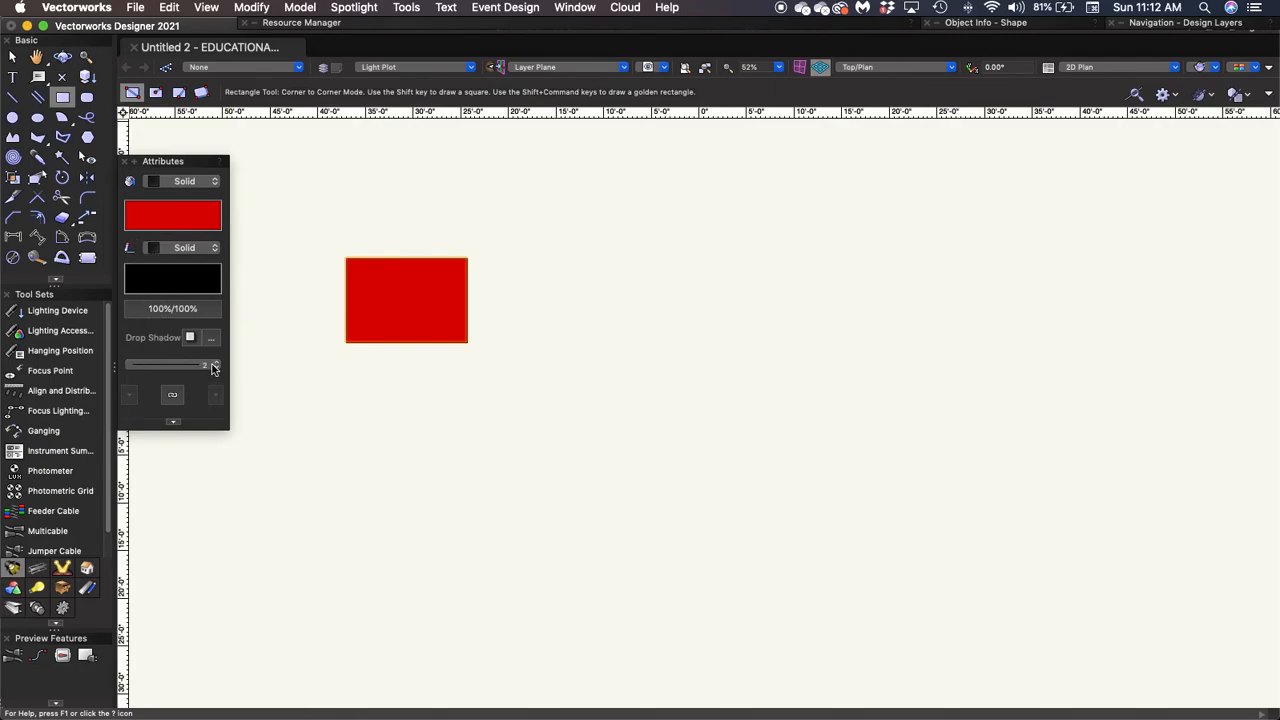
mouse_move(210, 368)
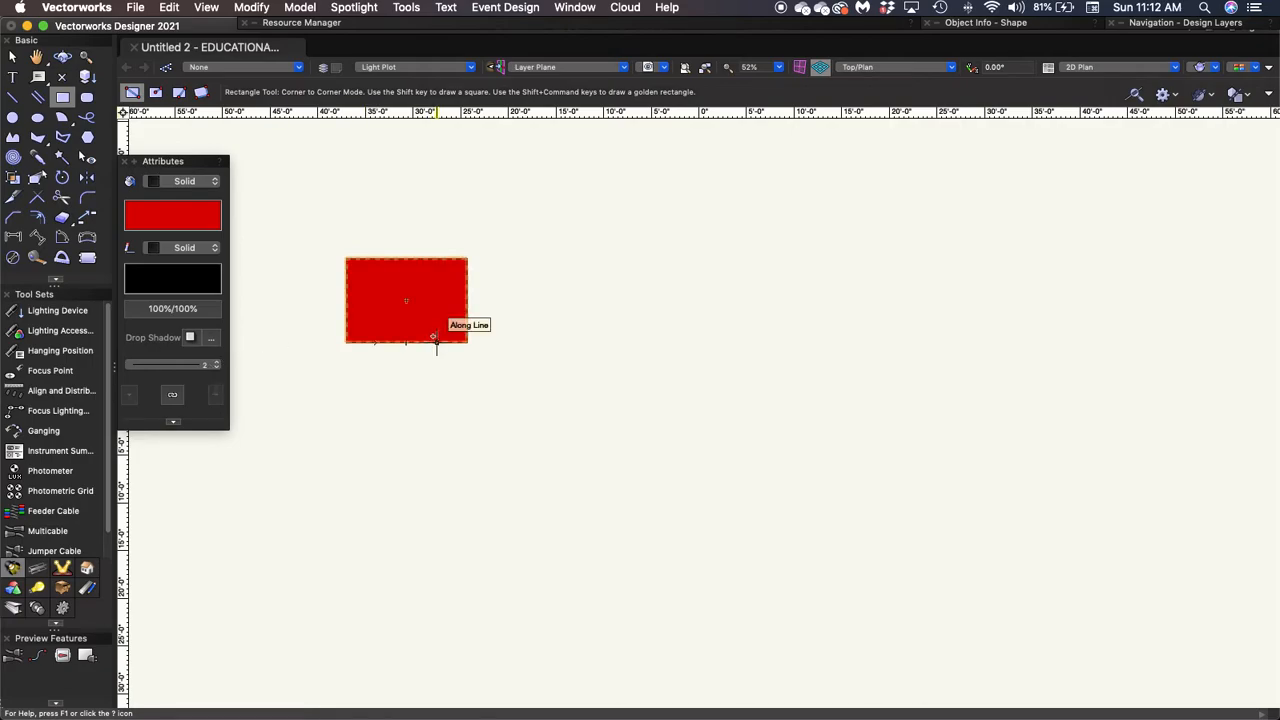
mouse_move(406, 381)
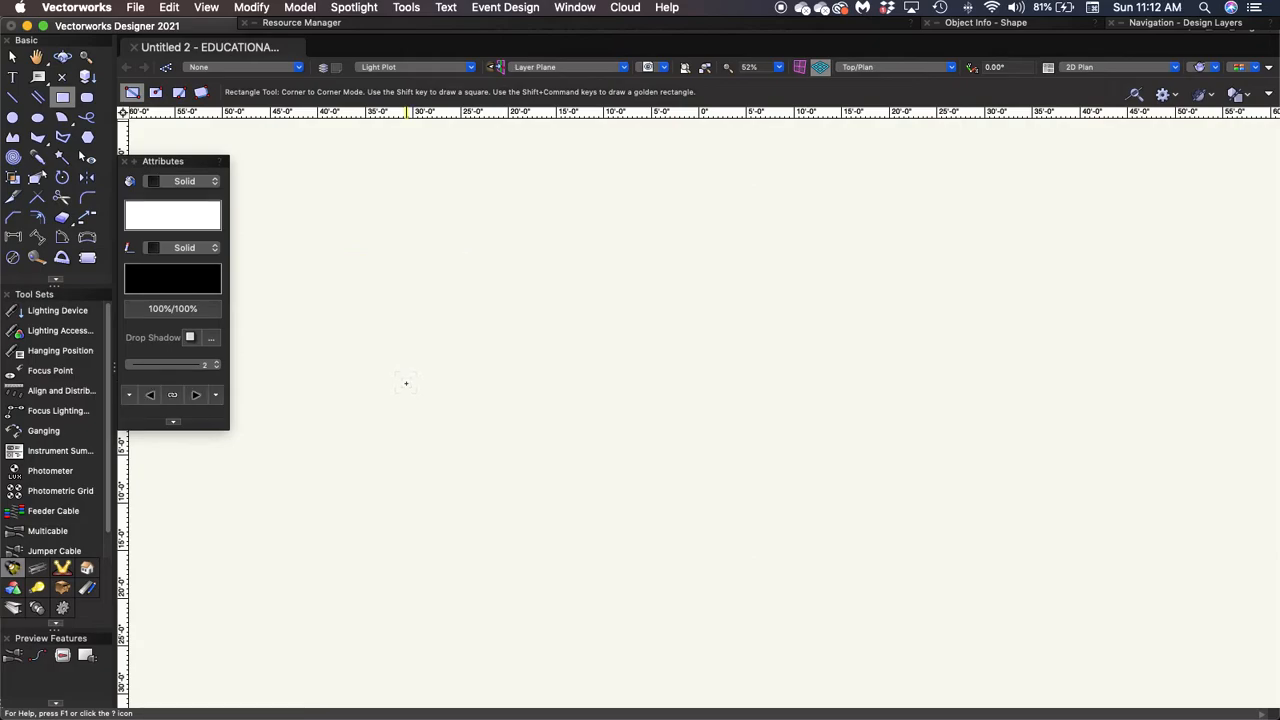
Step: Try the Arc, Circle and Rounded Rectangle tools in turn, then return to Selection
click(14, 57)
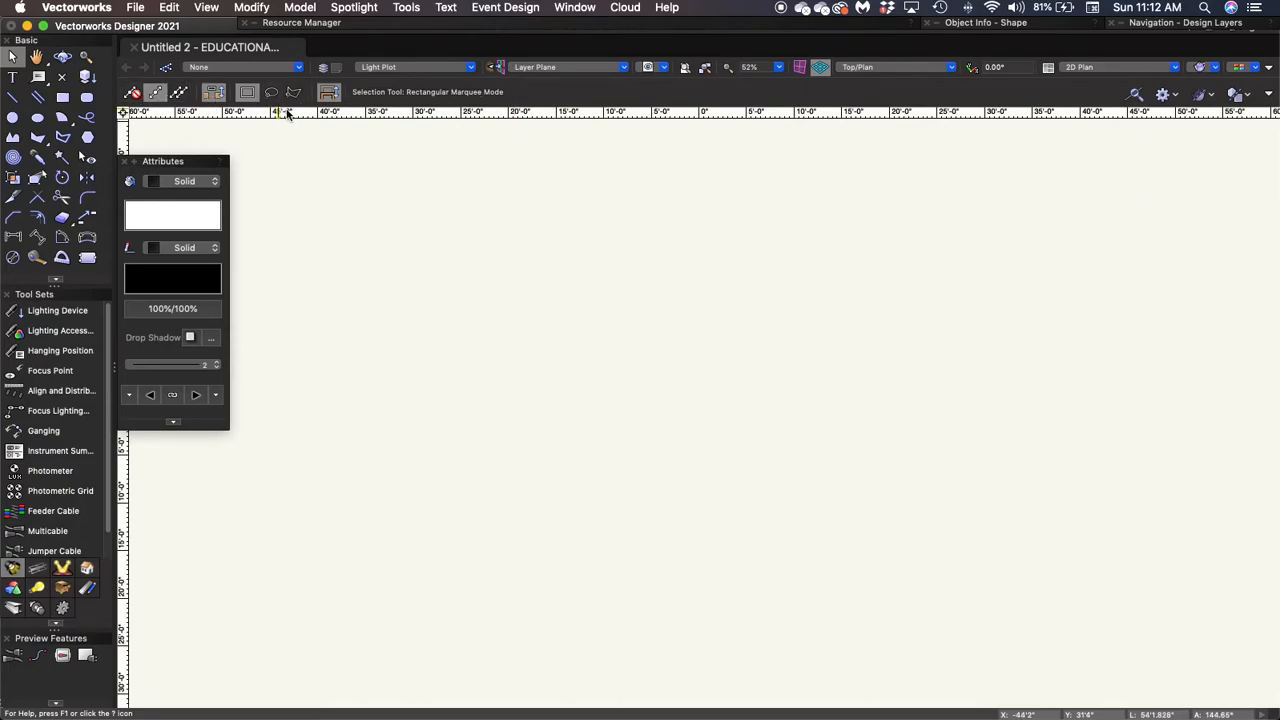
mouse_move(350, 105)
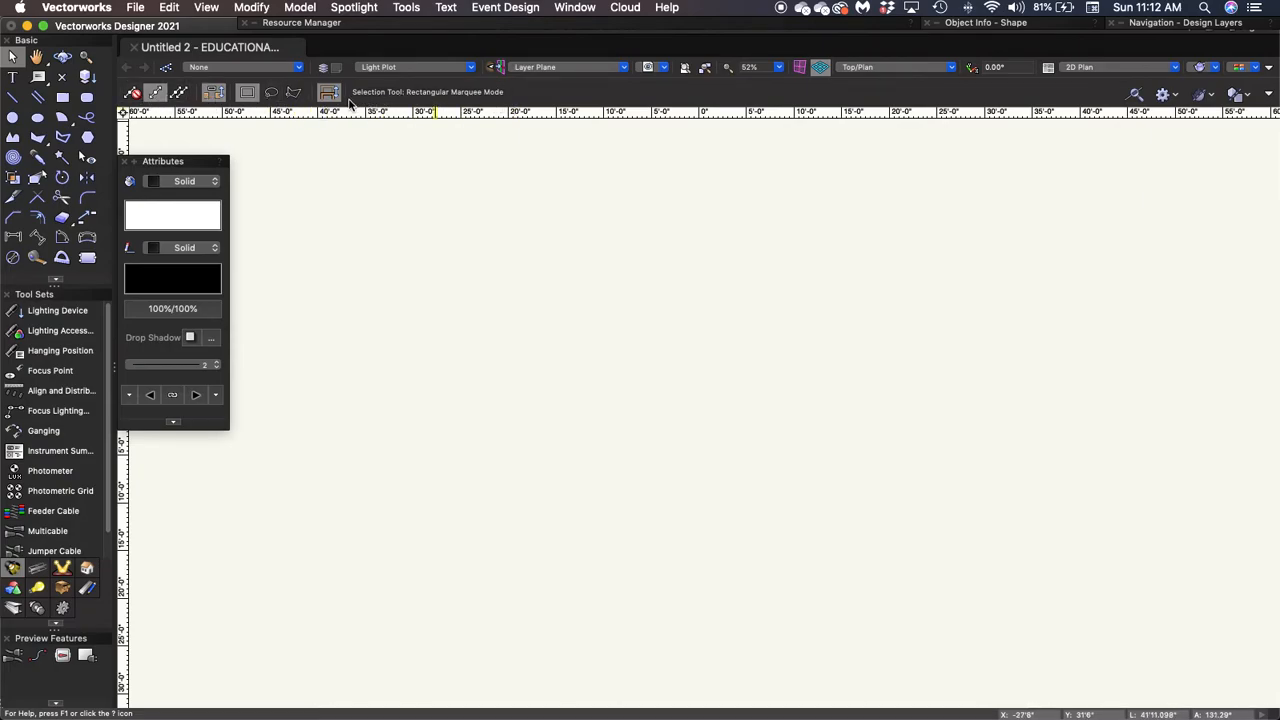
click(61, 117)
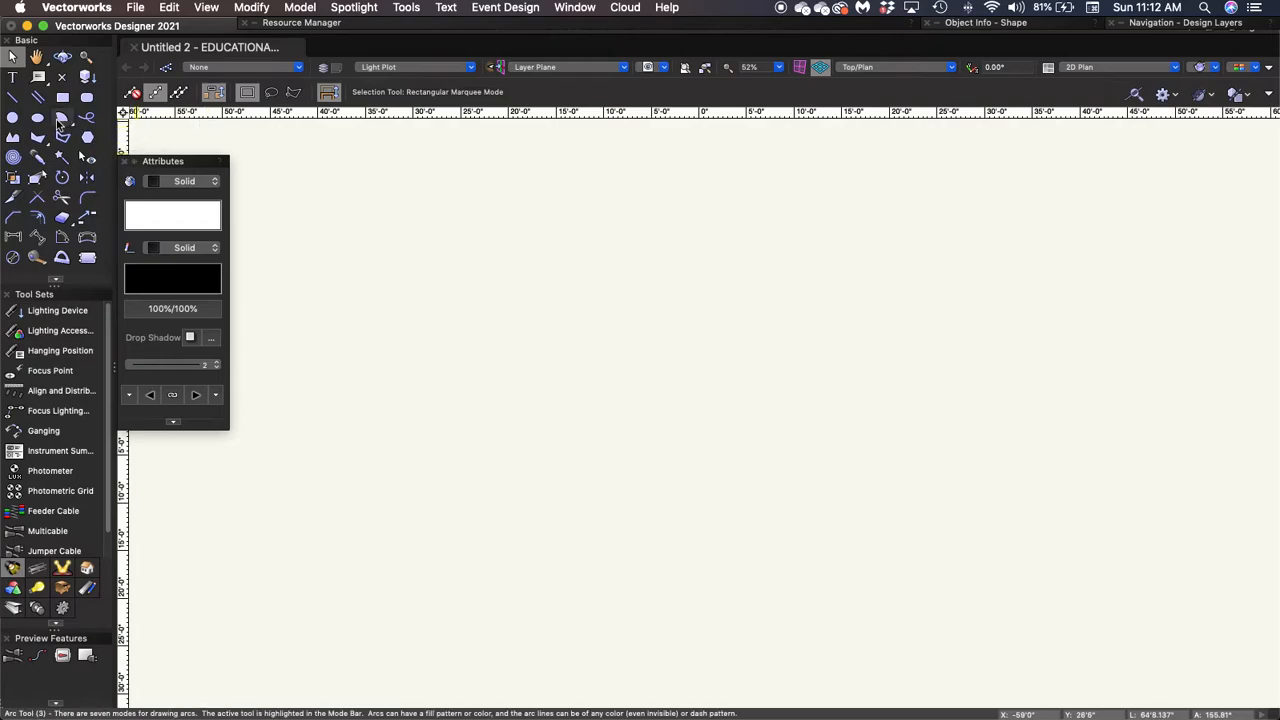
click(61, 117)
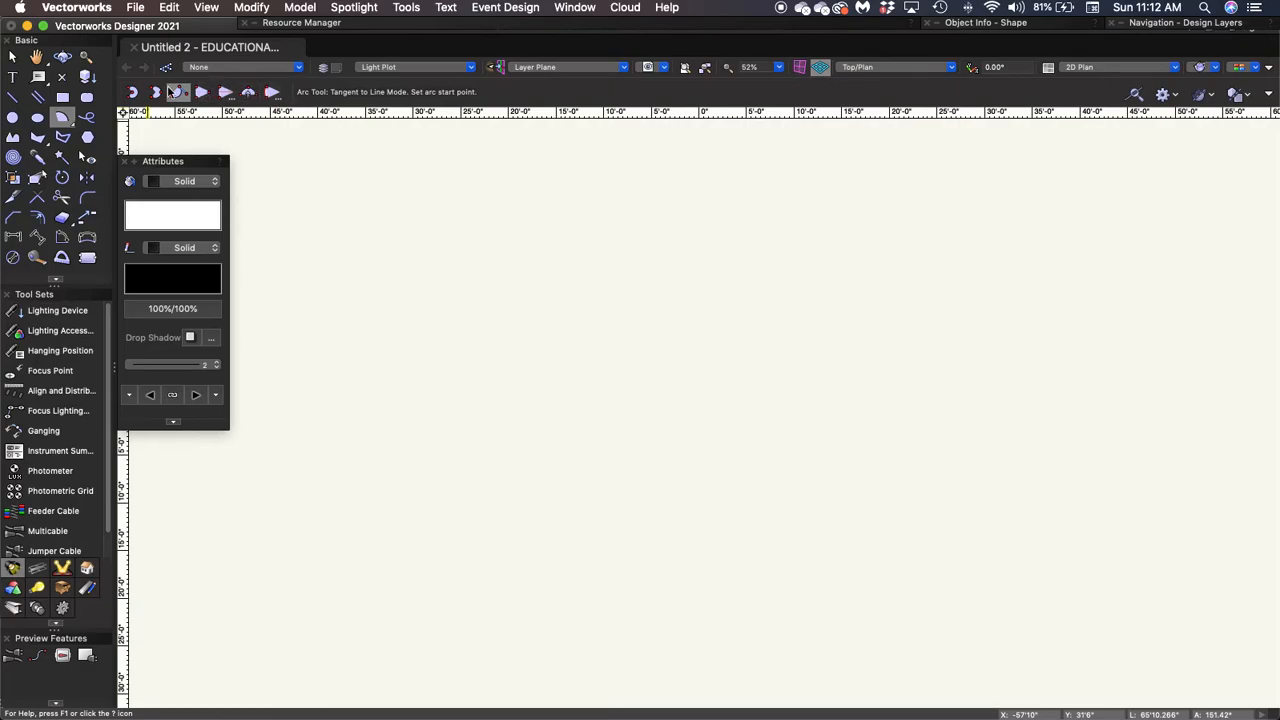
click(14, 117)
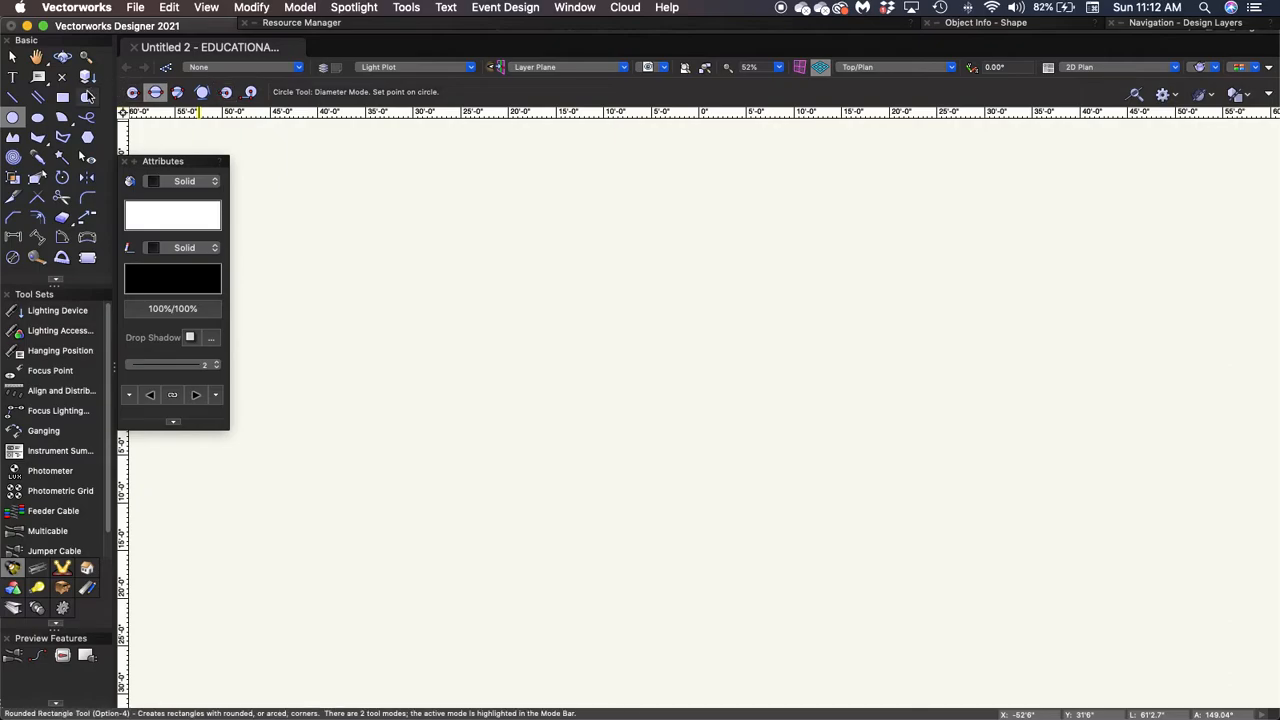
click(87, 97)
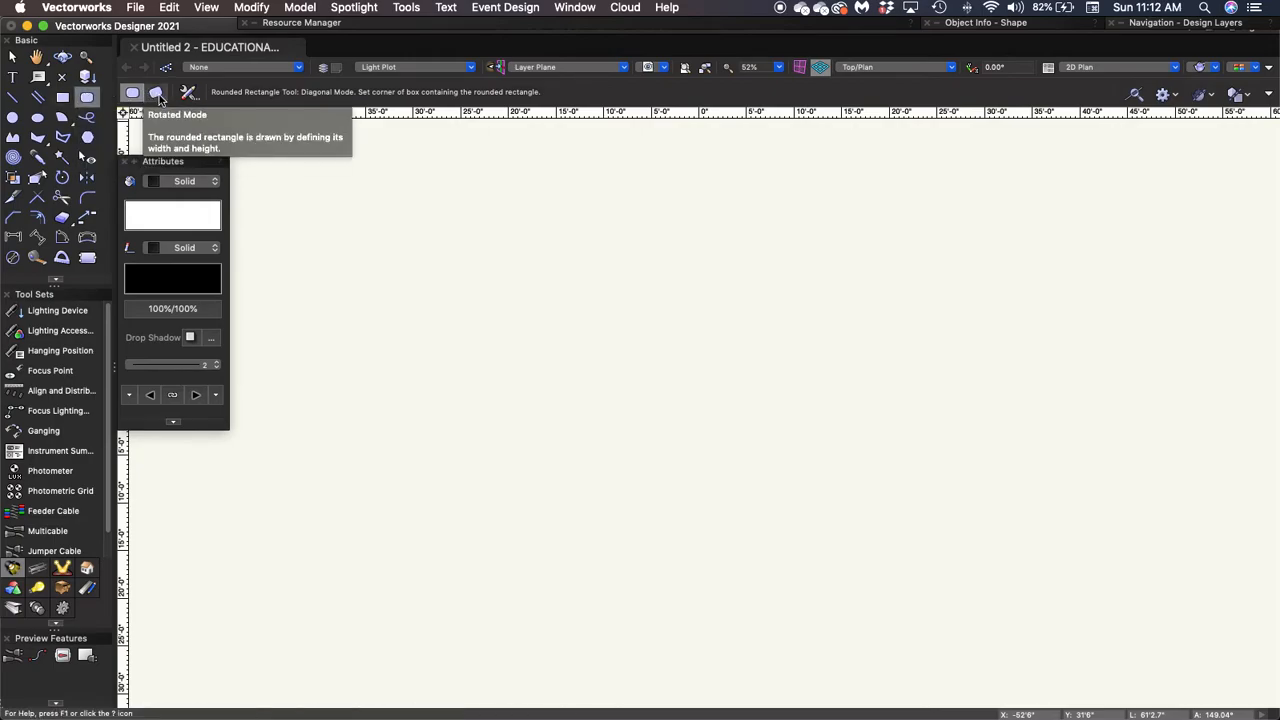
mouse_move(188, 92)
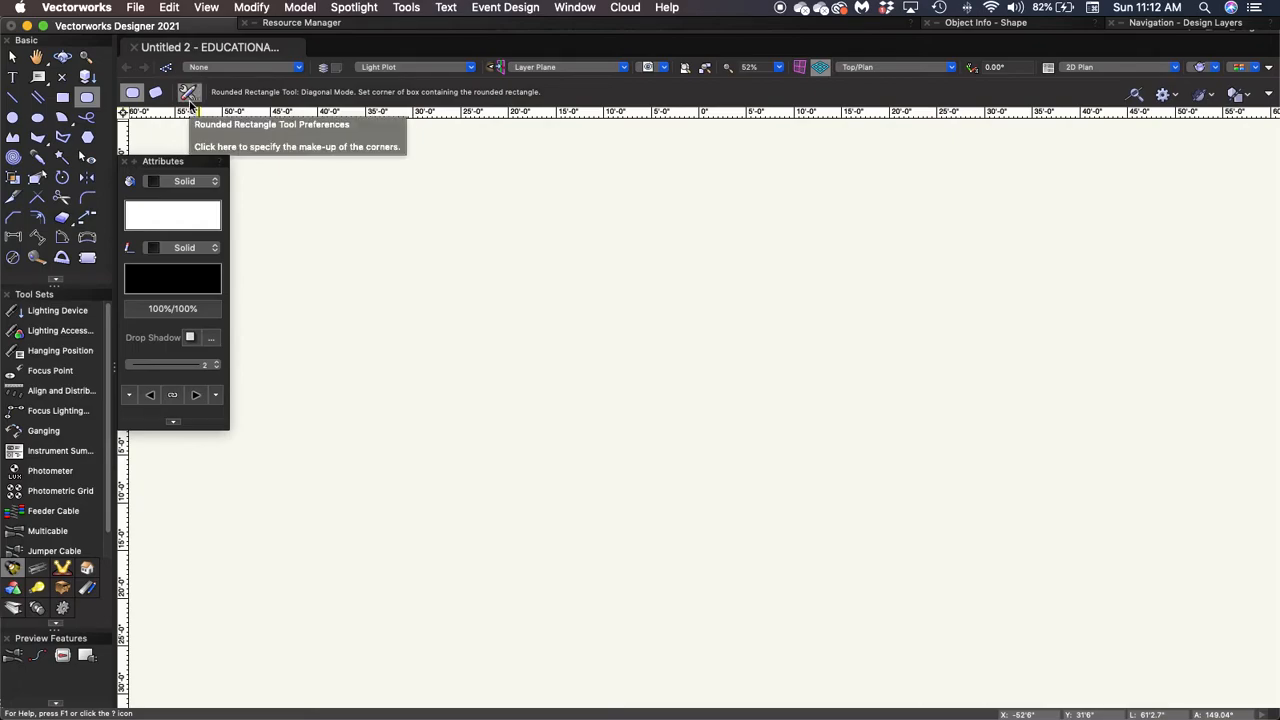
mouse_move(45, 72)
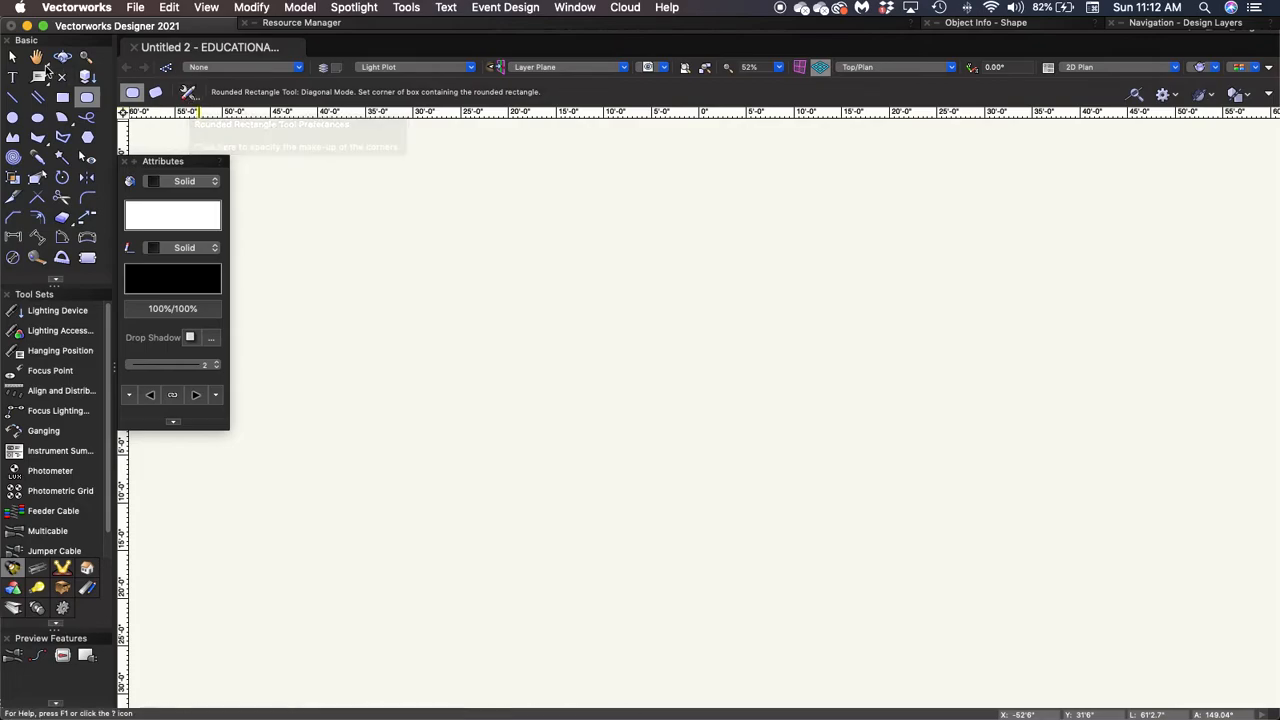
click(14, 56)
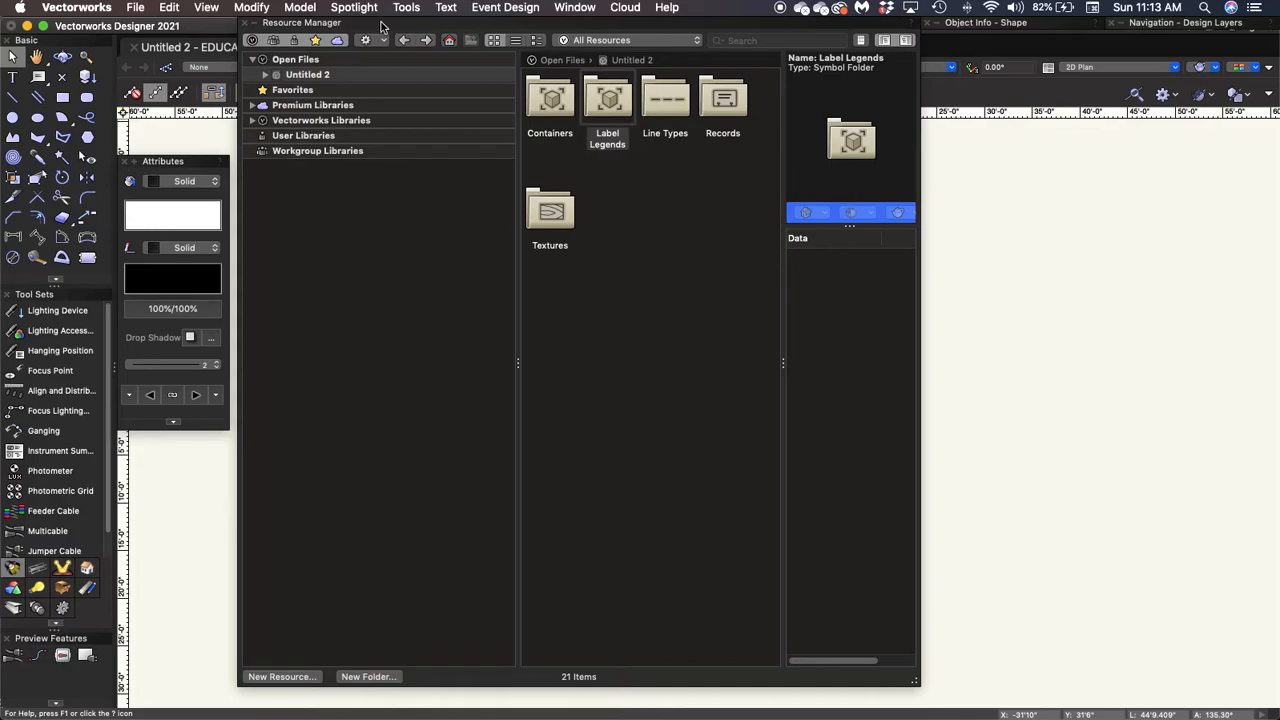
mouse_move(252, 133)
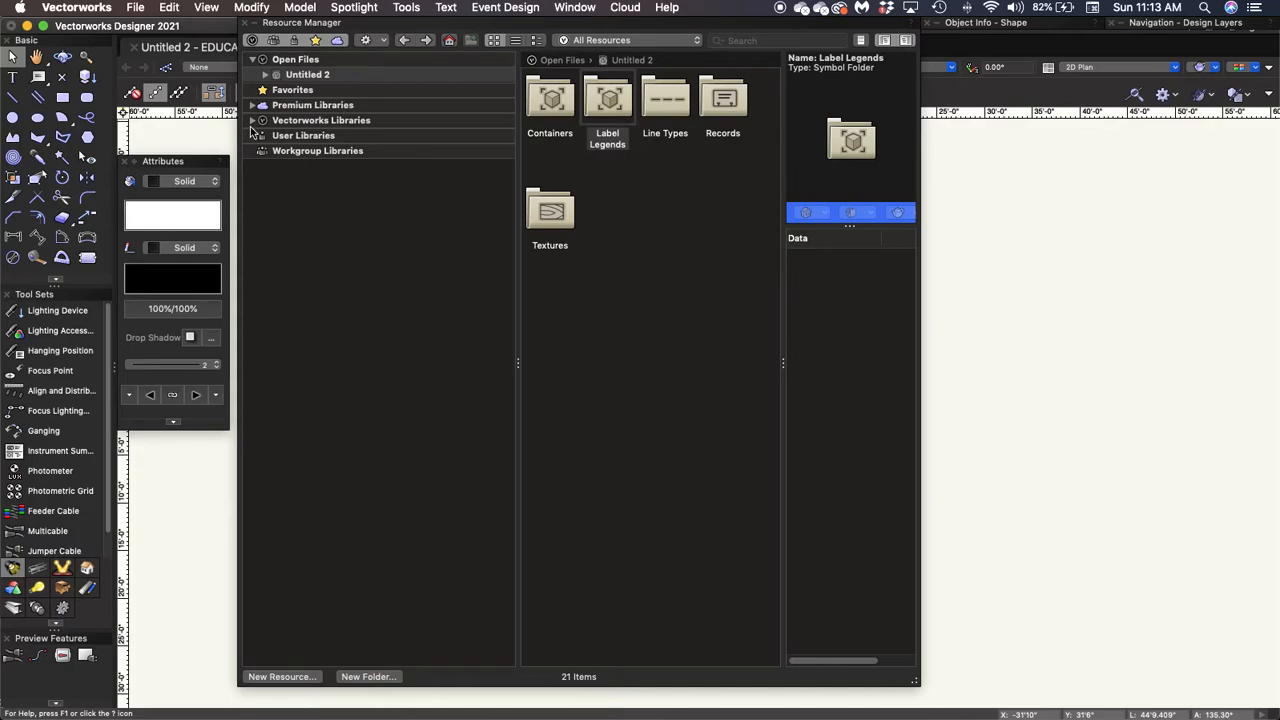
click(263, 120)
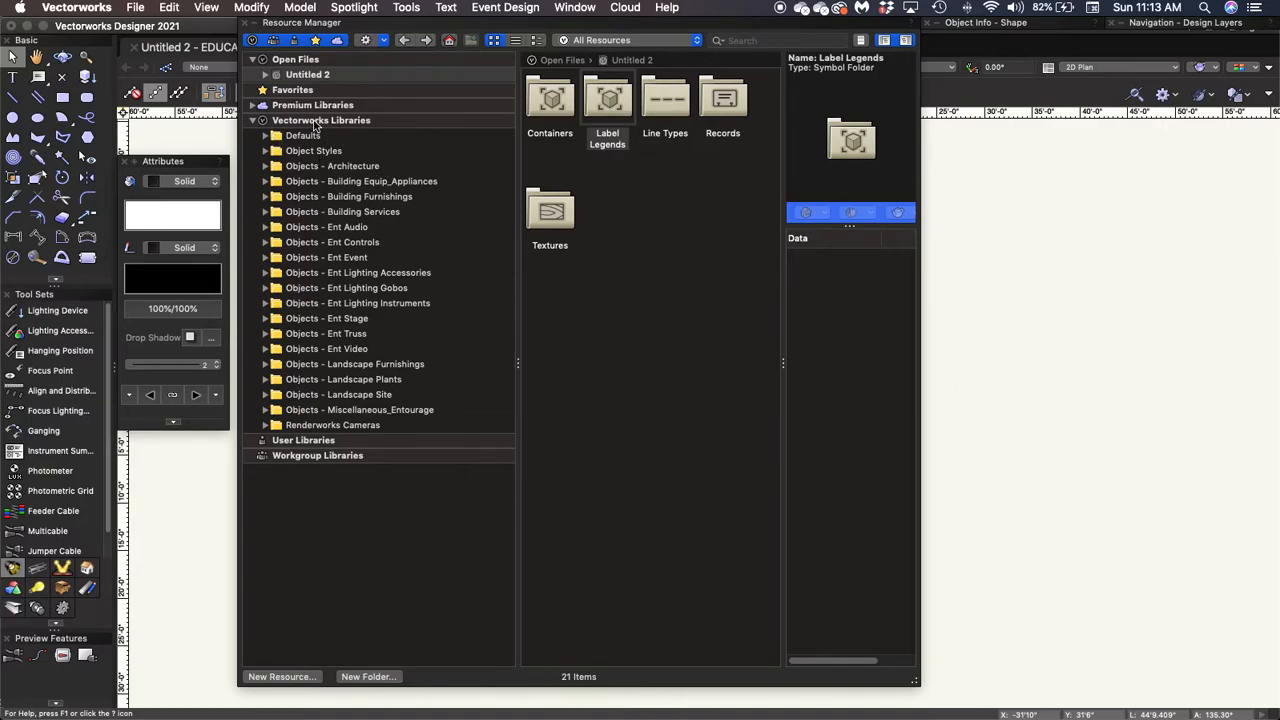
mouse_move(270, 308)
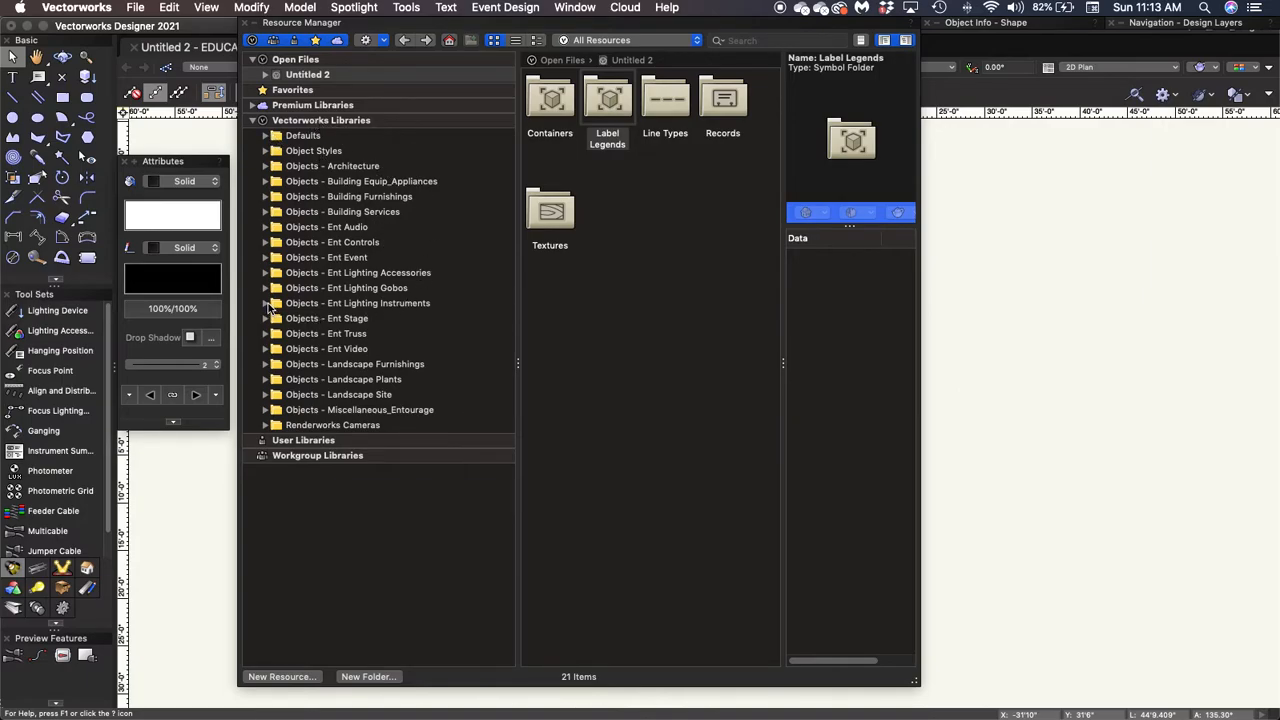
click(266, 303)
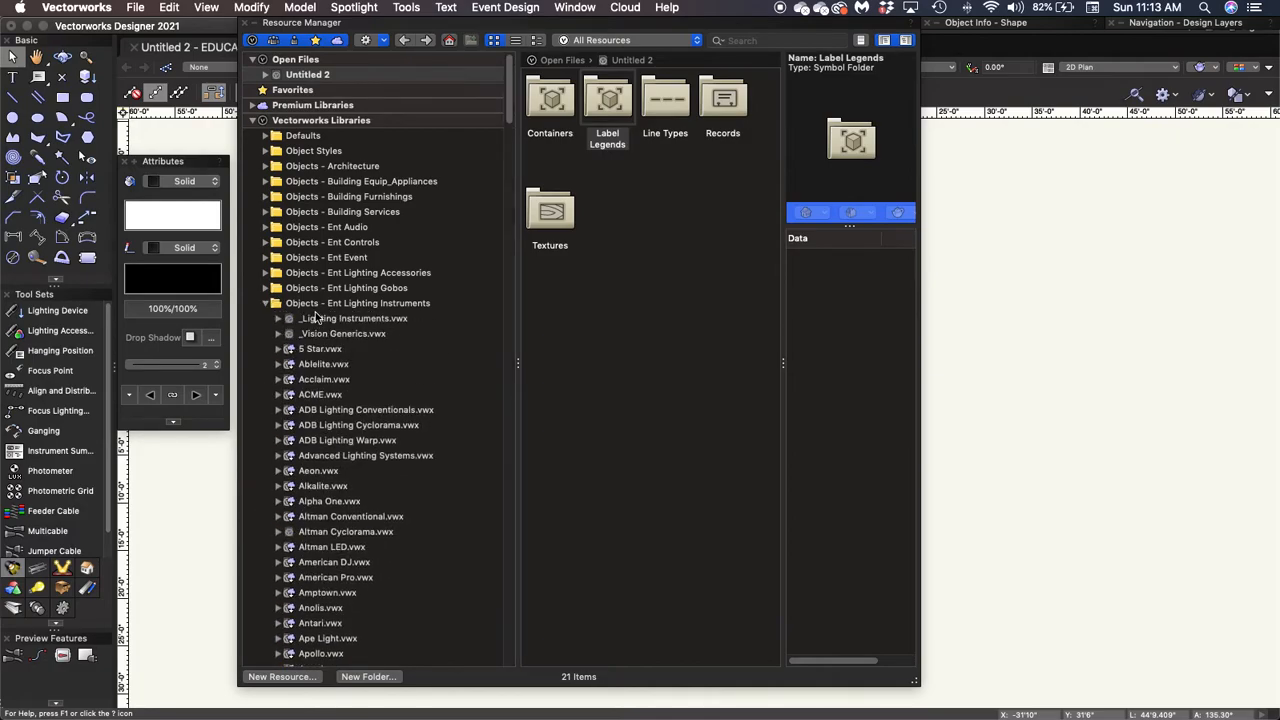
scroll(down, 3)
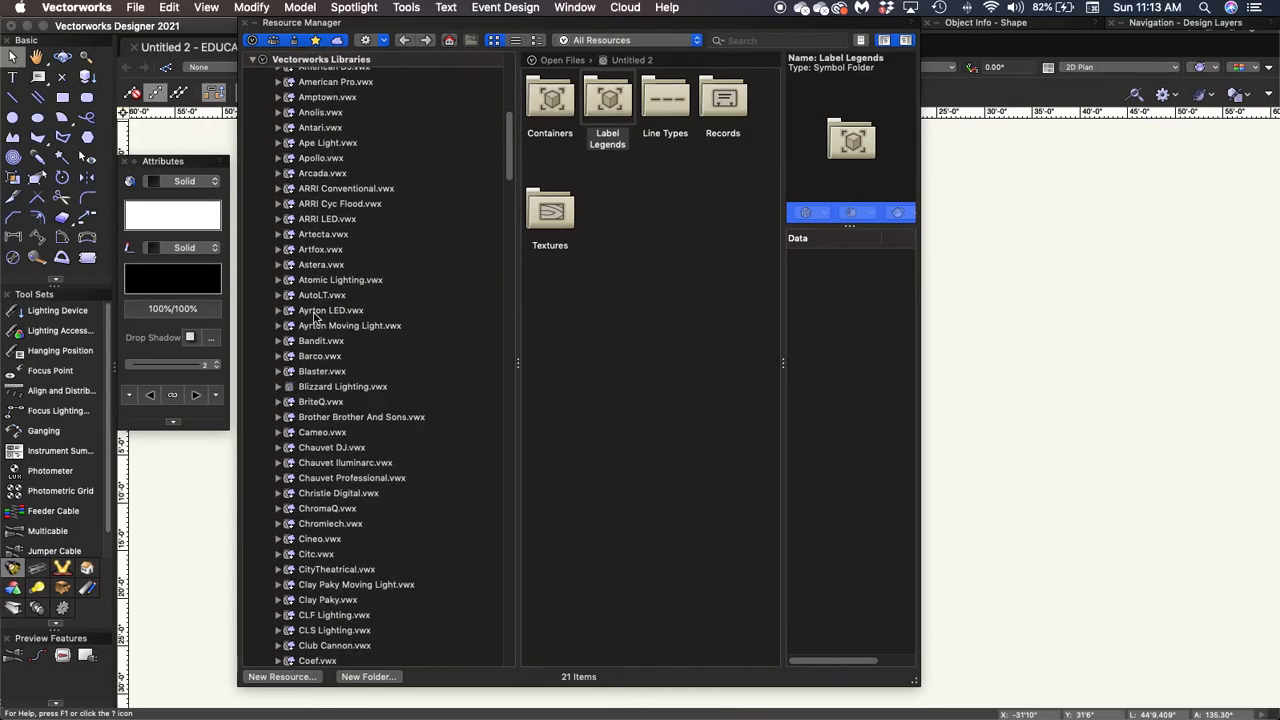
scroll(down, 3)
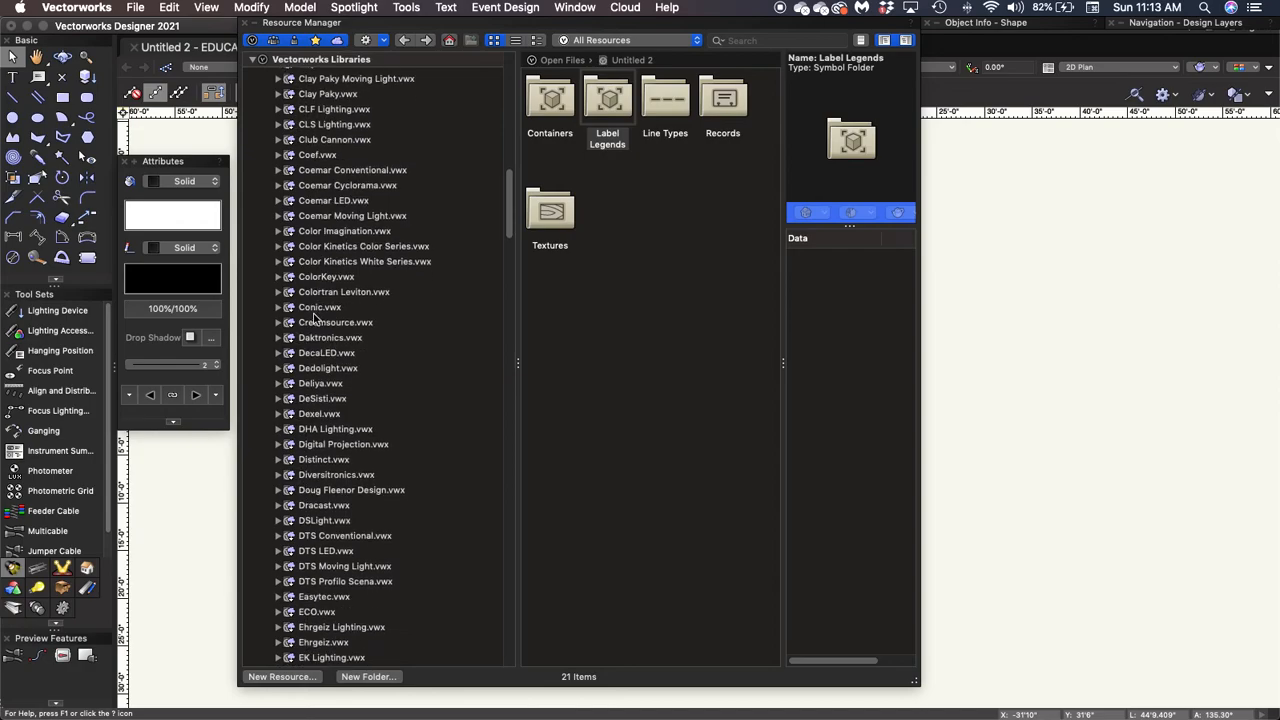
scroll(down, 3)
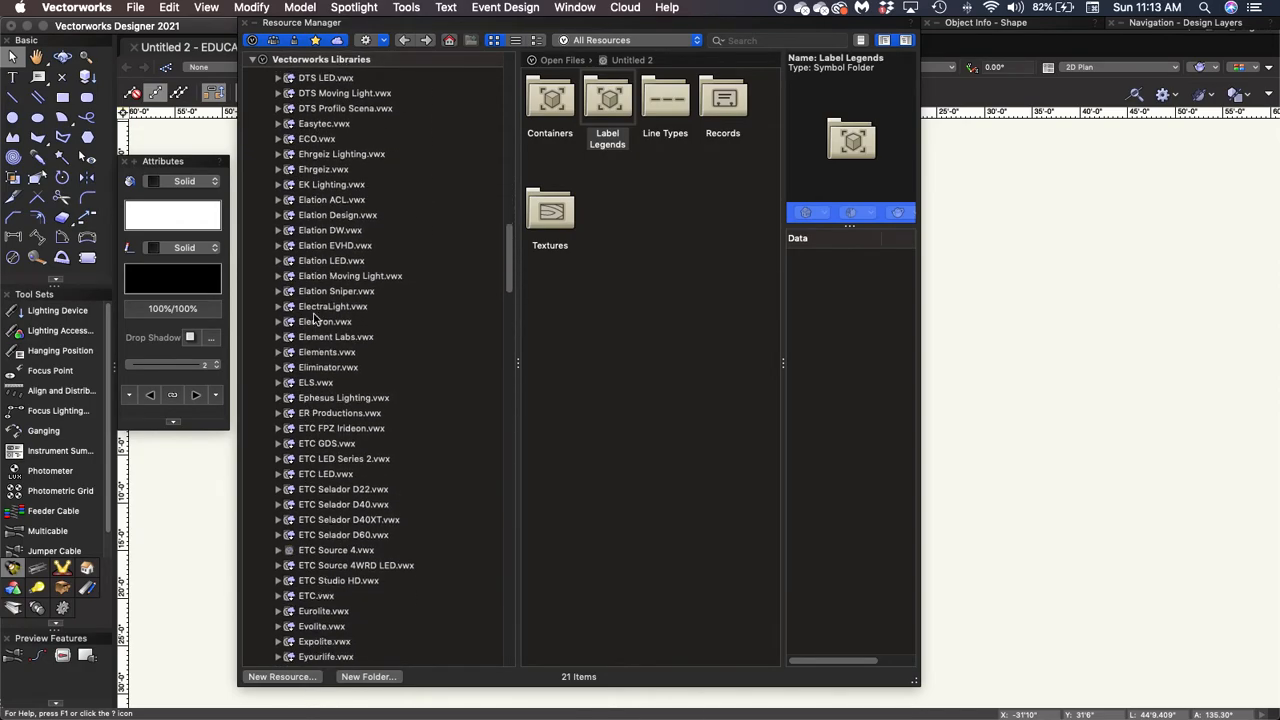
scroll(up, 3)
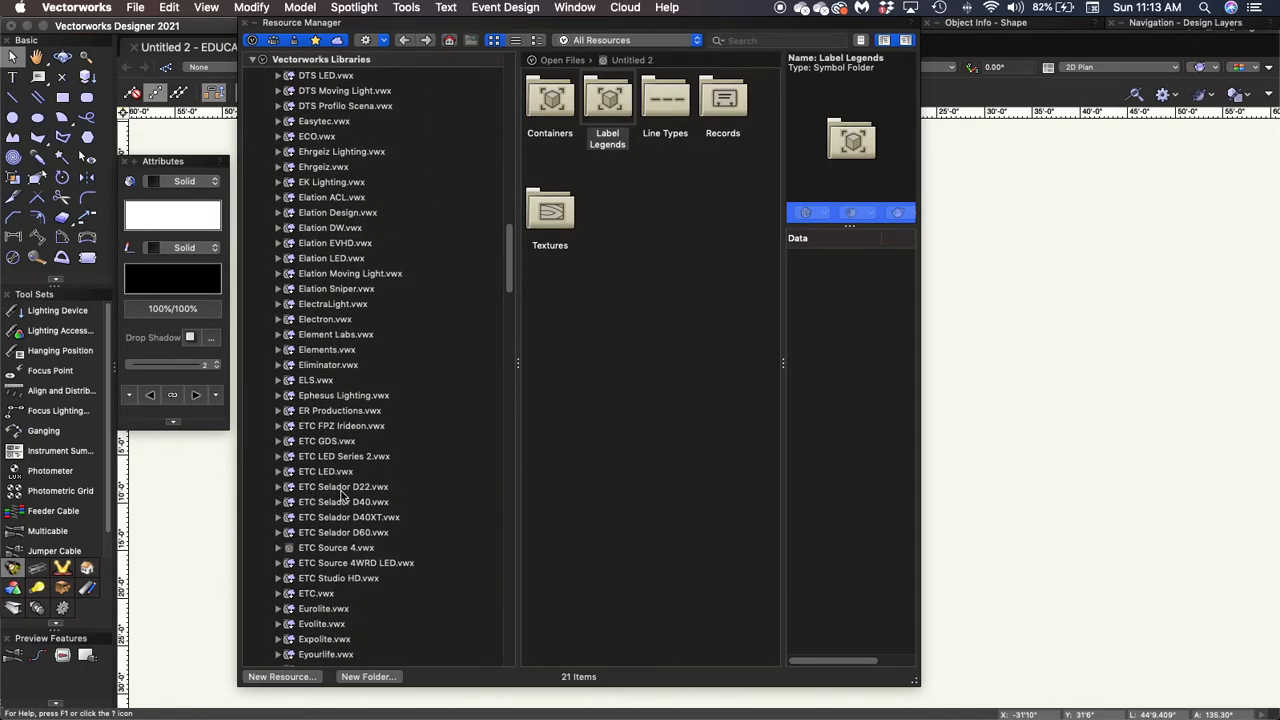
scroll(down, 3)
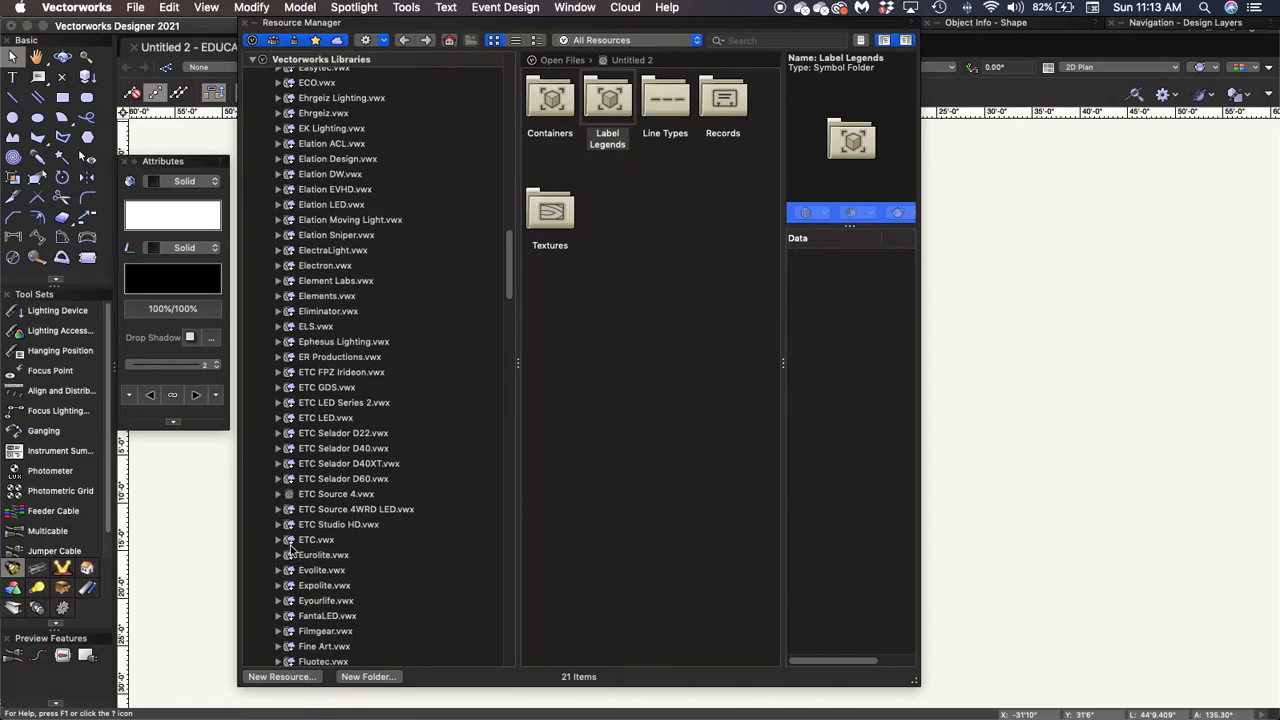
click(280, 540)
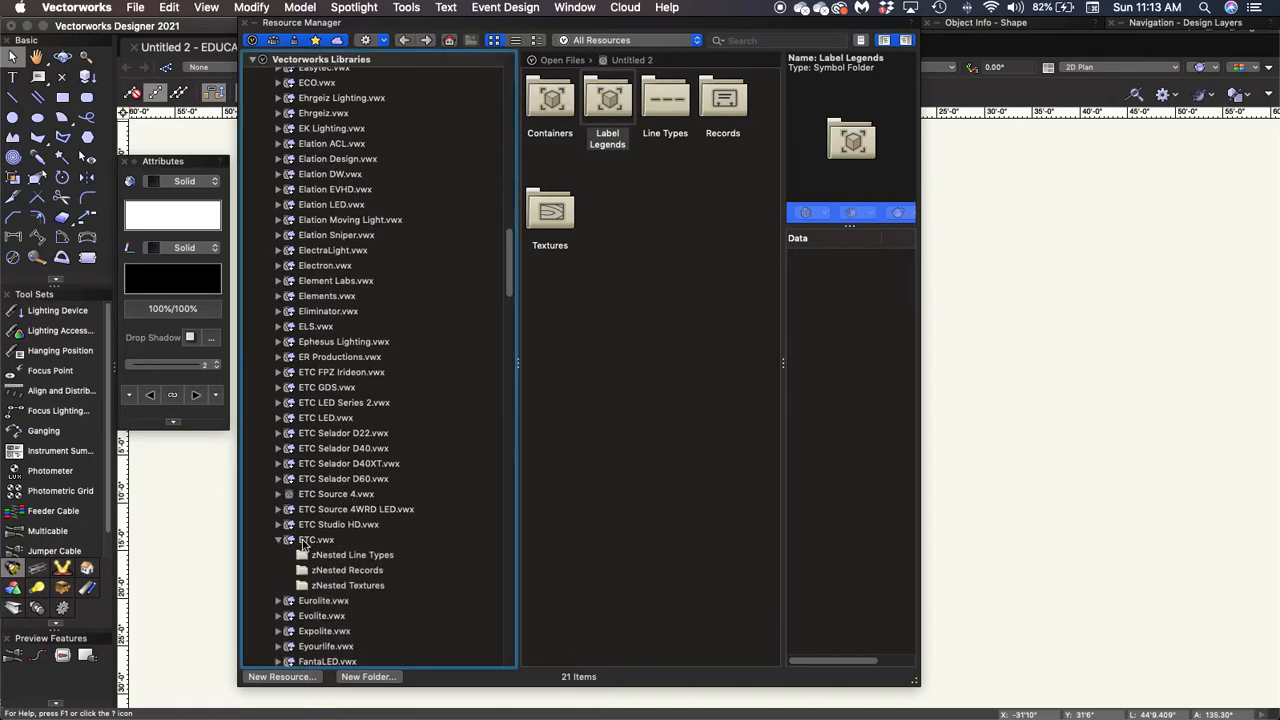
click(316, 539)
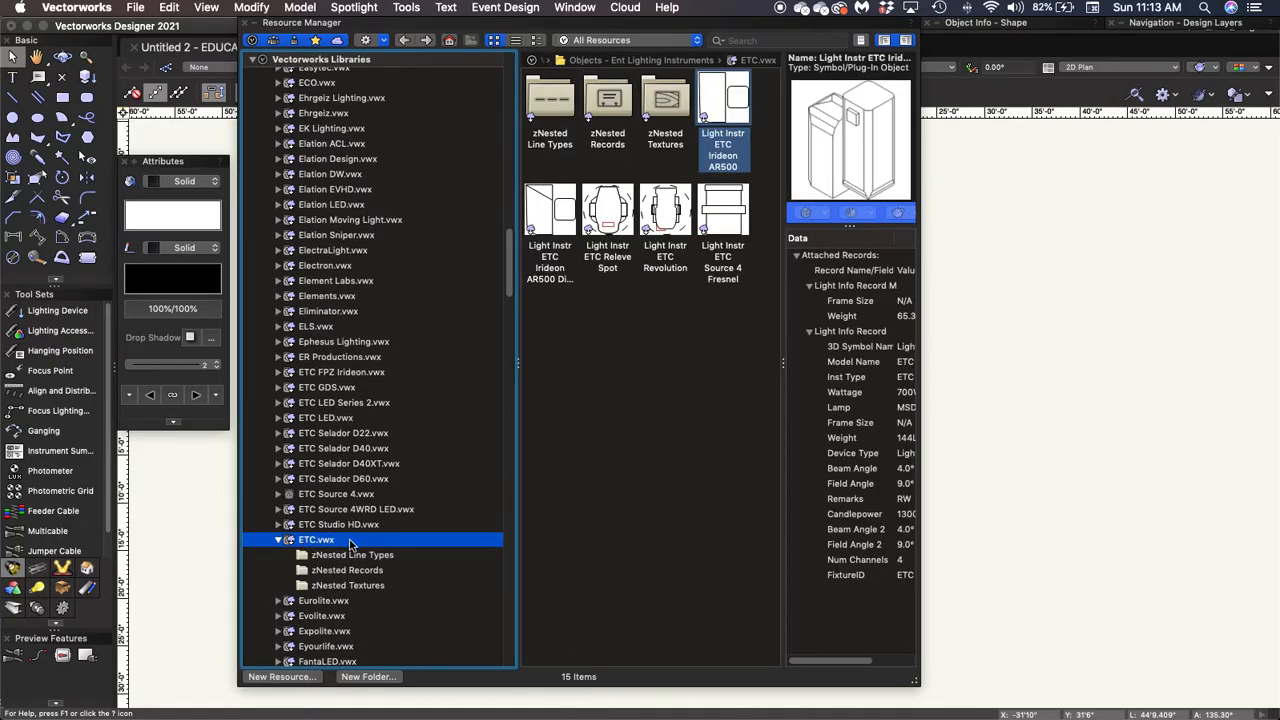
mouse_move(320, 552)
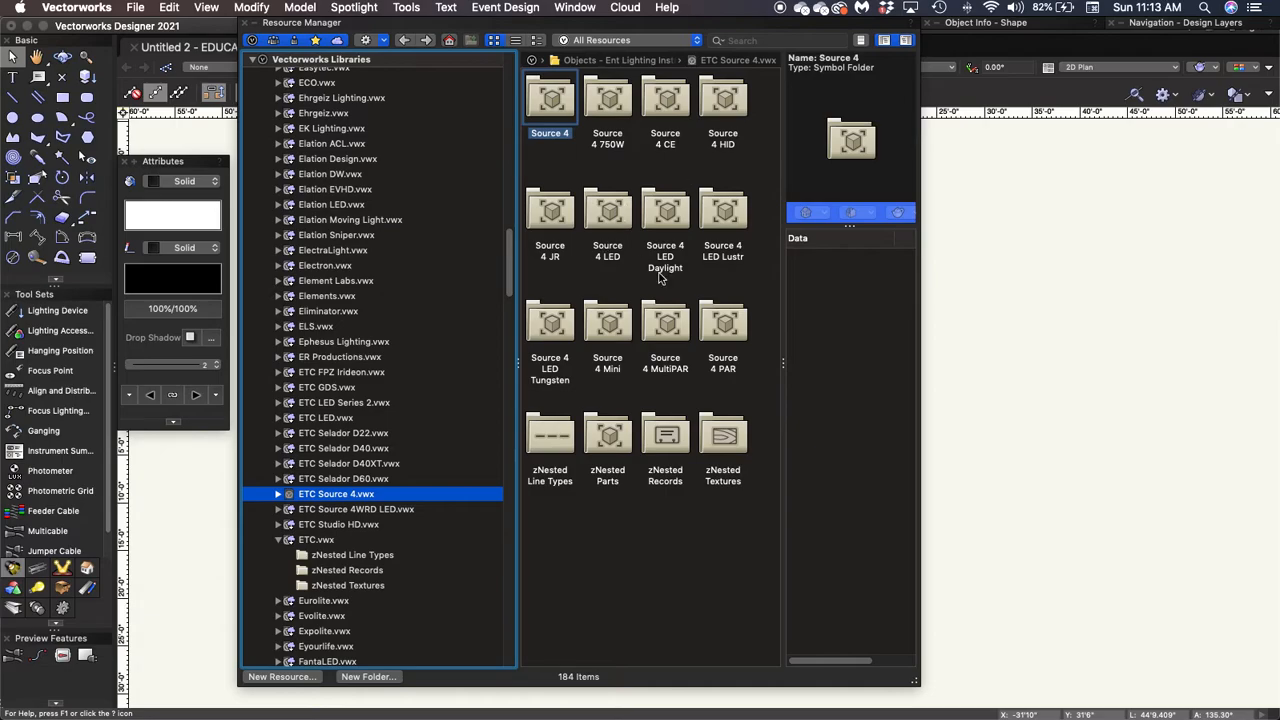
mouse_move(556, 228)
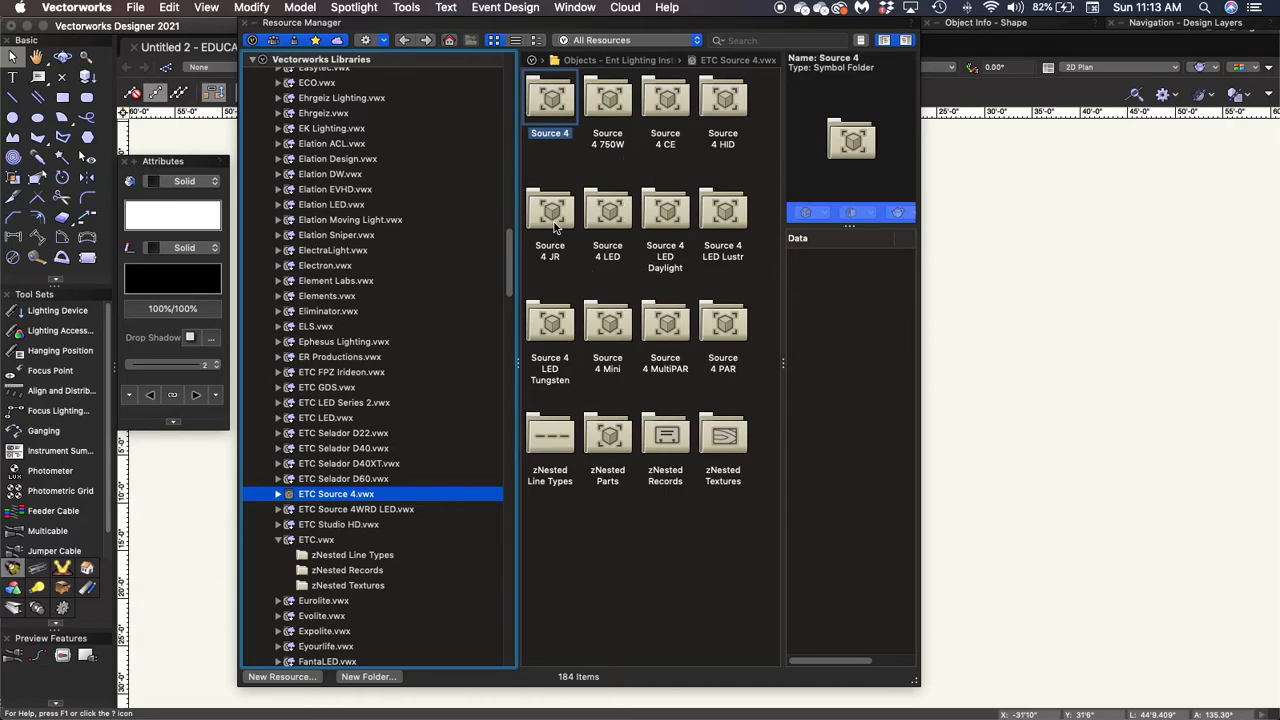
double_click(549, 95)
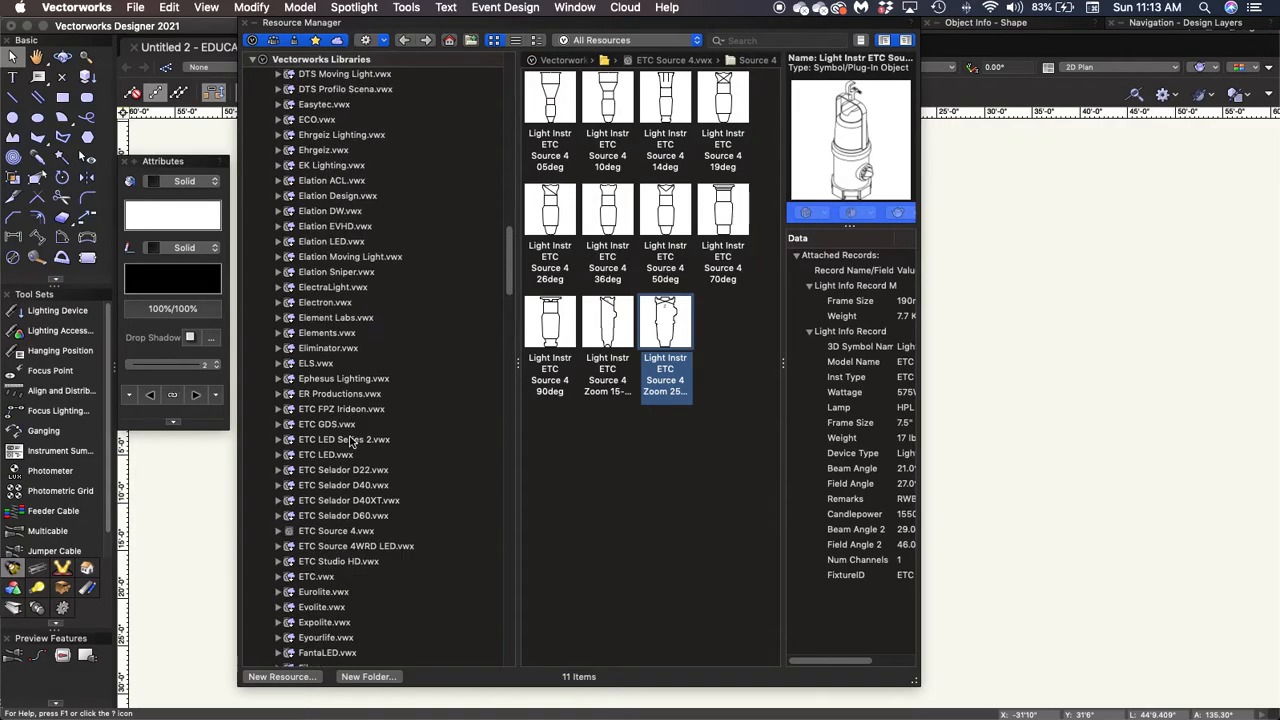
scroll(up, 3)
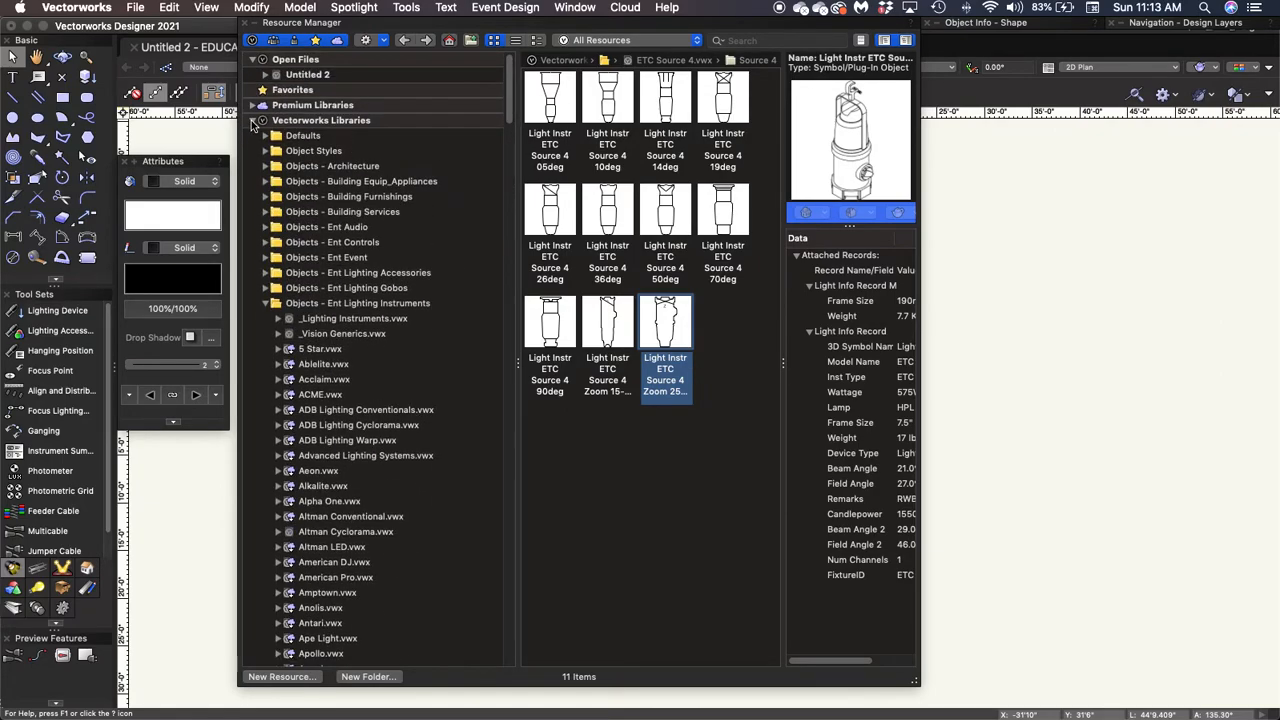
click(263, 120)
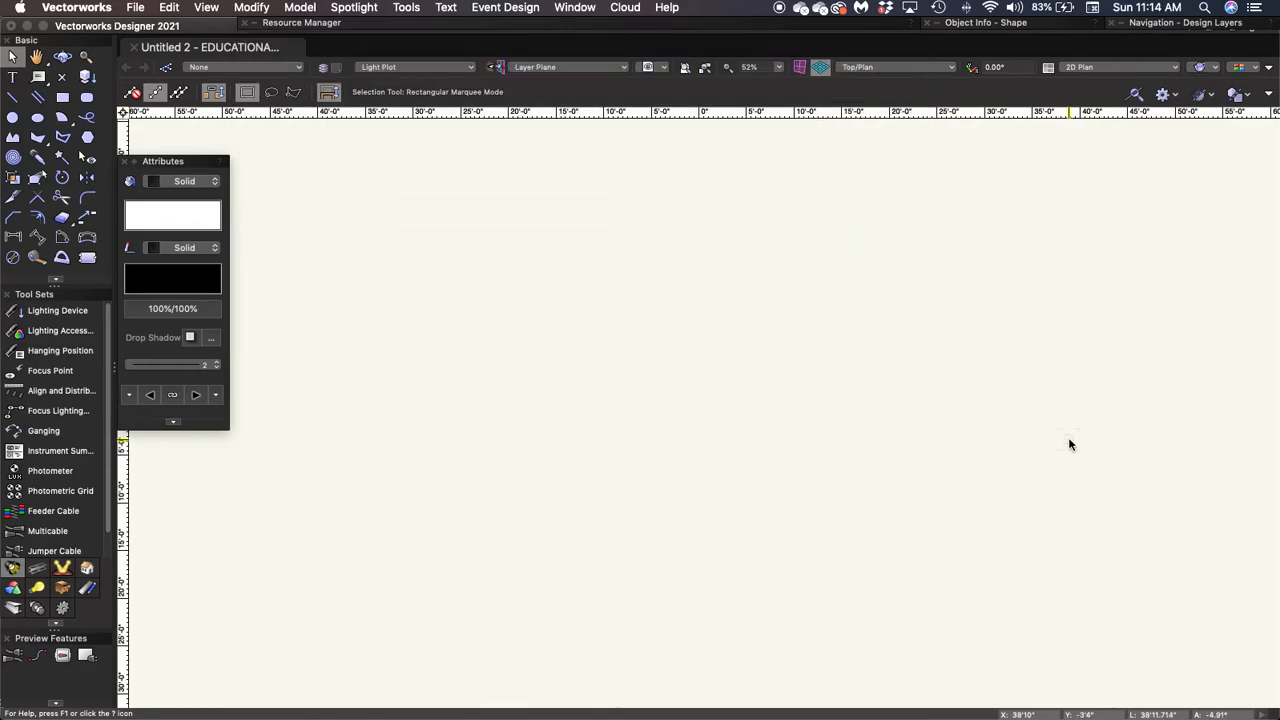
Step: Draw a square on the Light Plot layer sized exactly 1'0" by 1'0"
click(985, 22)
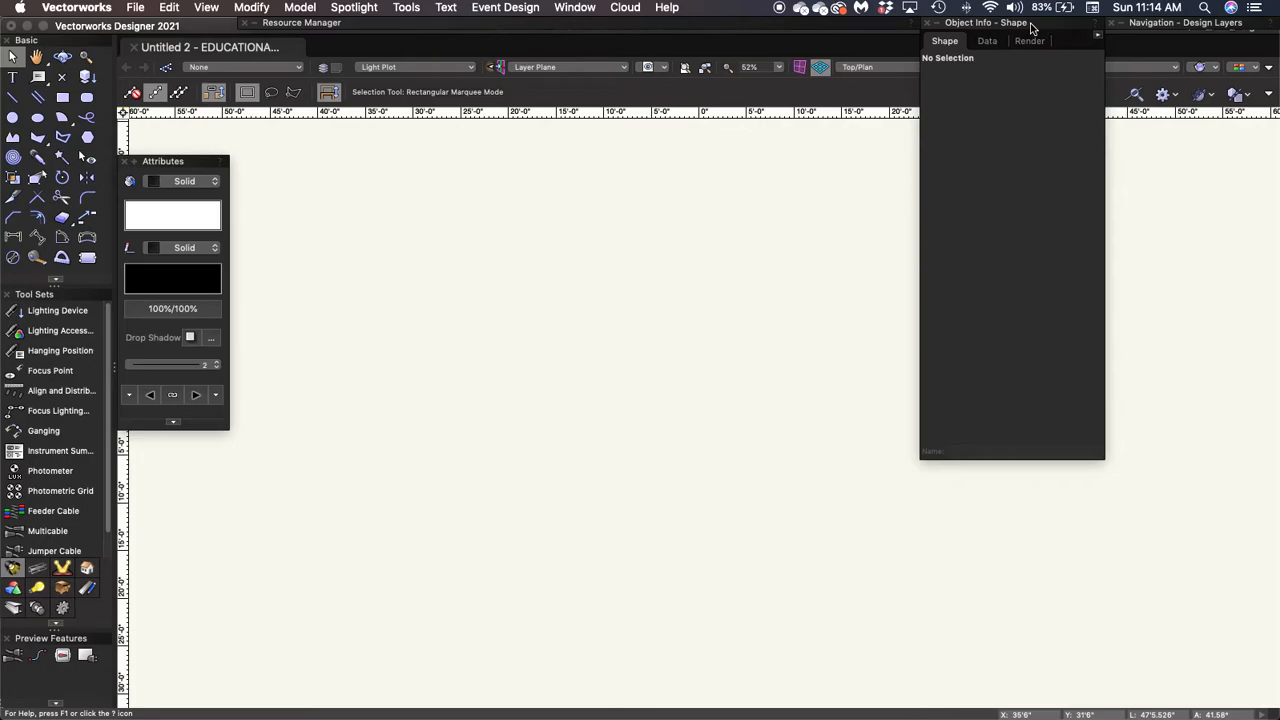
click(62, 96)
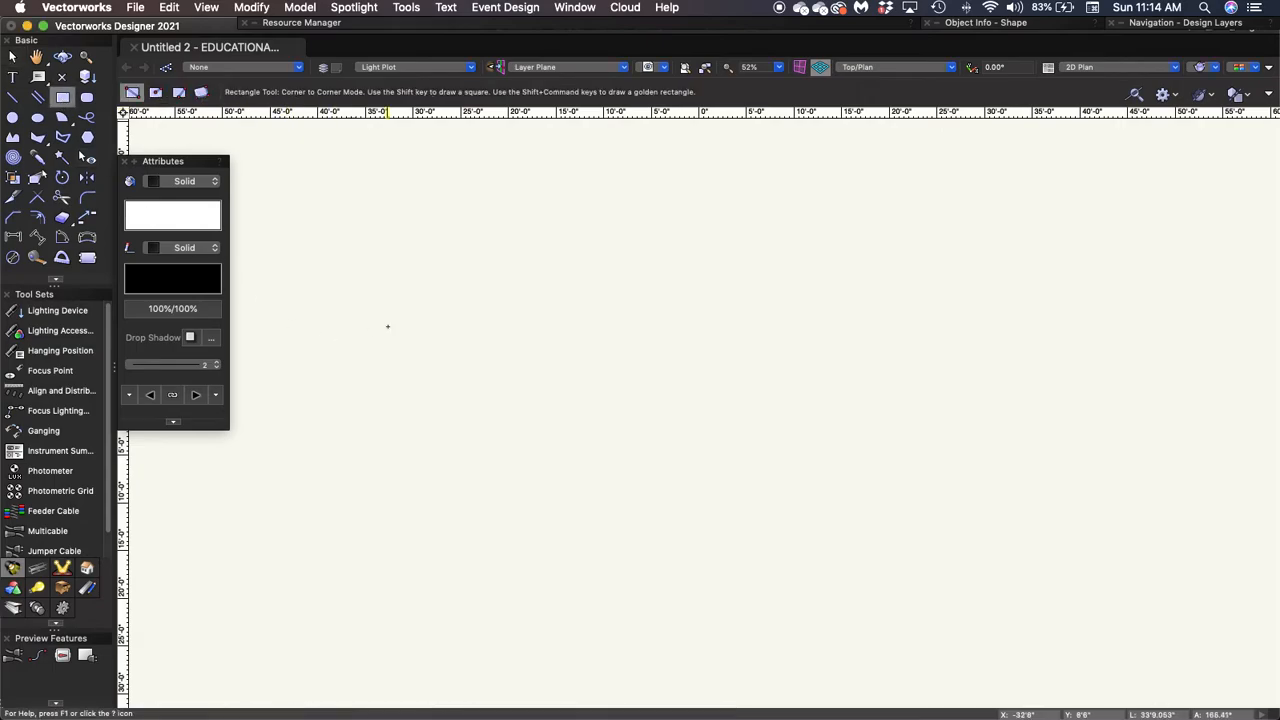
drag(432, 272, 535, 370)
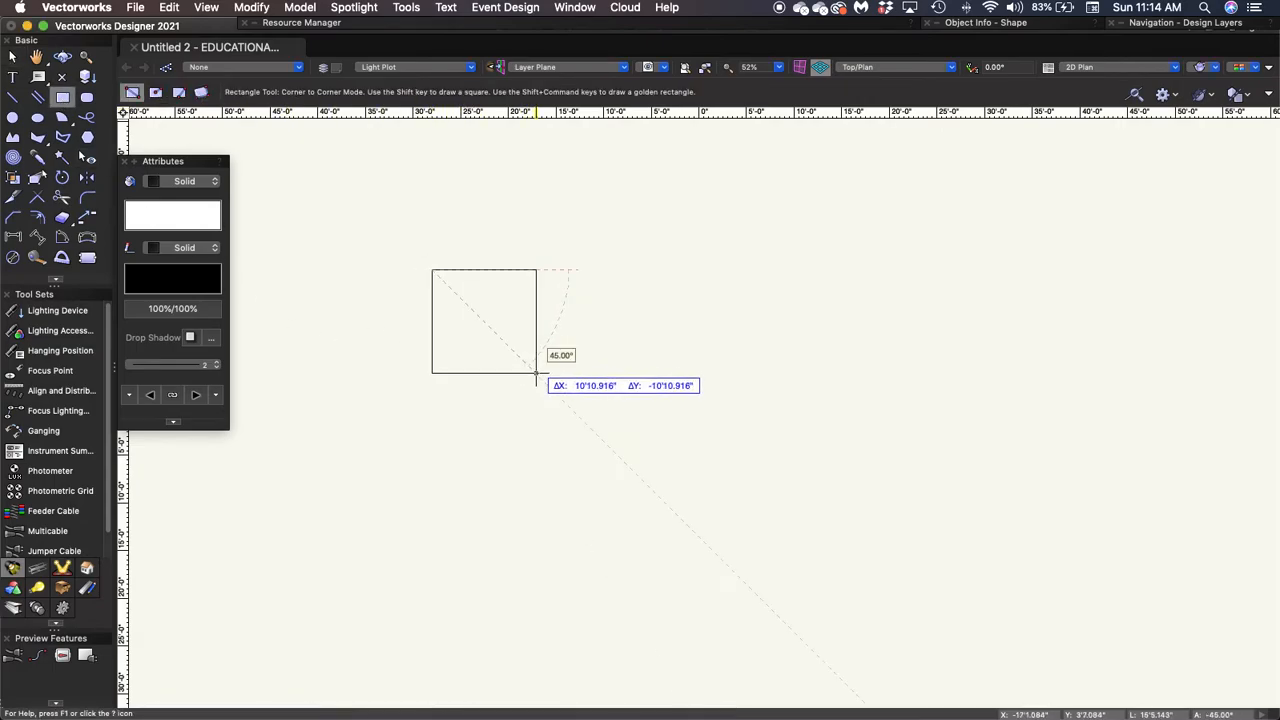
click(537, 377)
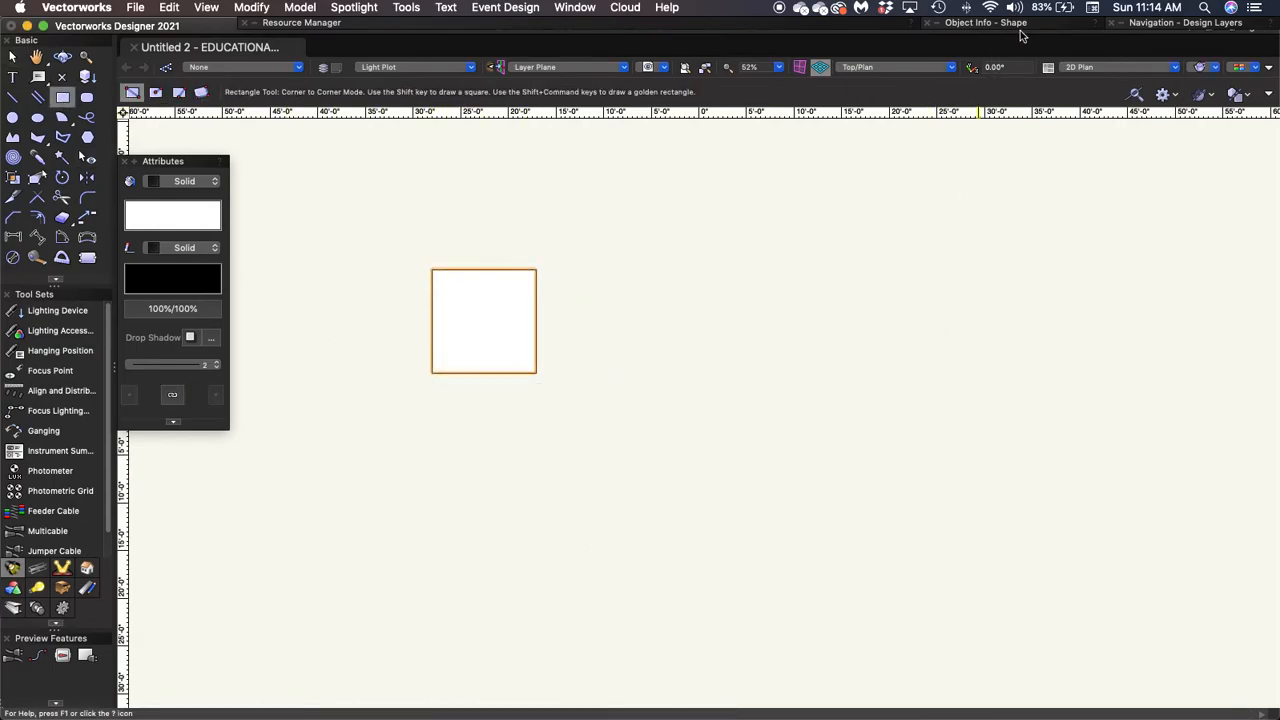
click(985, 22)
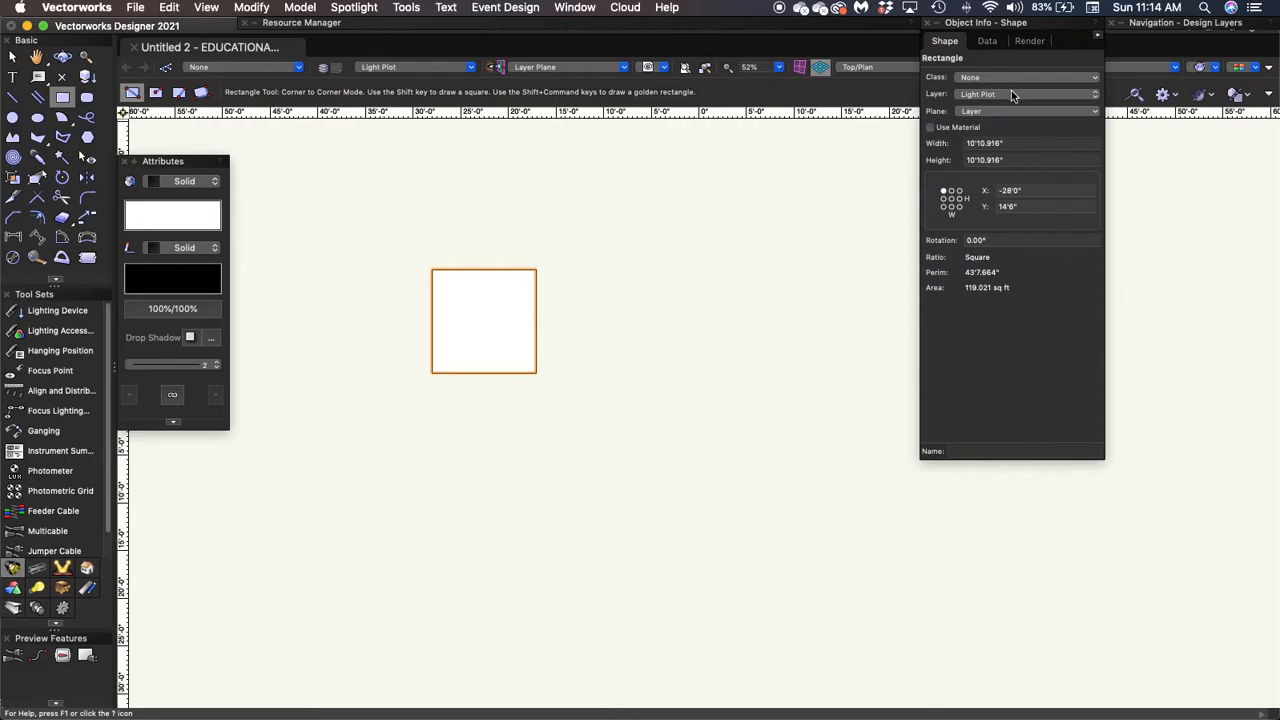
mouse_move(978, 77)
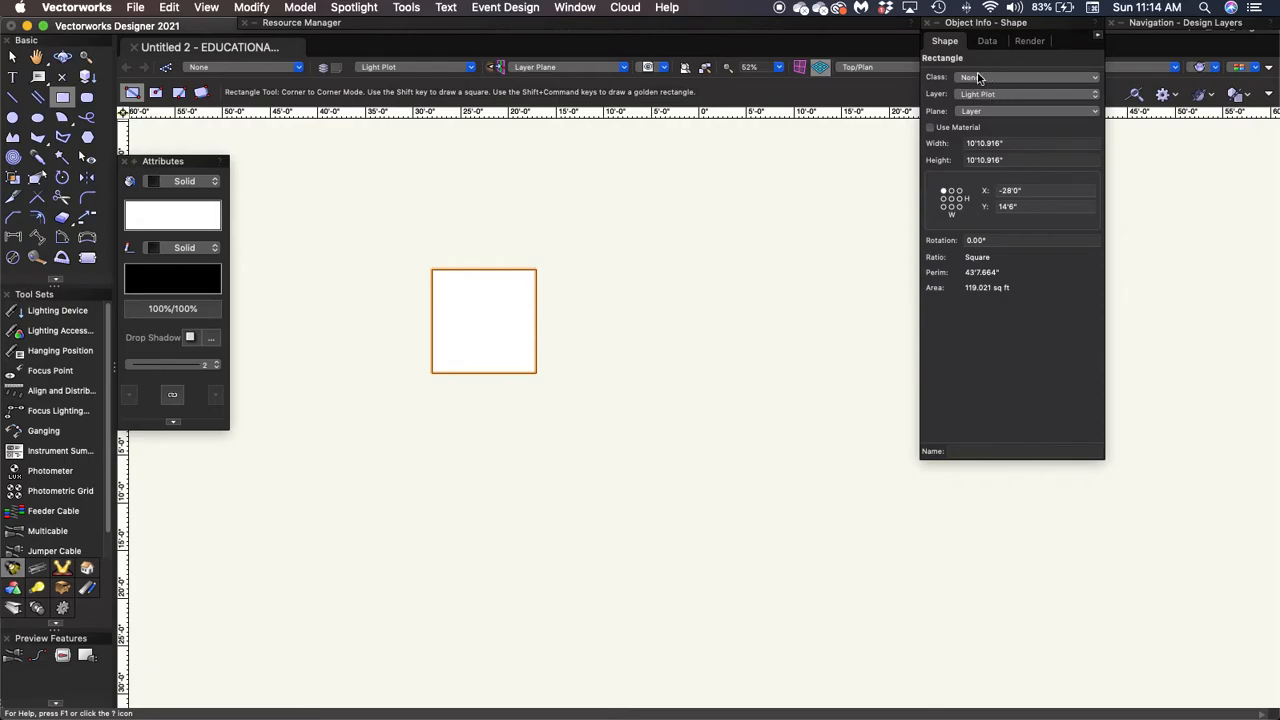
mouse_move(1006, 165)
text(12)
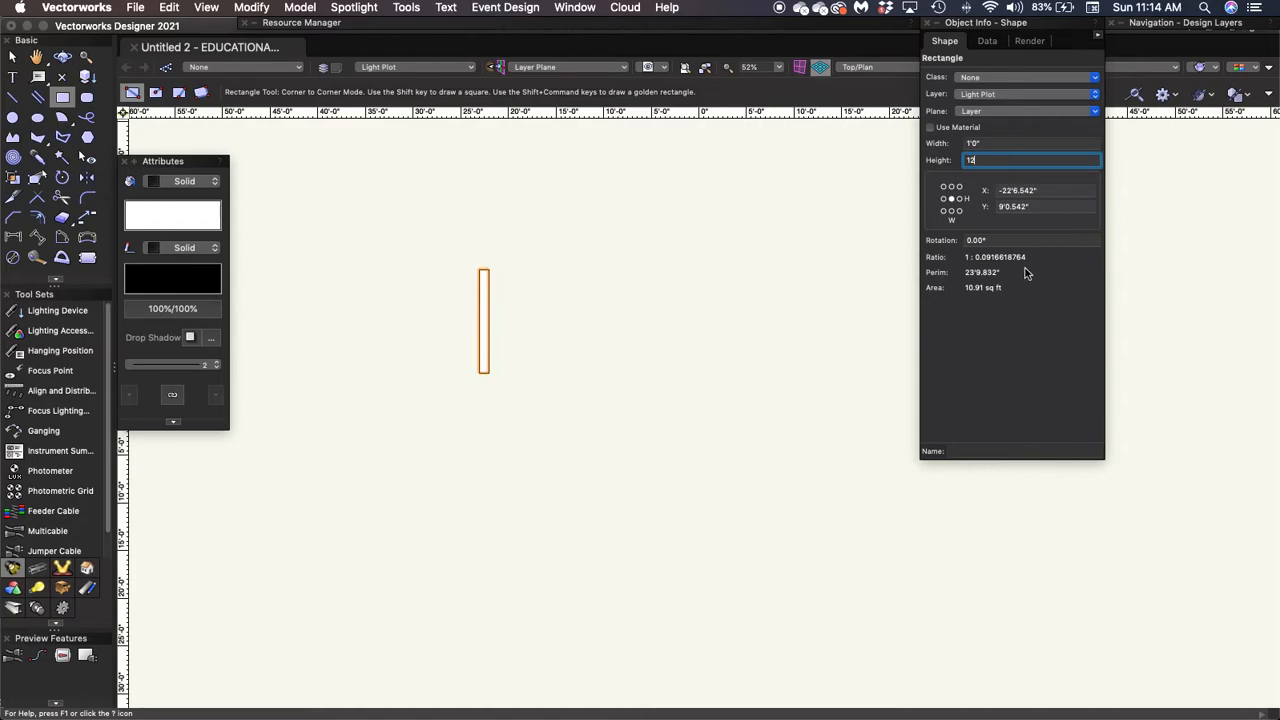
key(Return)
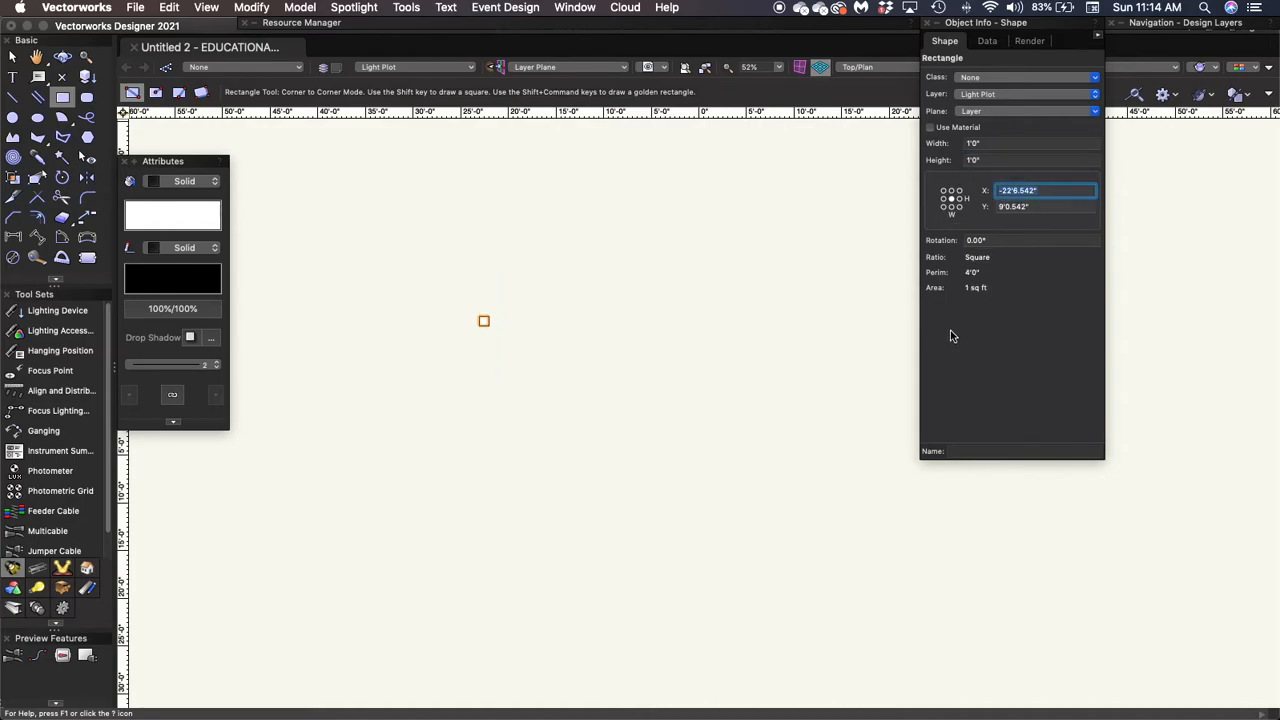
mouse_move(1025, 309)
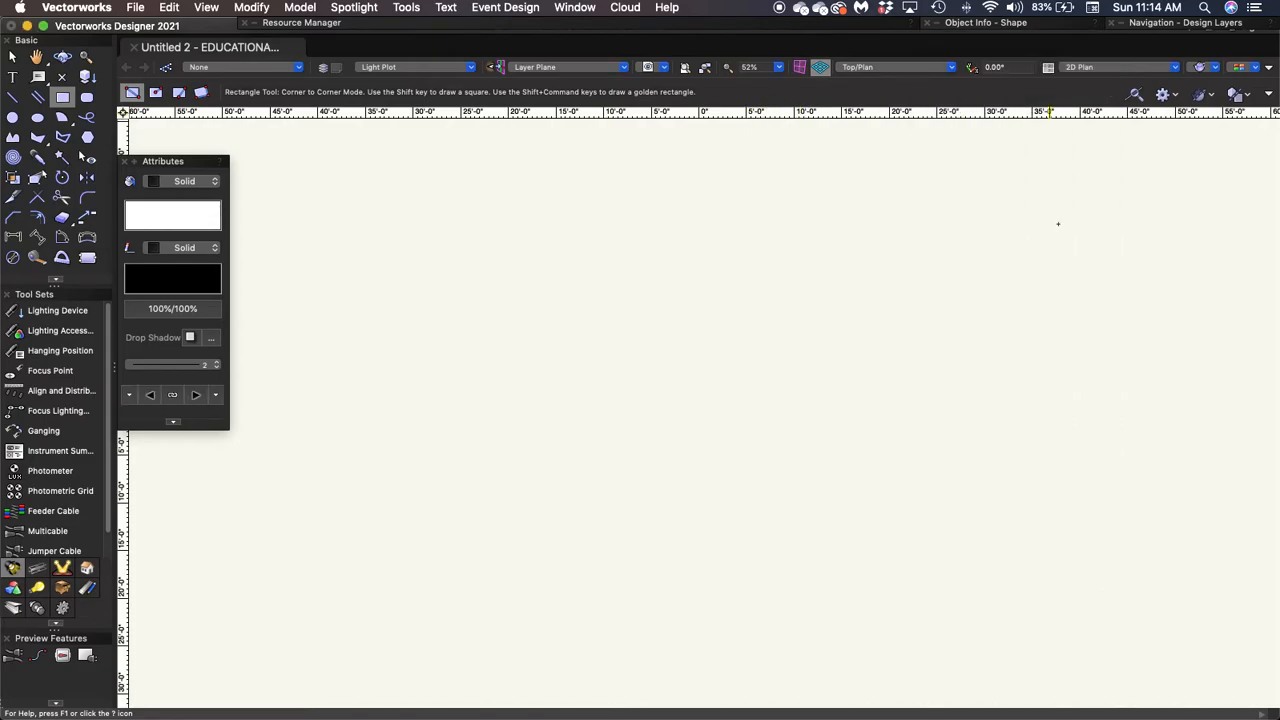
click(1185, 22)
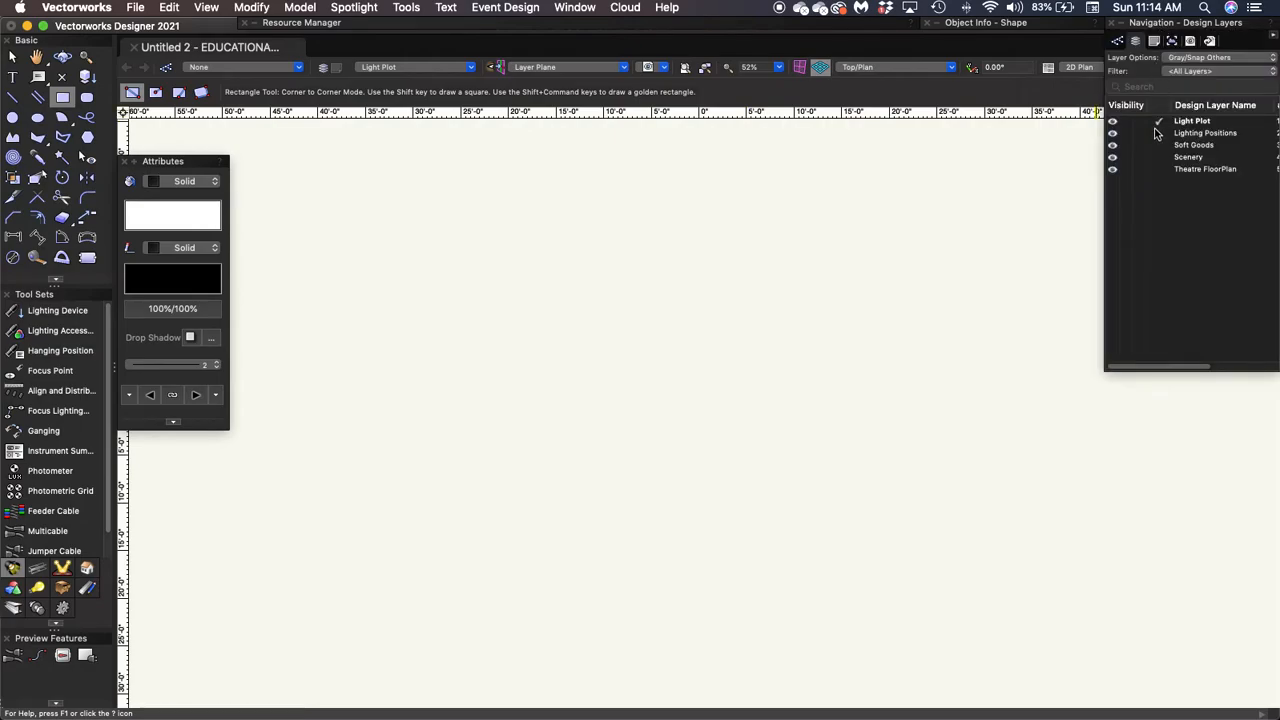
mouse_move(1150, 163)
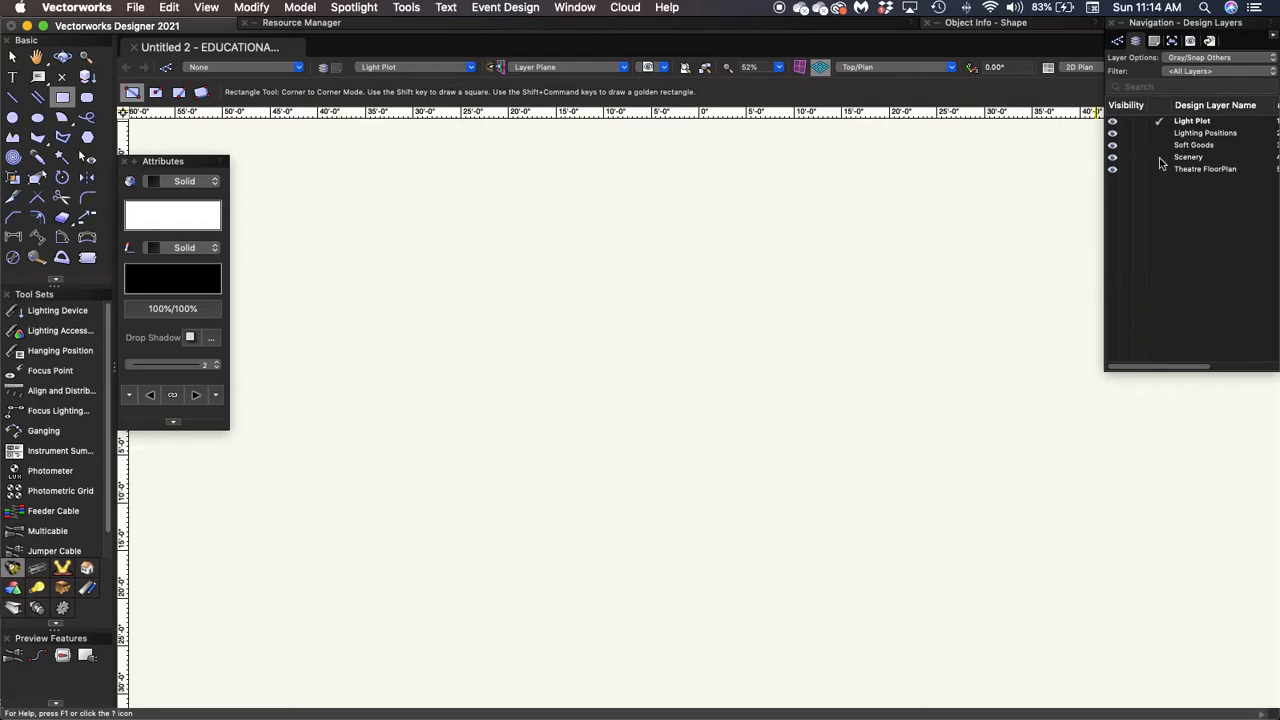
mouse_move(1157, 165)
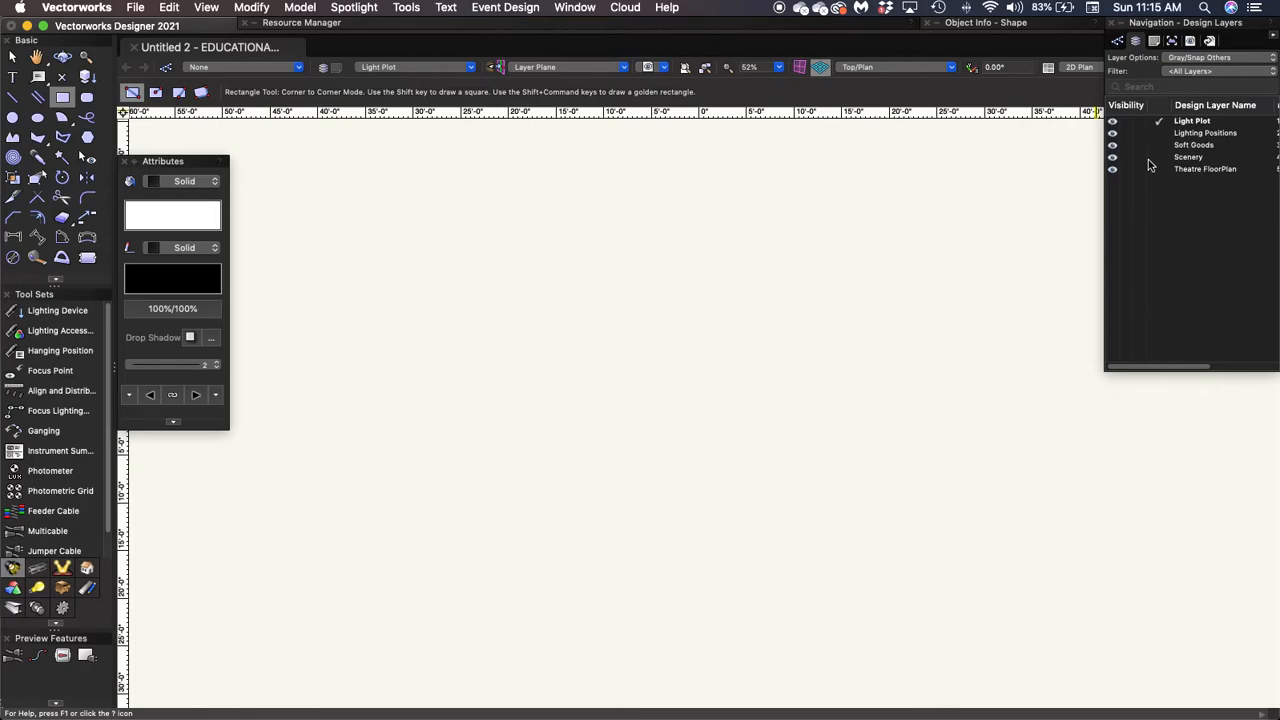
mouse_move(1155, 162)
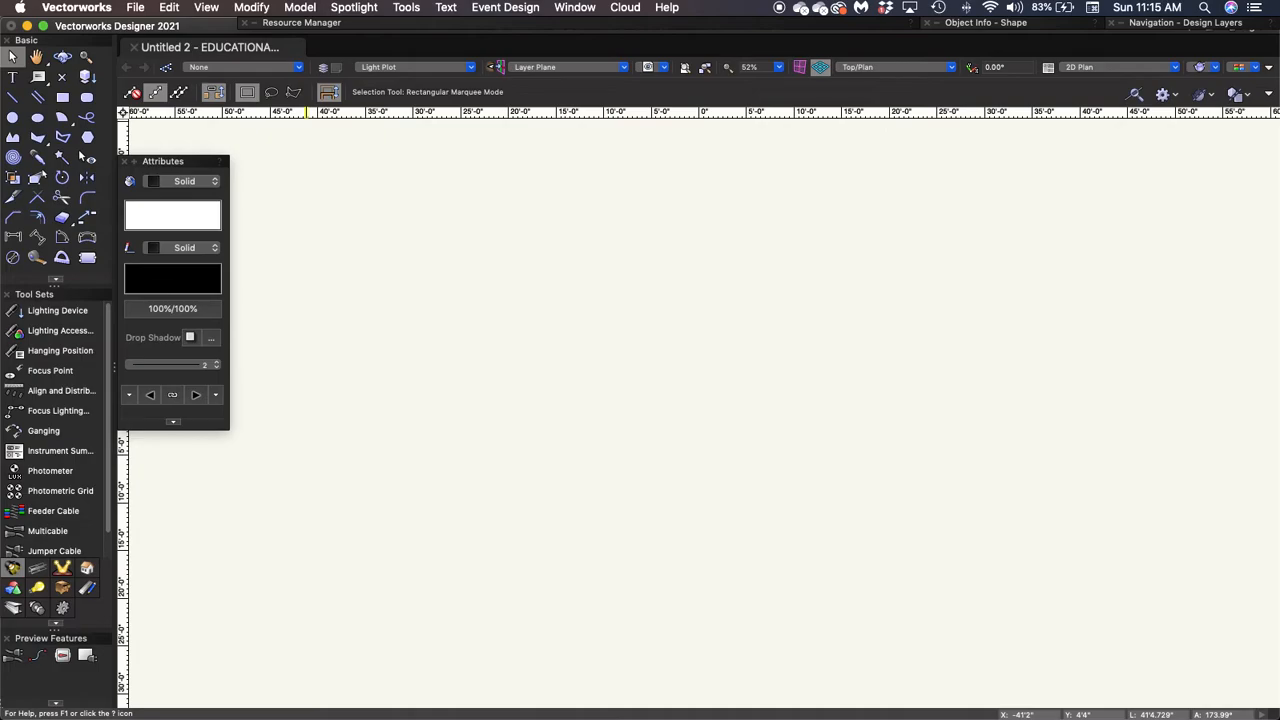
mouse_move(717, 407)
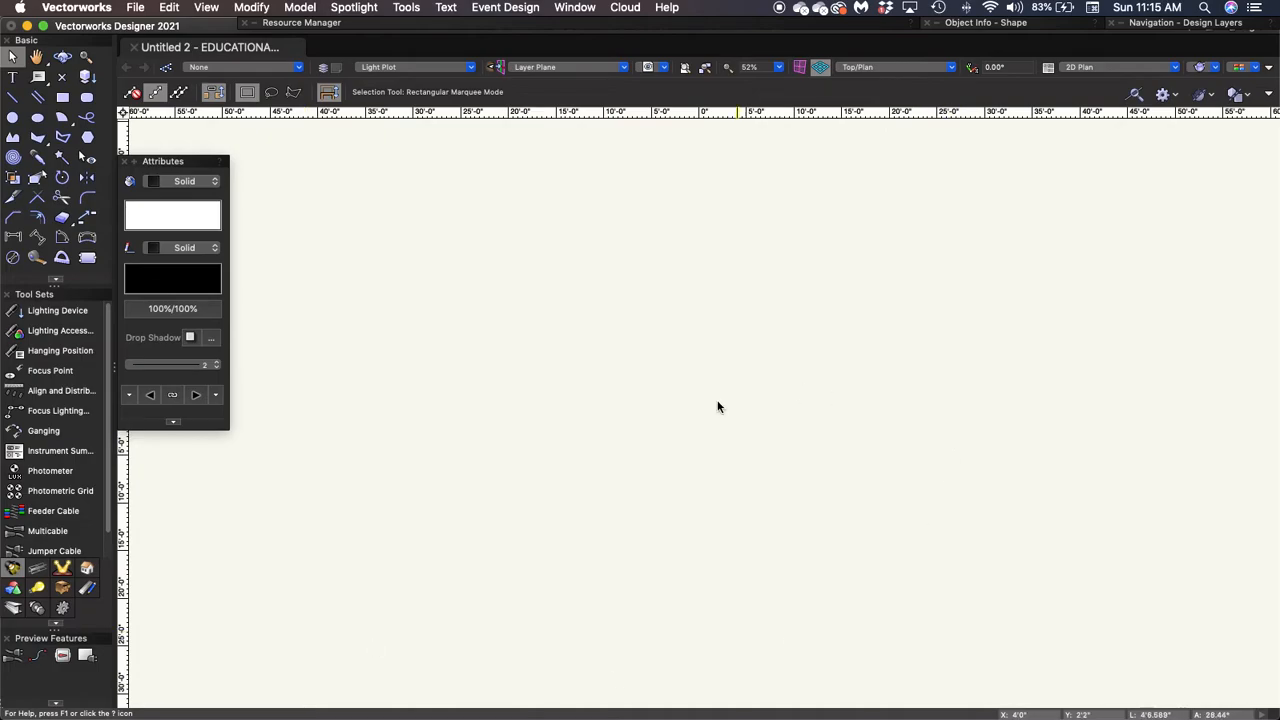
mouse_move(647, 410)
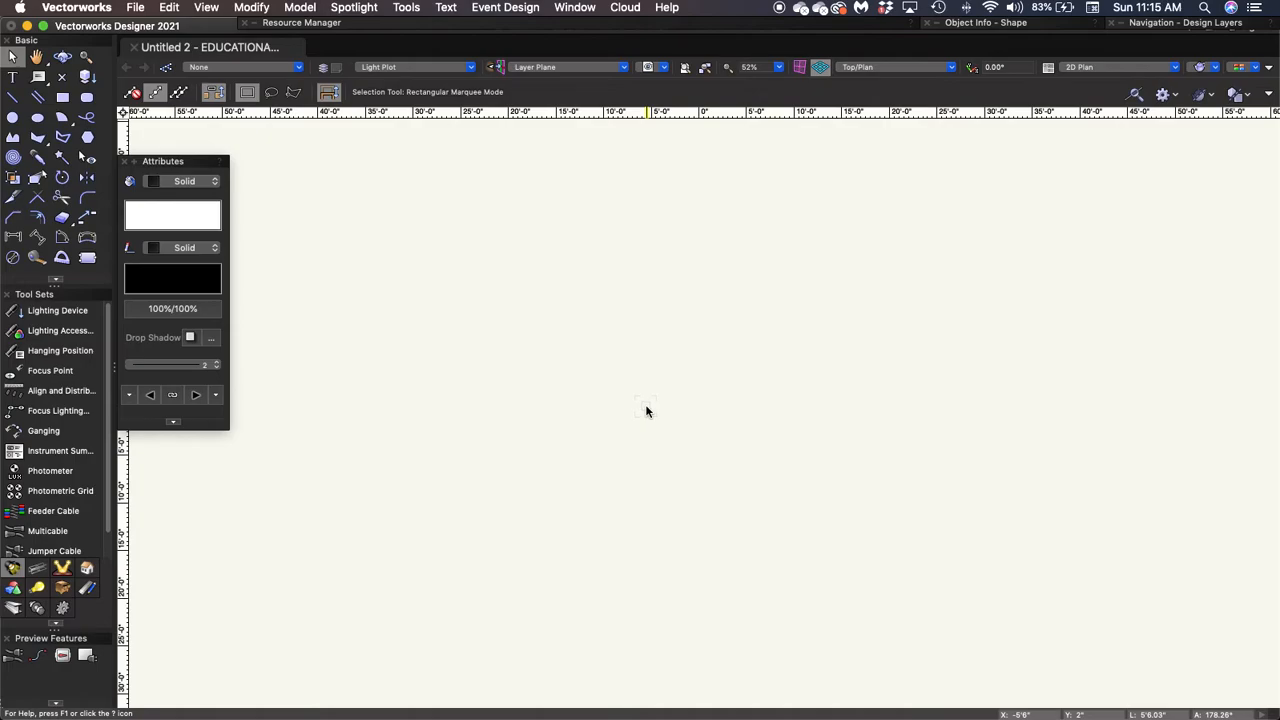
mouse_move(535, 330)
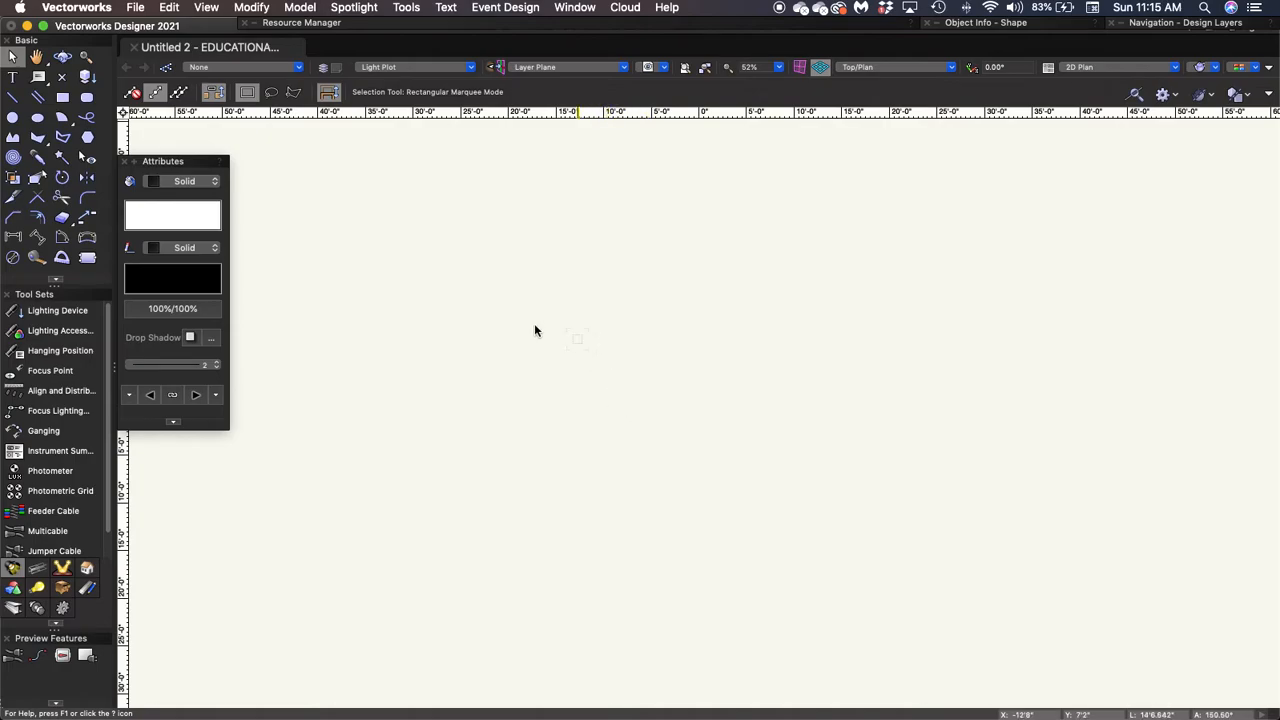
mouse_move(498, 308)
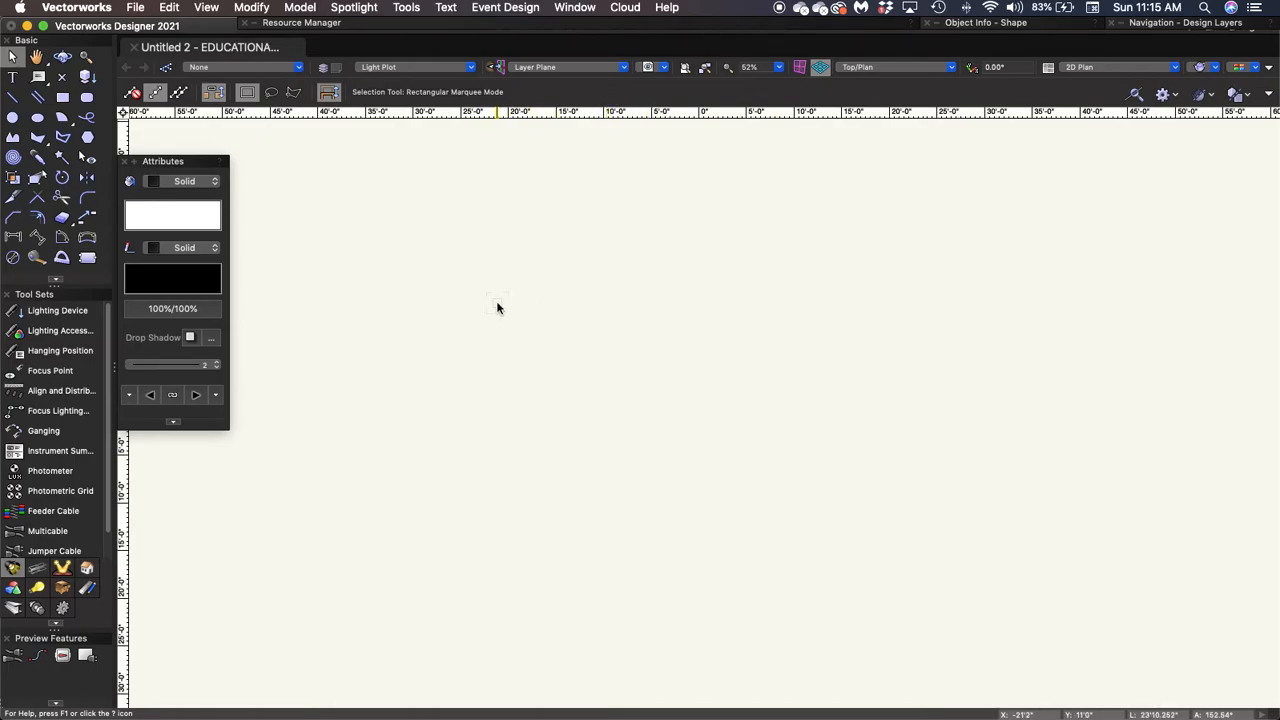
mouse_move(490, 302)
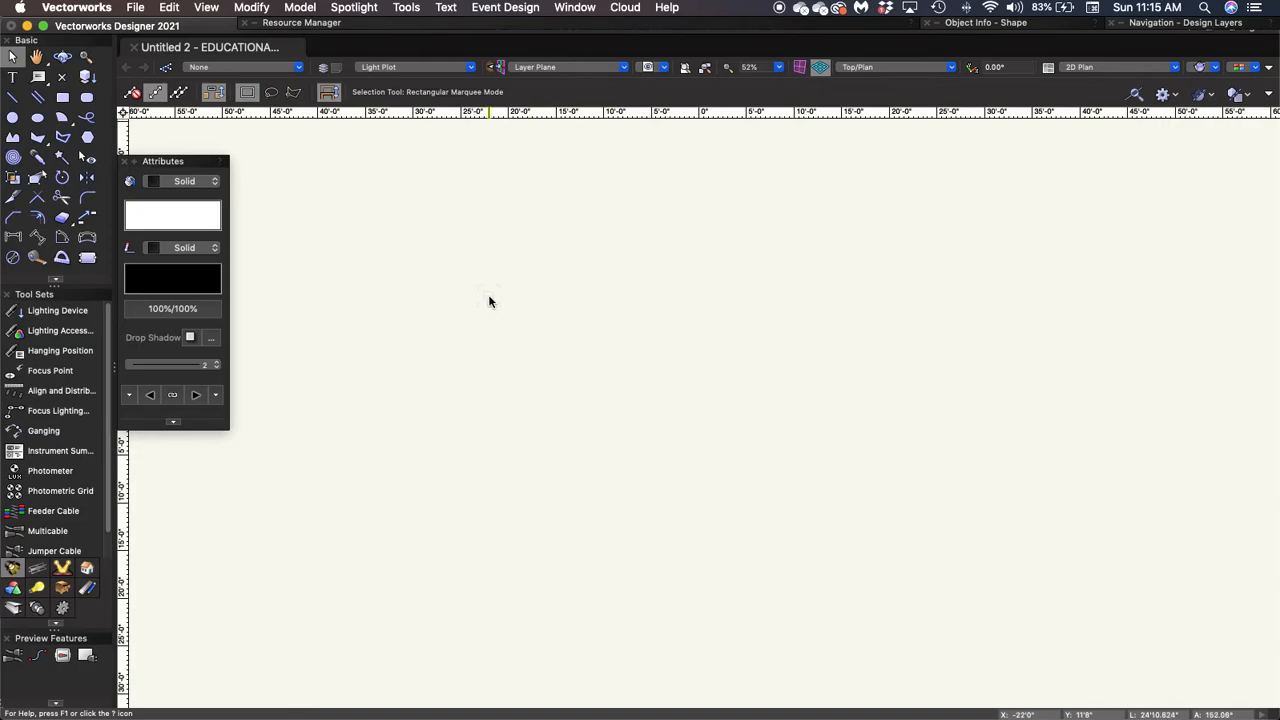
mouse_move(228, 66)
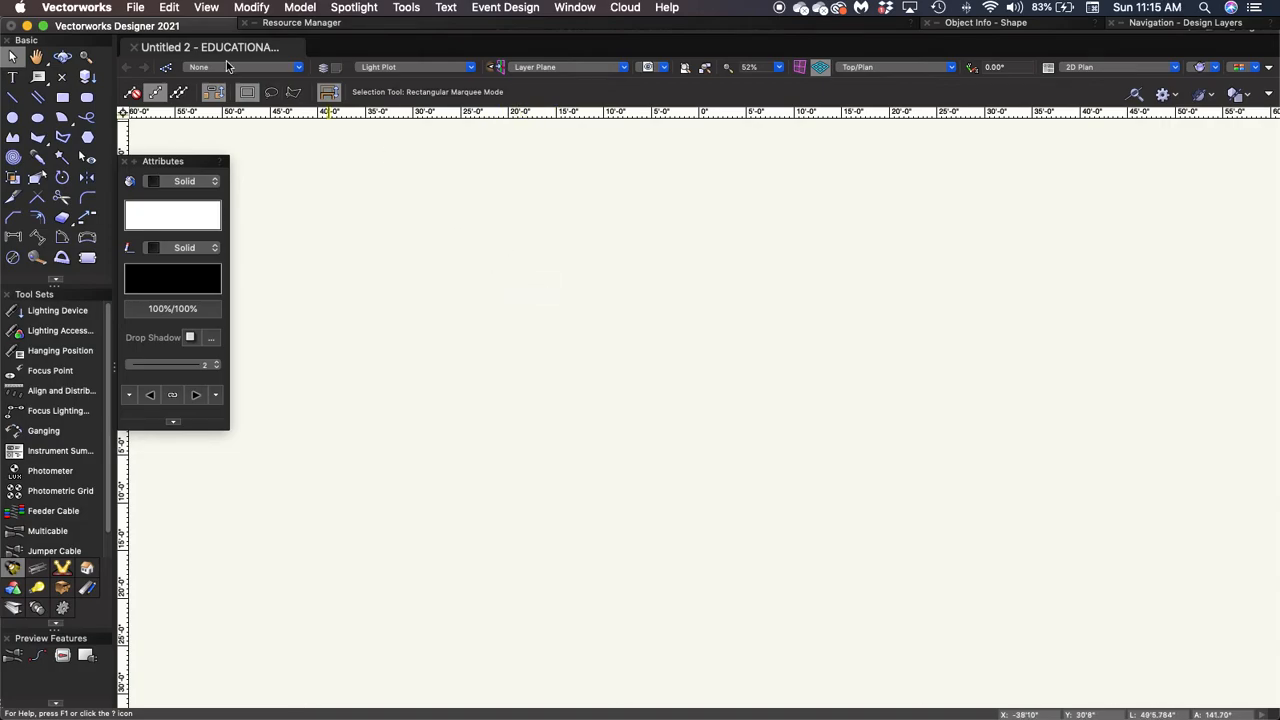
click(76, 8)
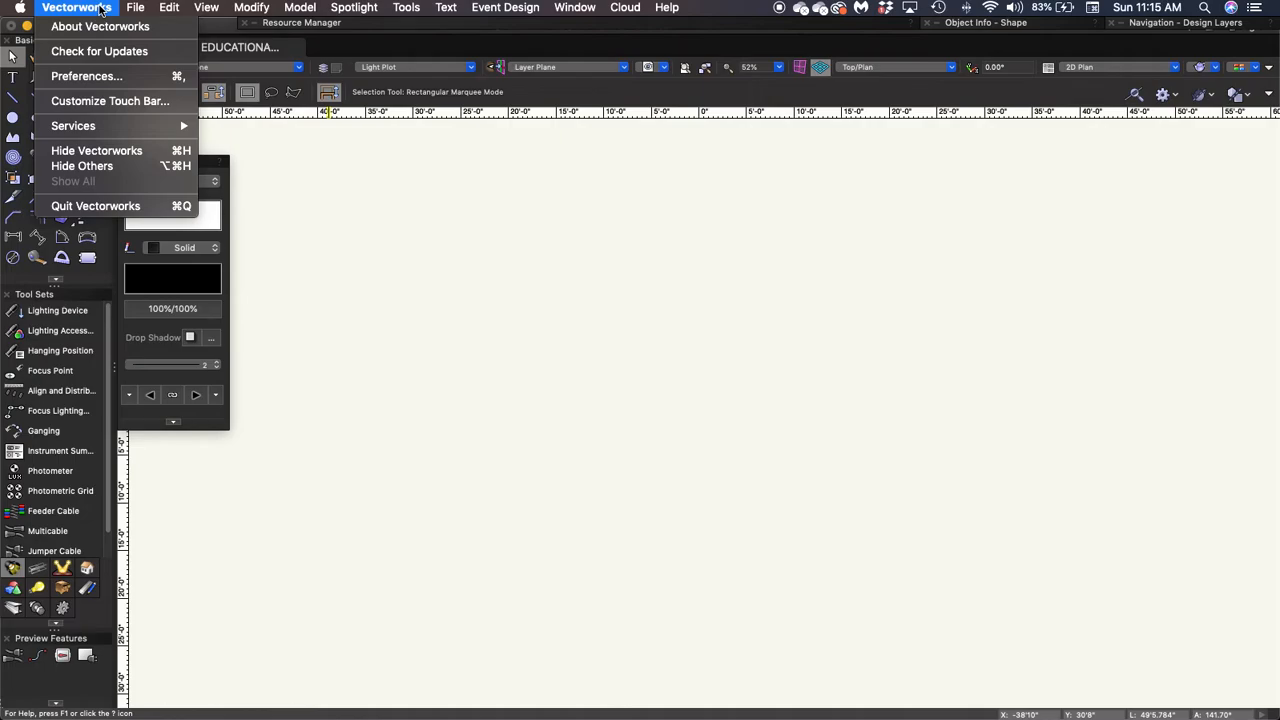
mouse_move(86, 76)
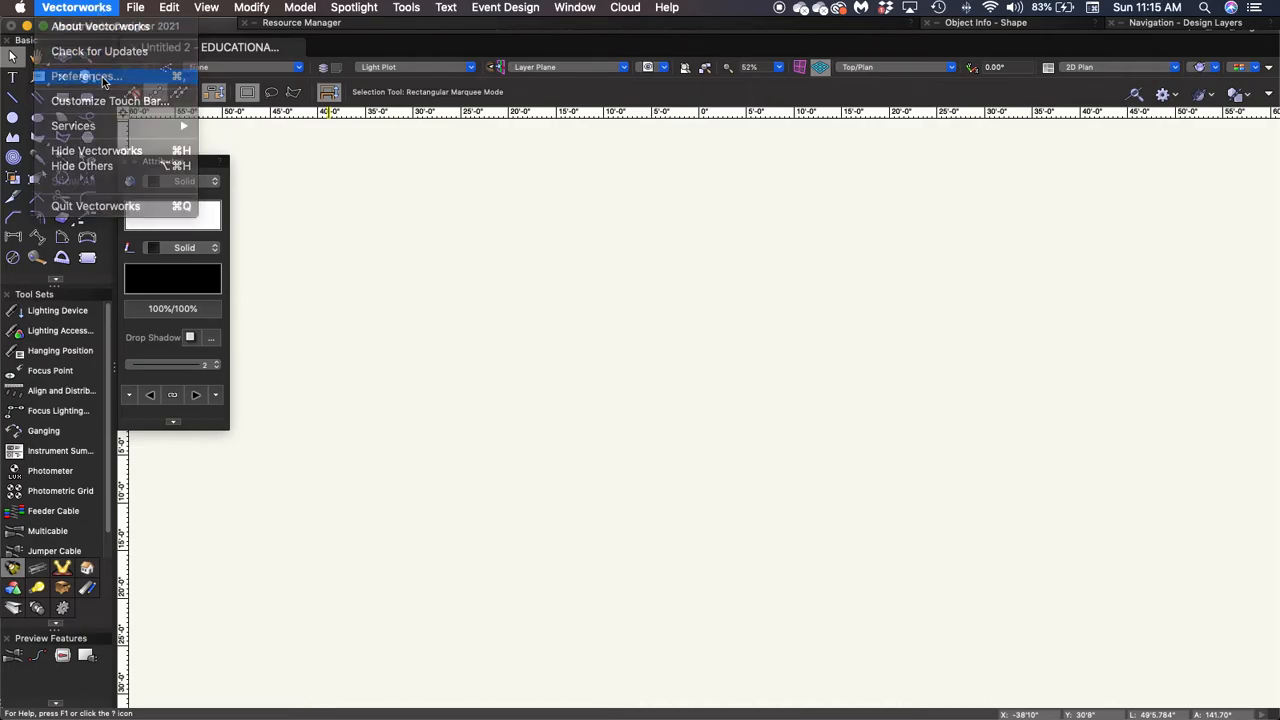
click(84, 76)
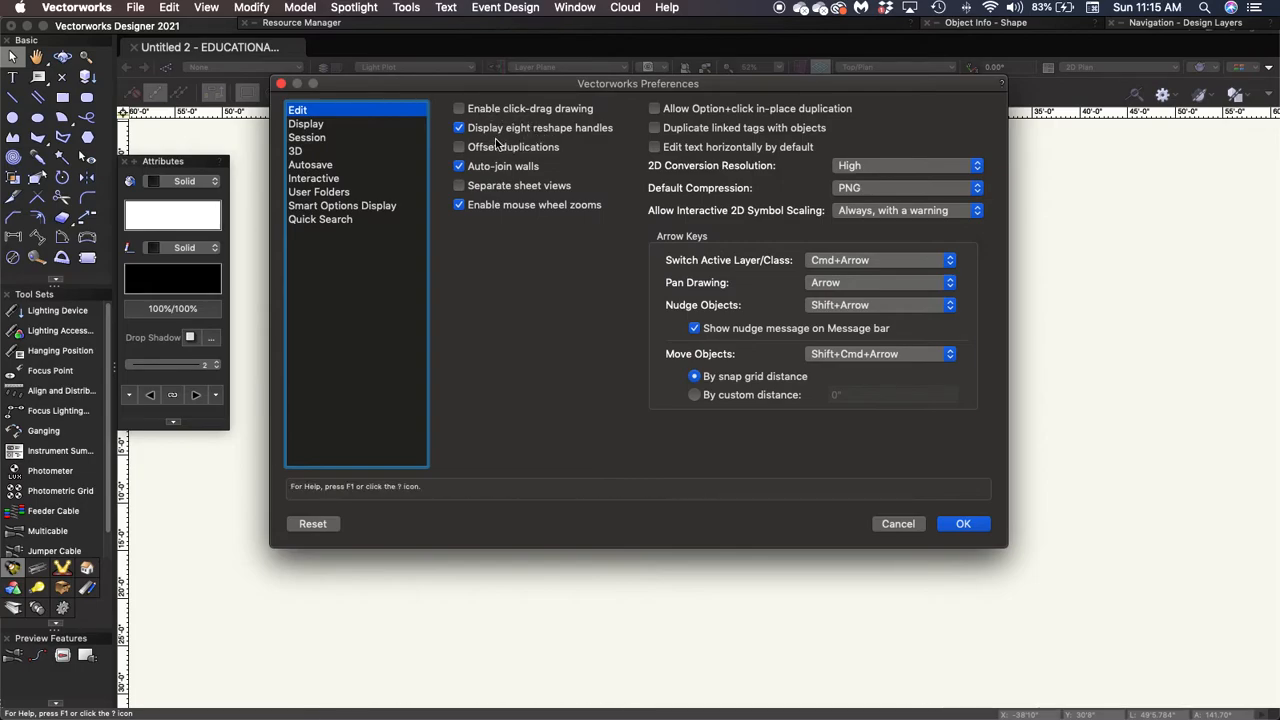
mouse_move(590, 143)
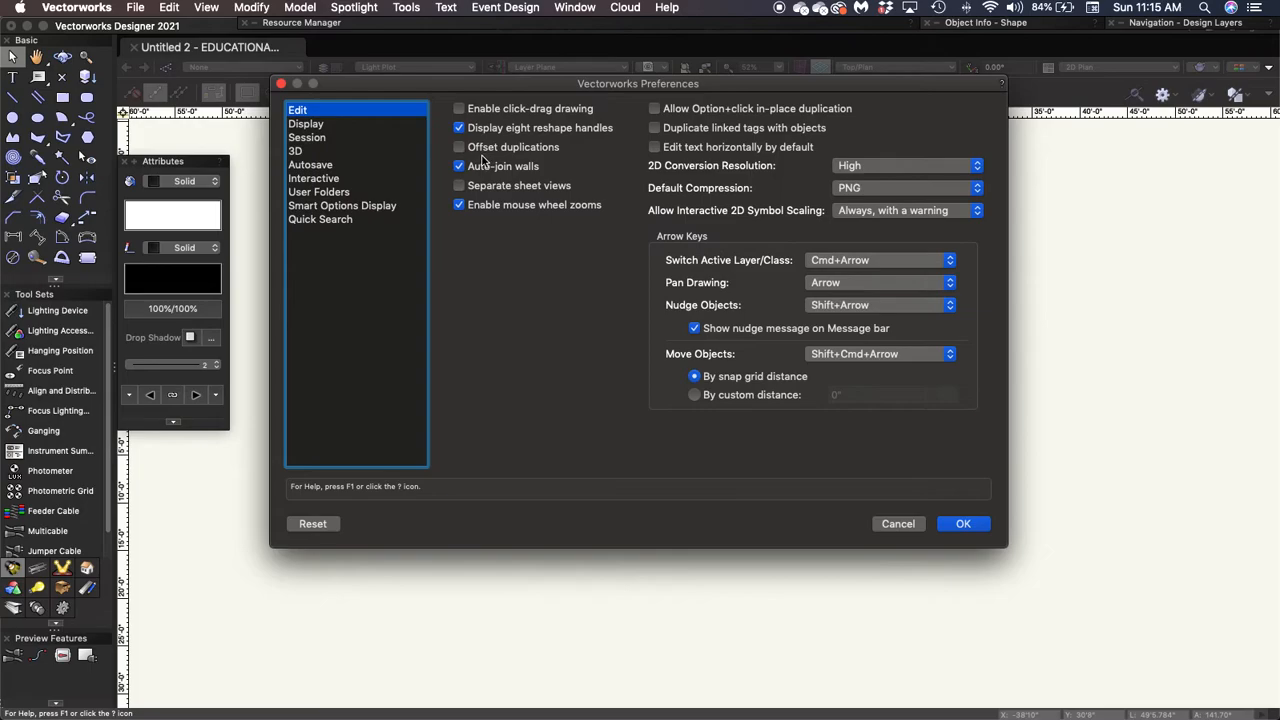
mouse_move(459, 147)
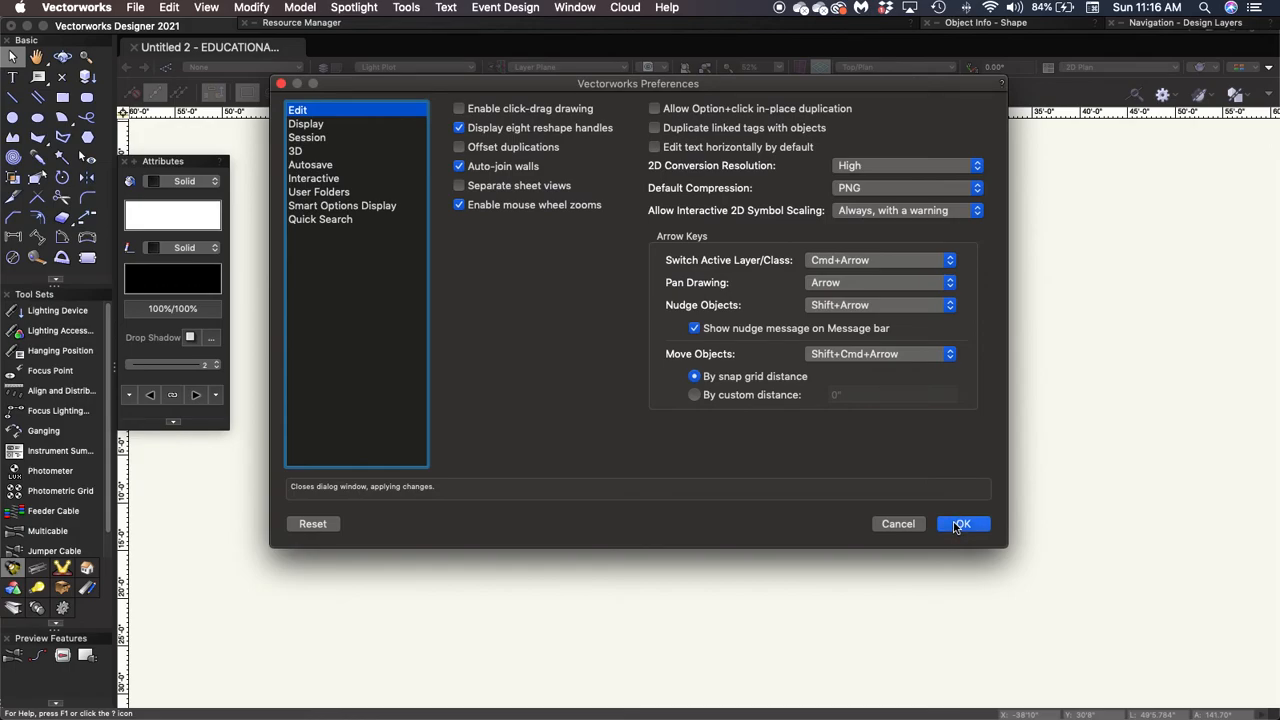
click(961, 523)
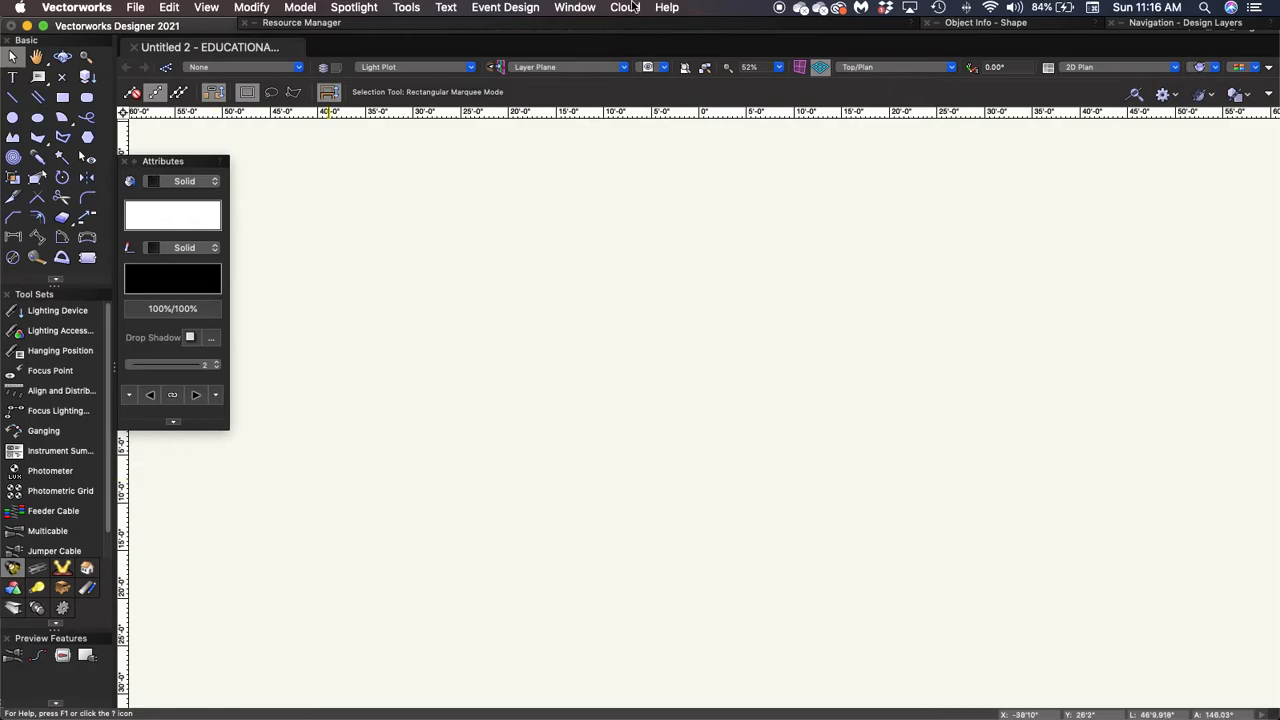
Step: Set the document Units rounding style to Fractional and accept the dialog
click(136, 7)
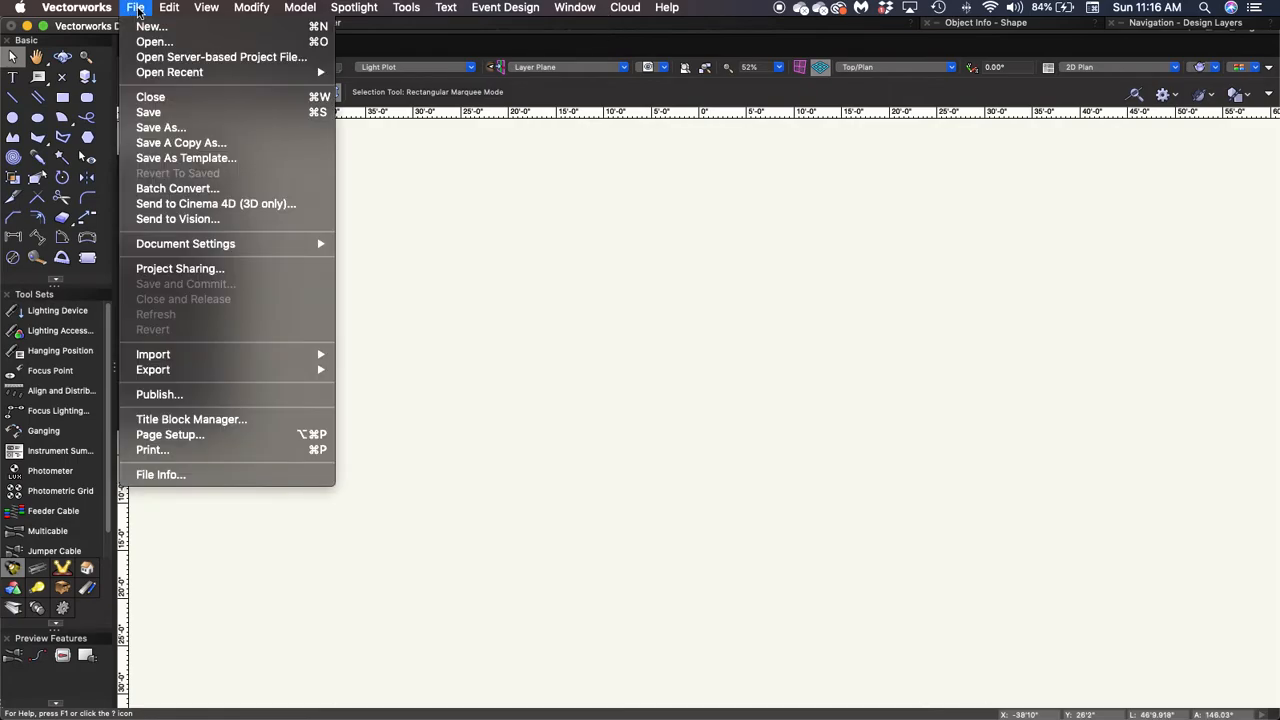
mouse_move(148, 112)
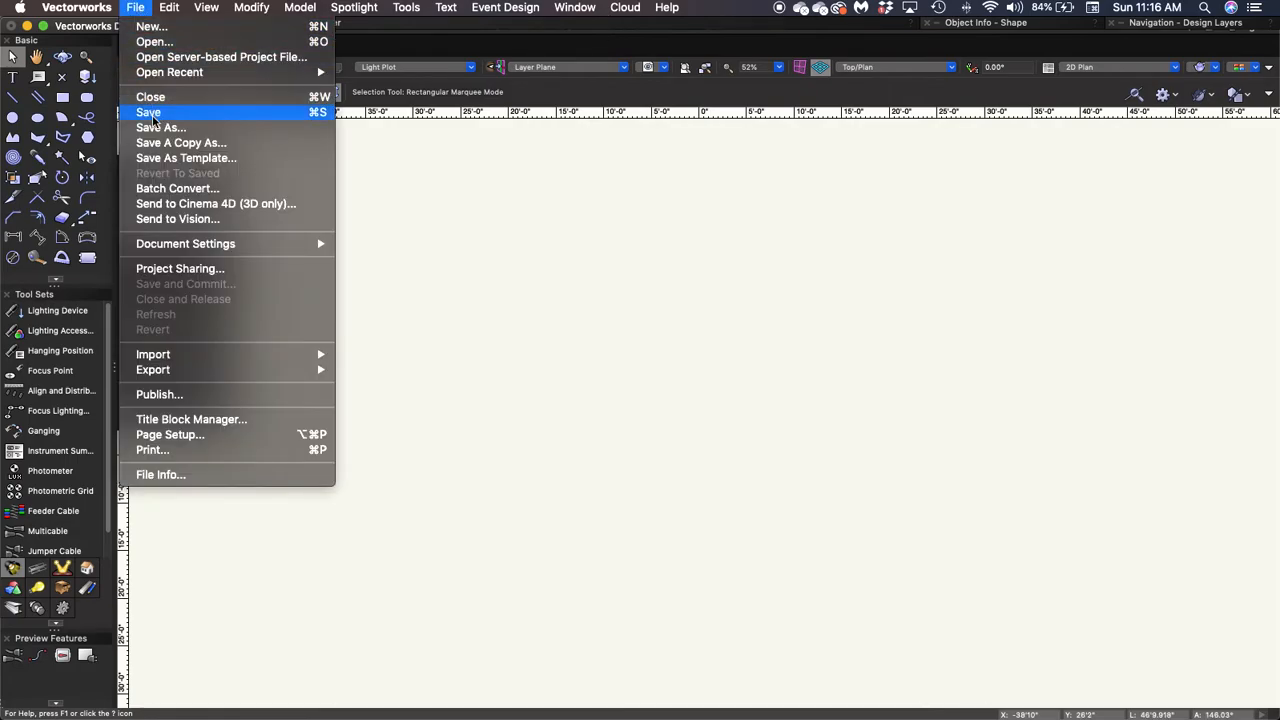
mouse_move(185, 243)
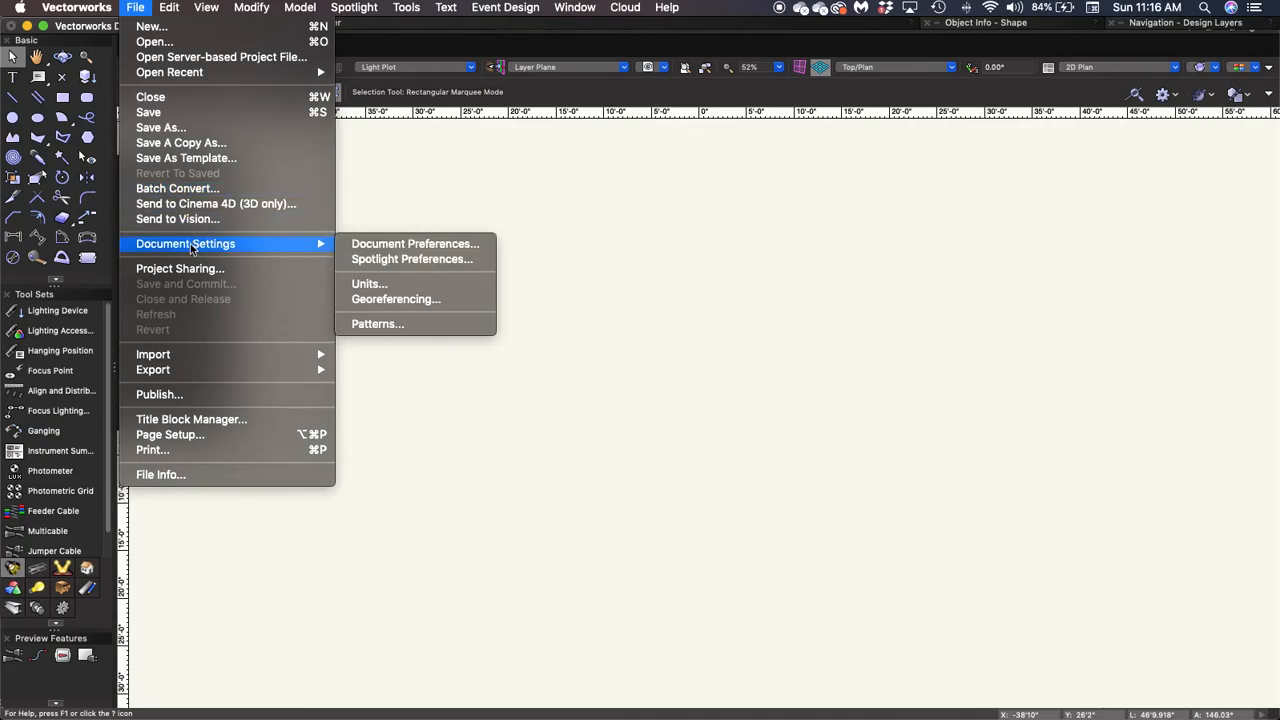
mouse_move(369, 284)
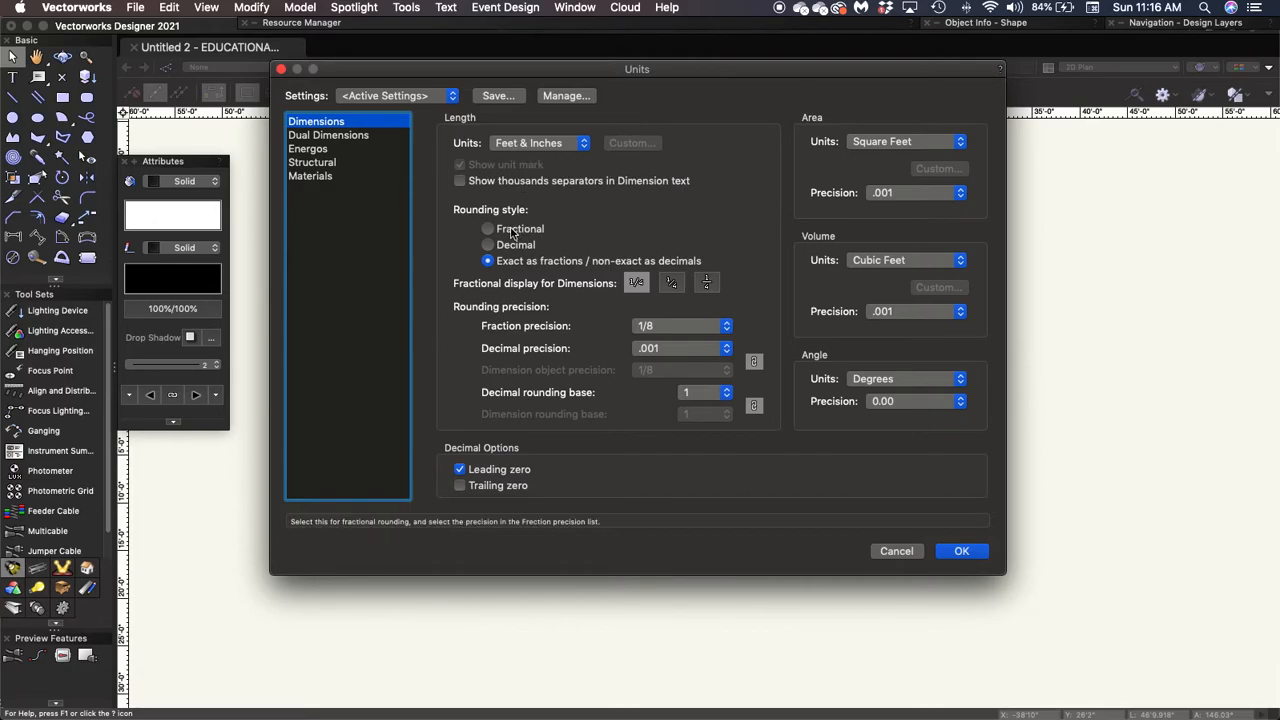
click(487, 228)
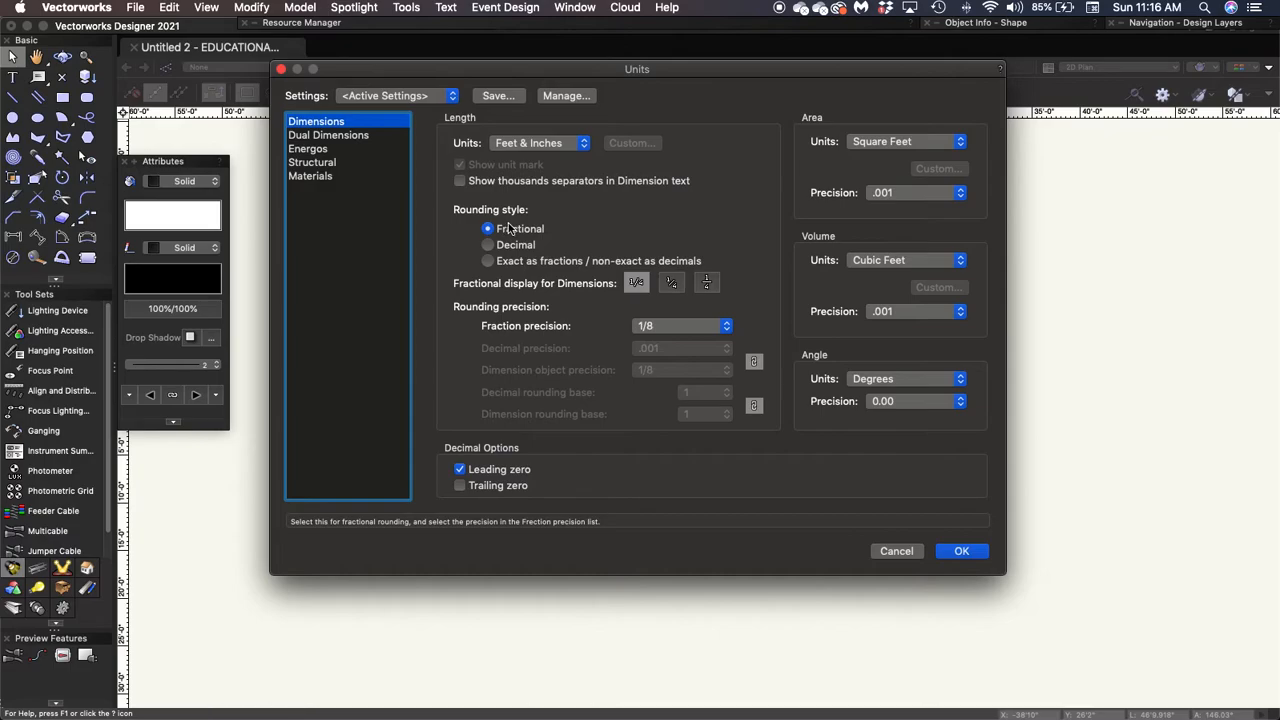
mouse_move(535, 228)
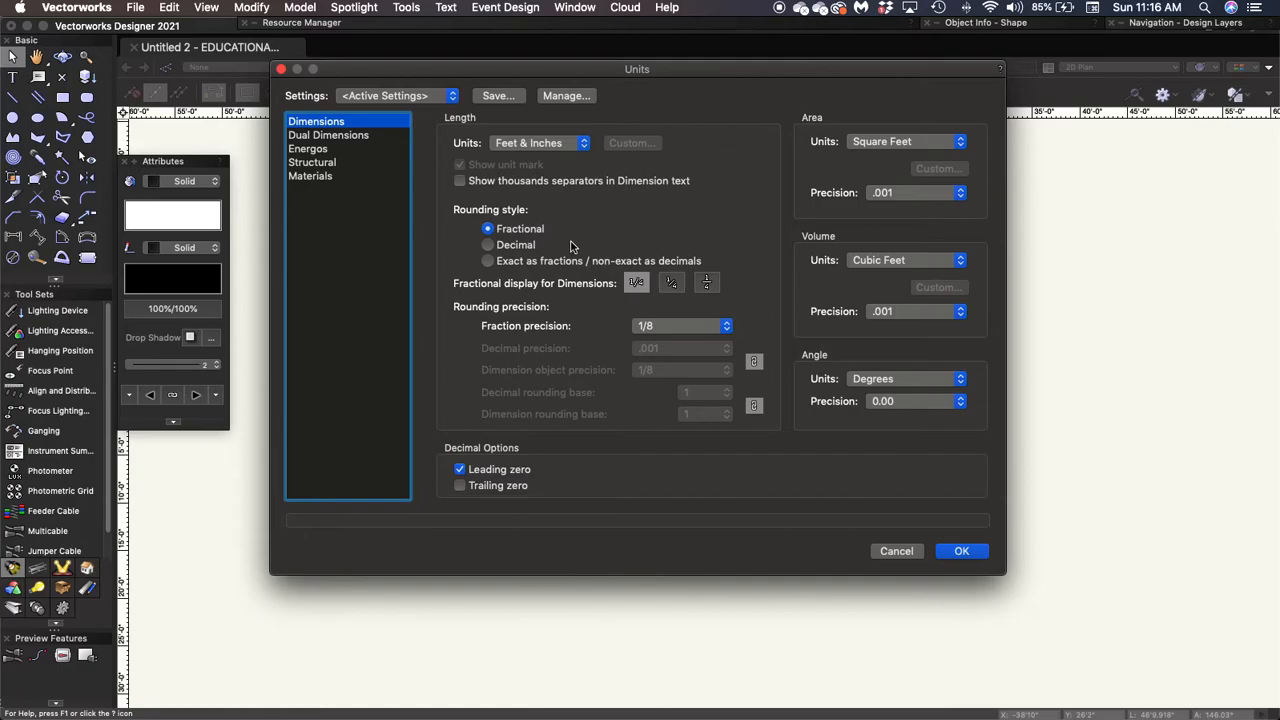
mouse_move(562, 225)
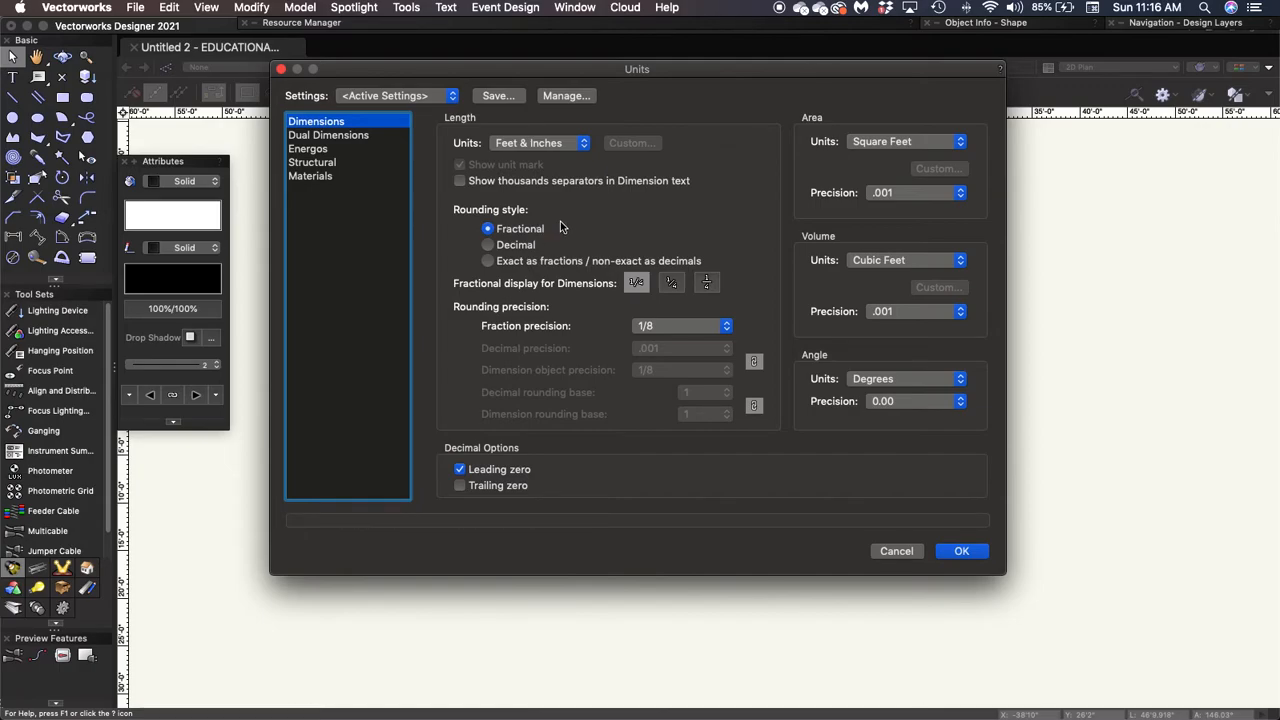
mouse_move(585, 309)
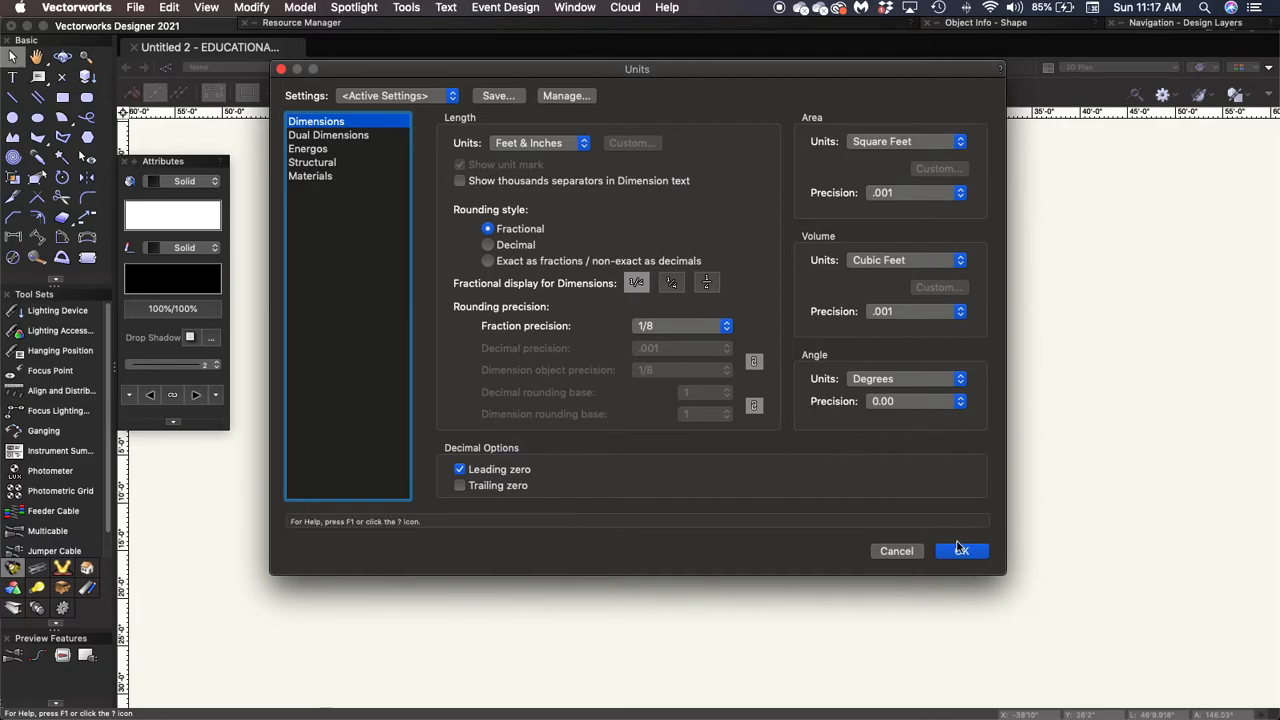
click(961, 550)
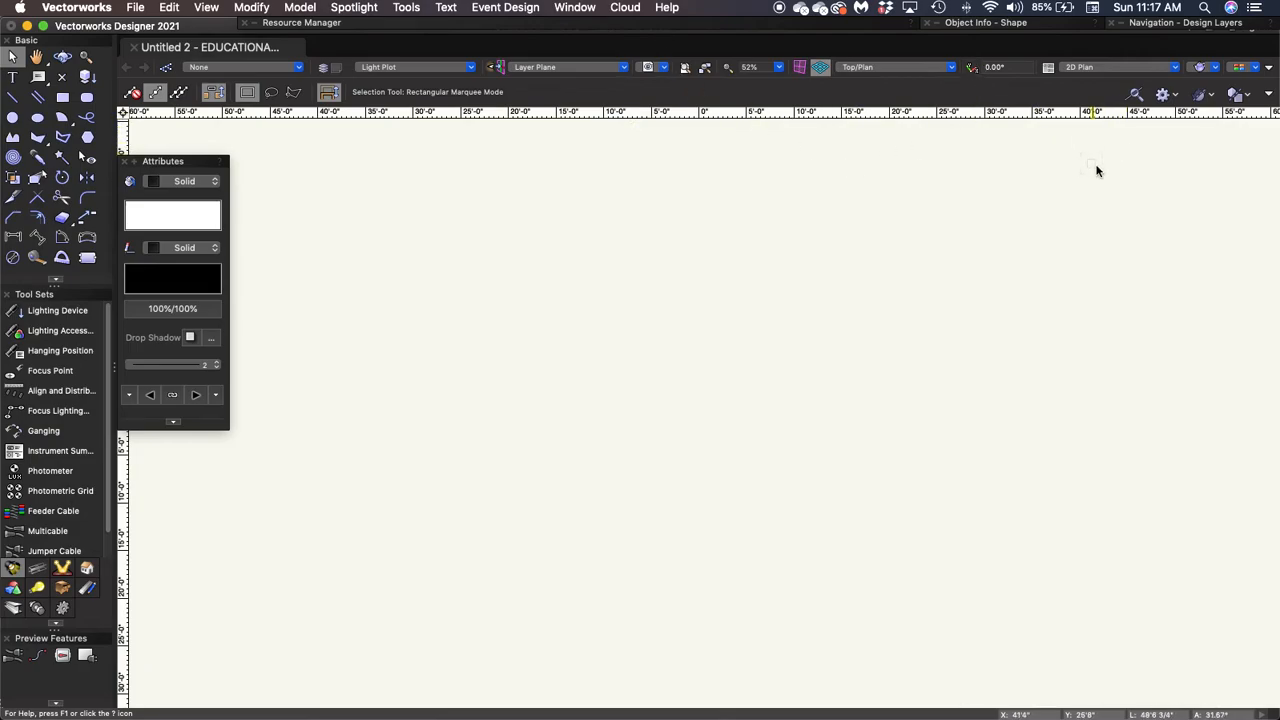
mouse_move(1190, 140)
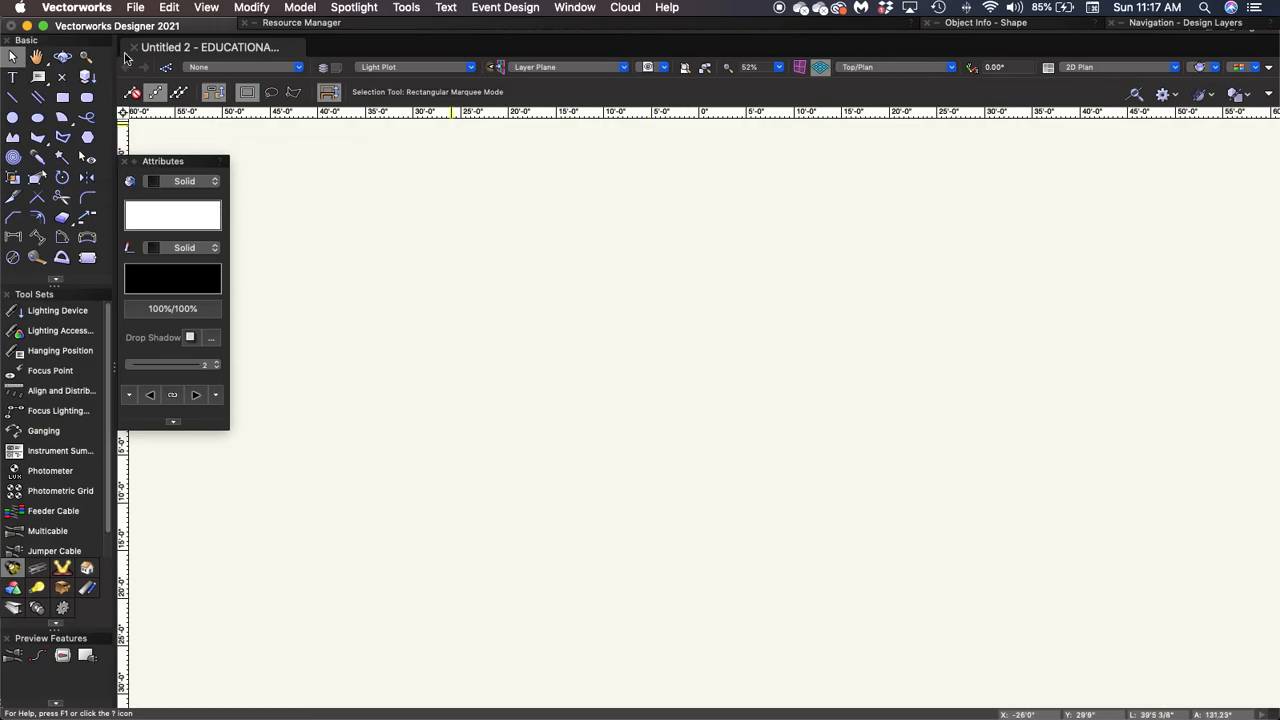
mouse_move(192, 26)
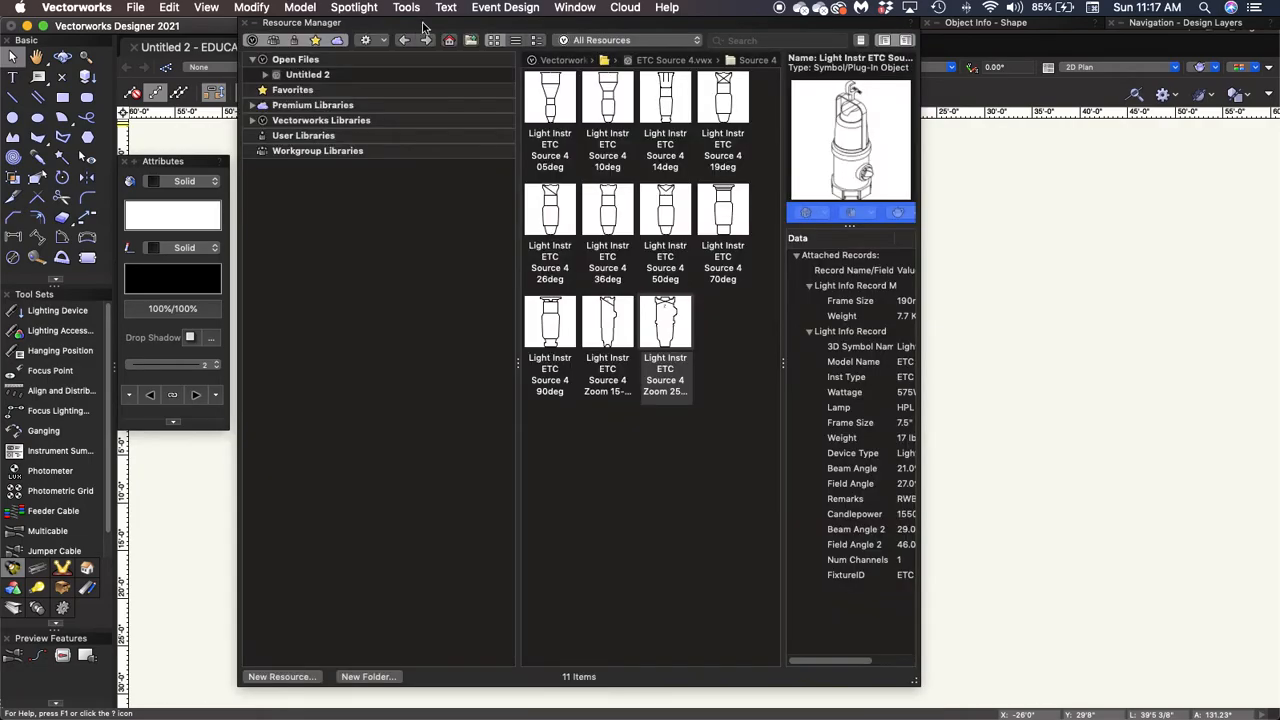
mouse_move(980, 458)
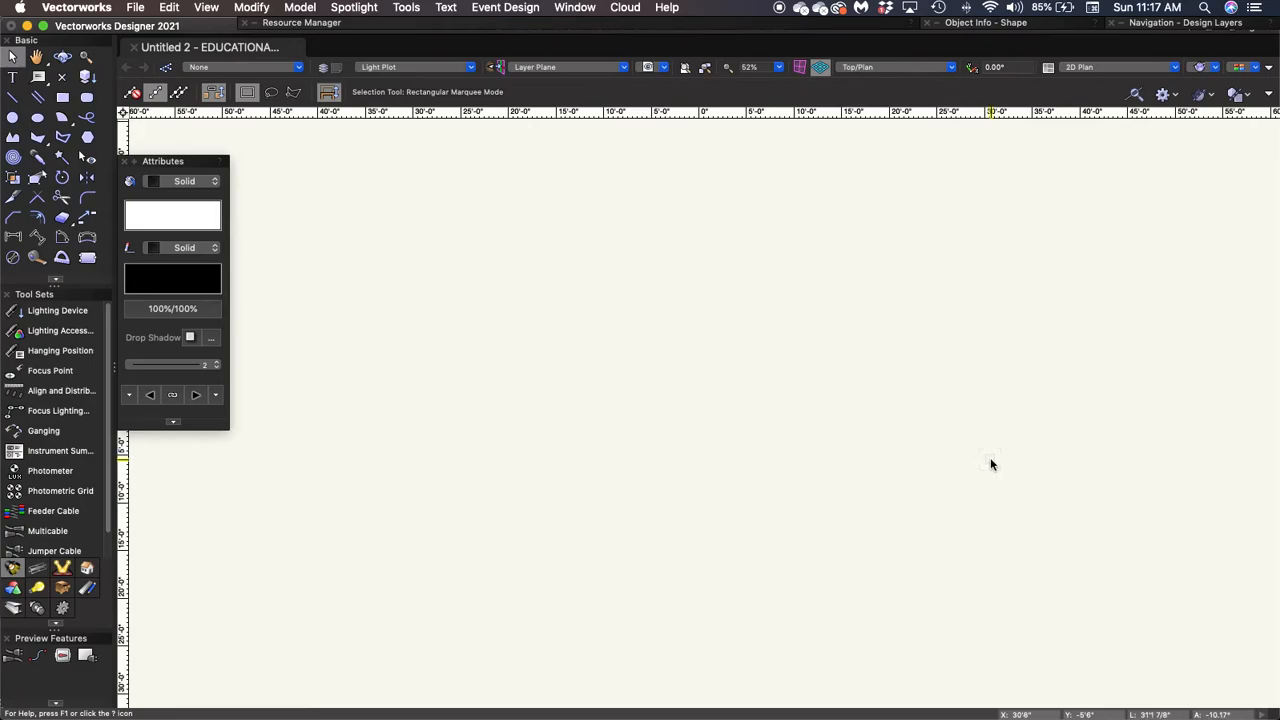
mouse_move(994, 462)
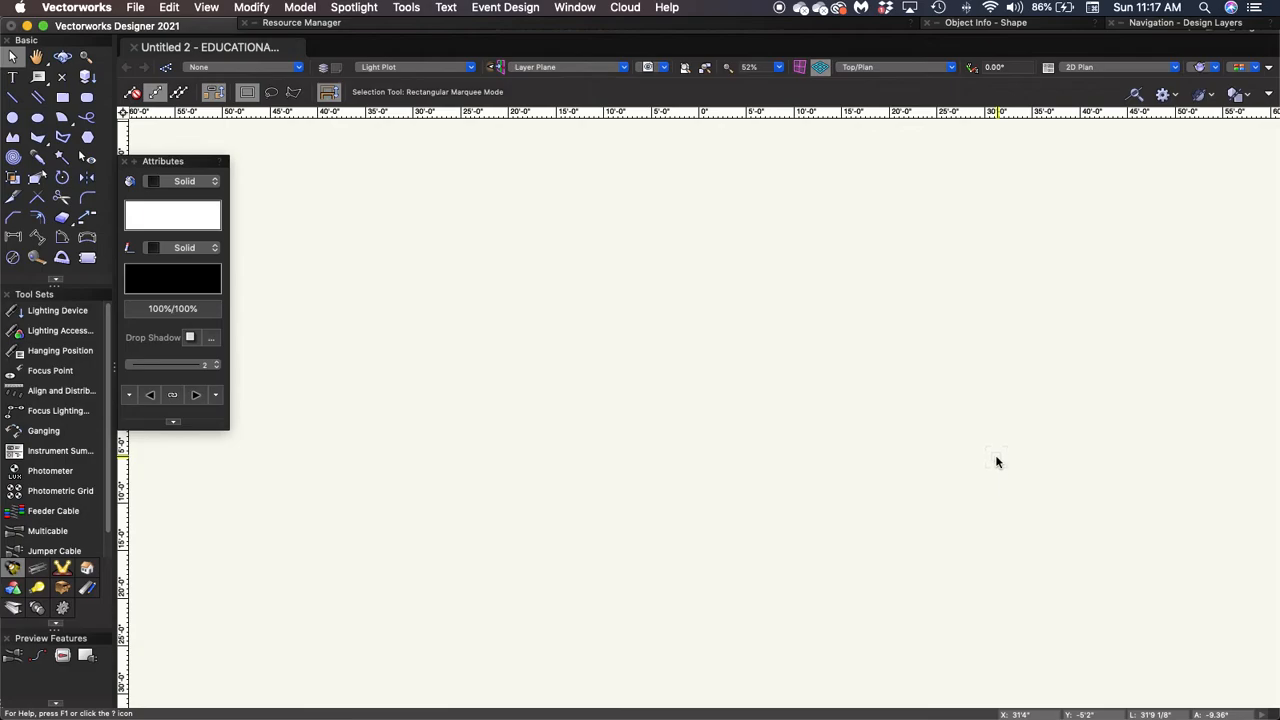
mouse_move(997, 460)
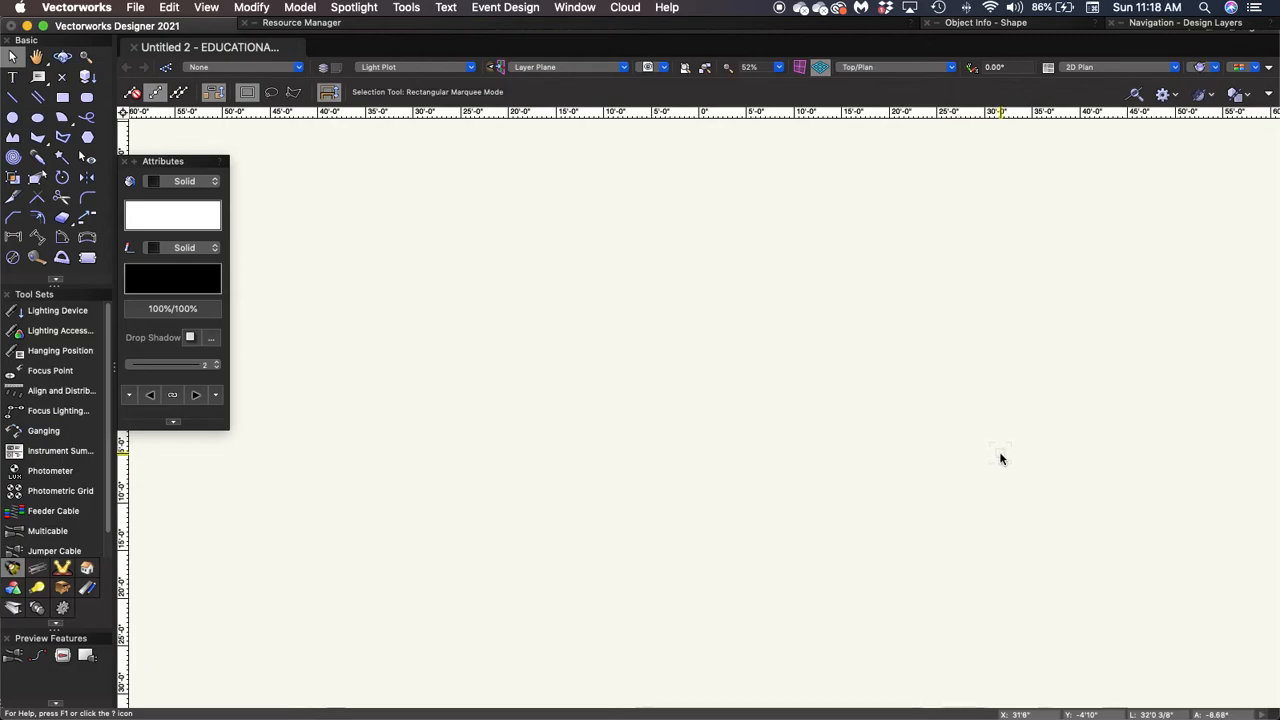
mouse_move(1002, 455)
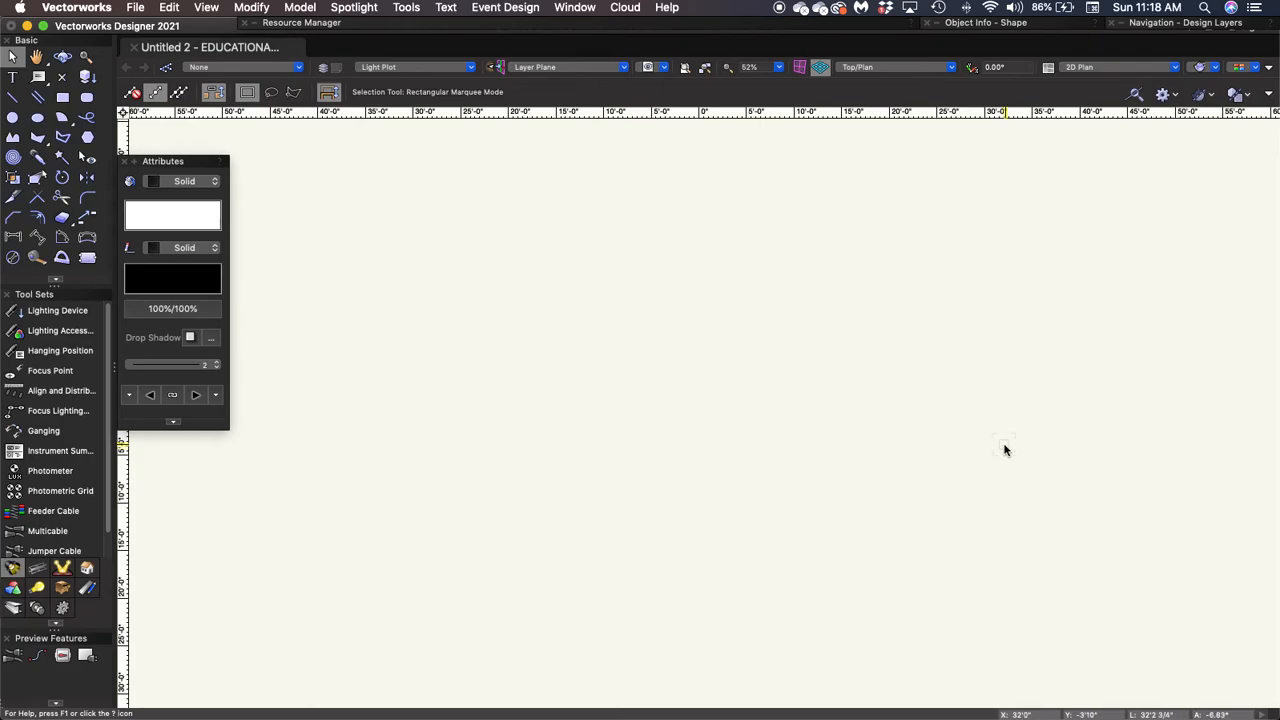
mouse_move(245, 533)
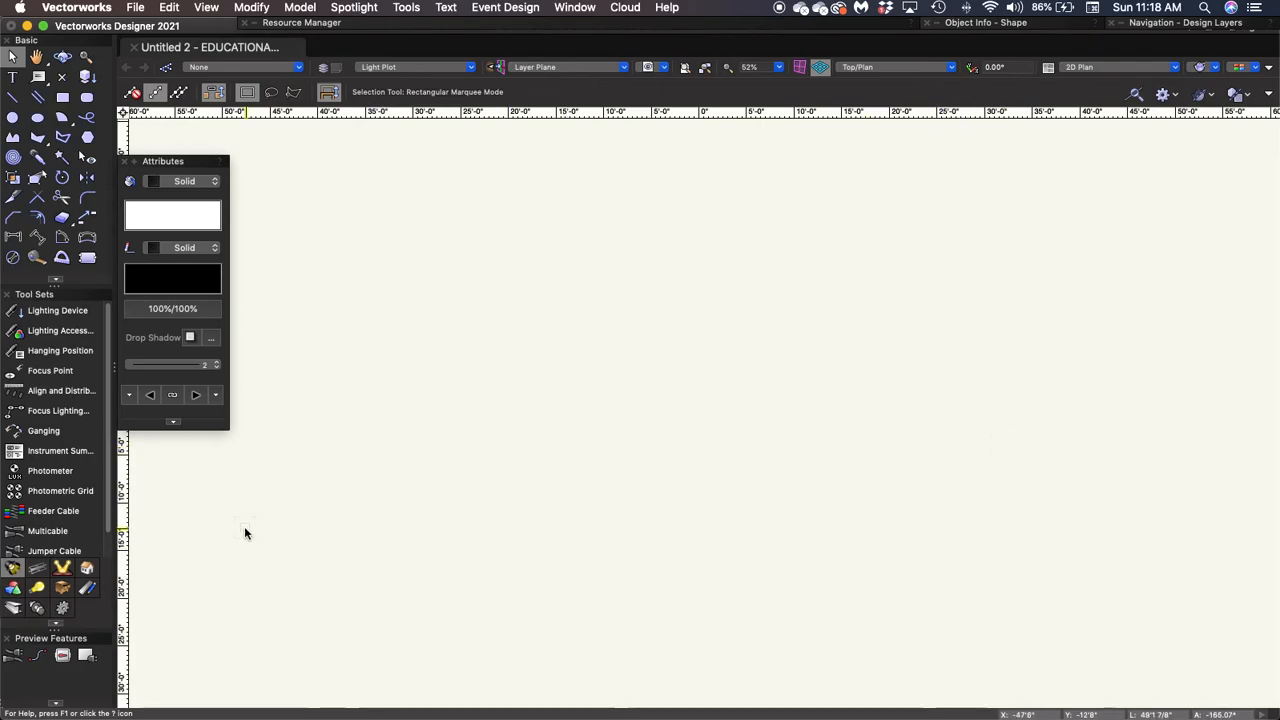
mouse_move(703, 344)
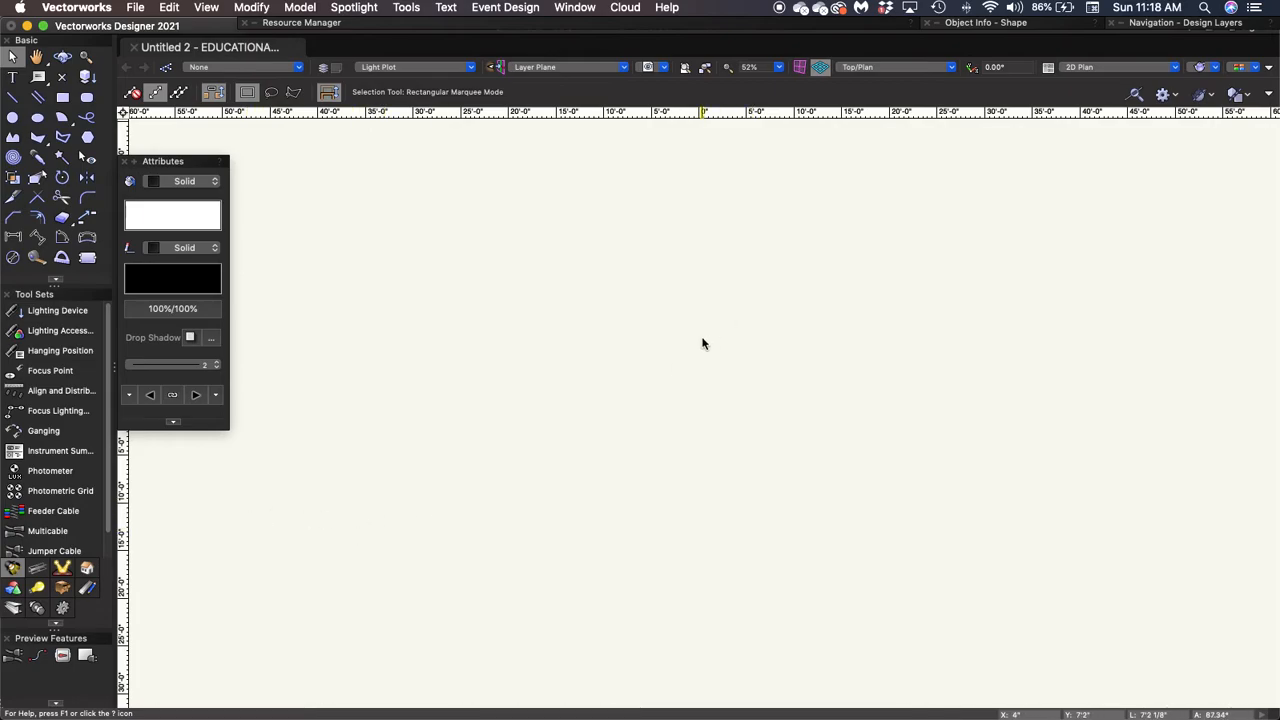
mouse_move(907, 273)
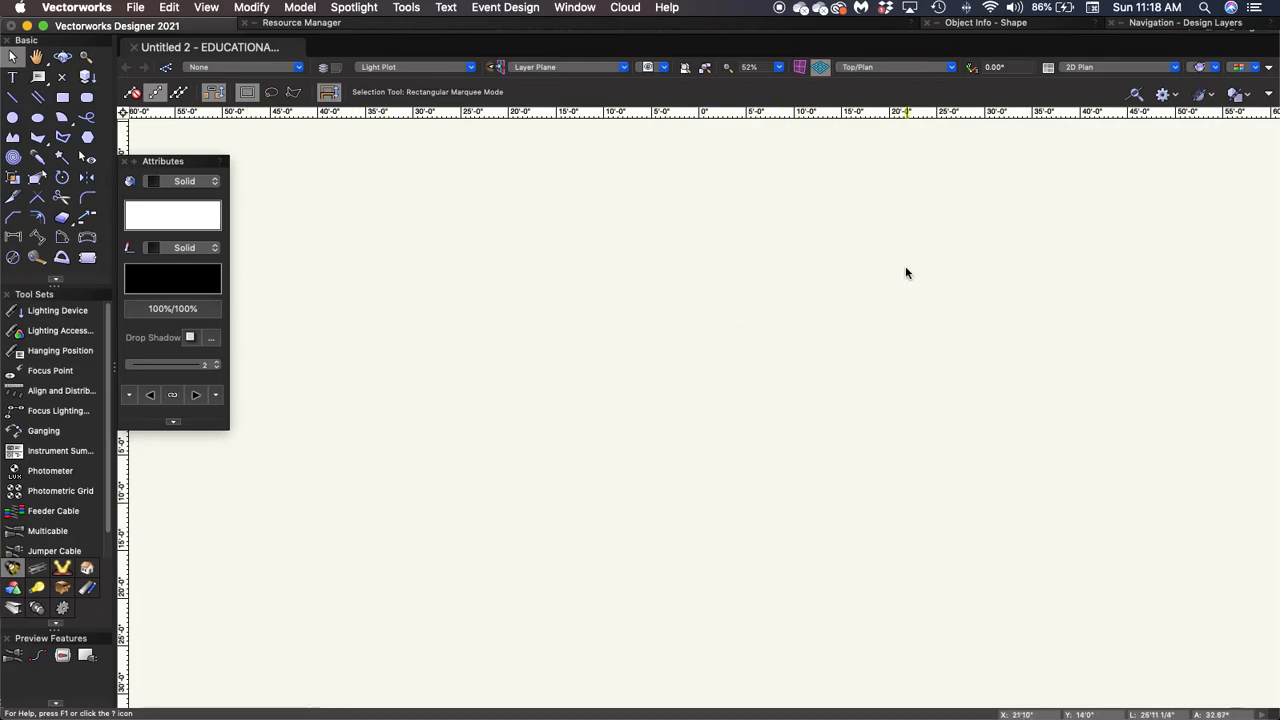
Step: Expand the Navigation - Design Layers palette list, reopening it to view all five layers
click(1186, 22)
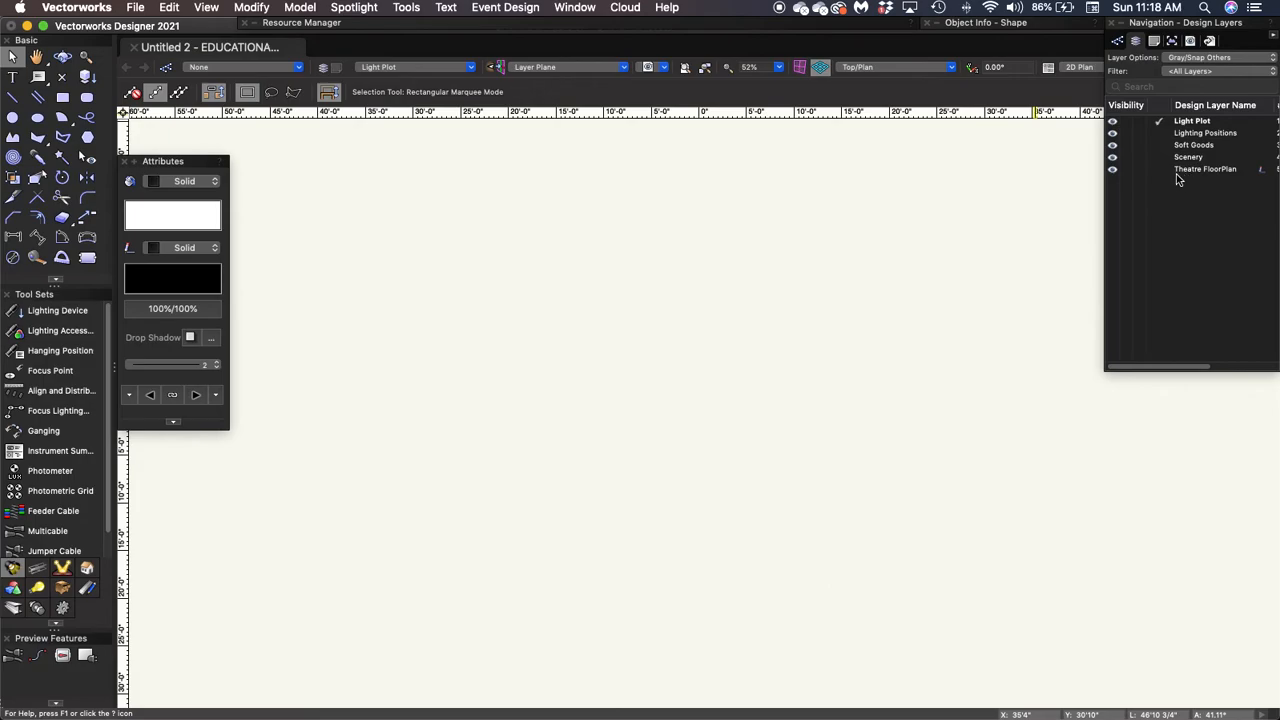
mouse_move(1178, 172)
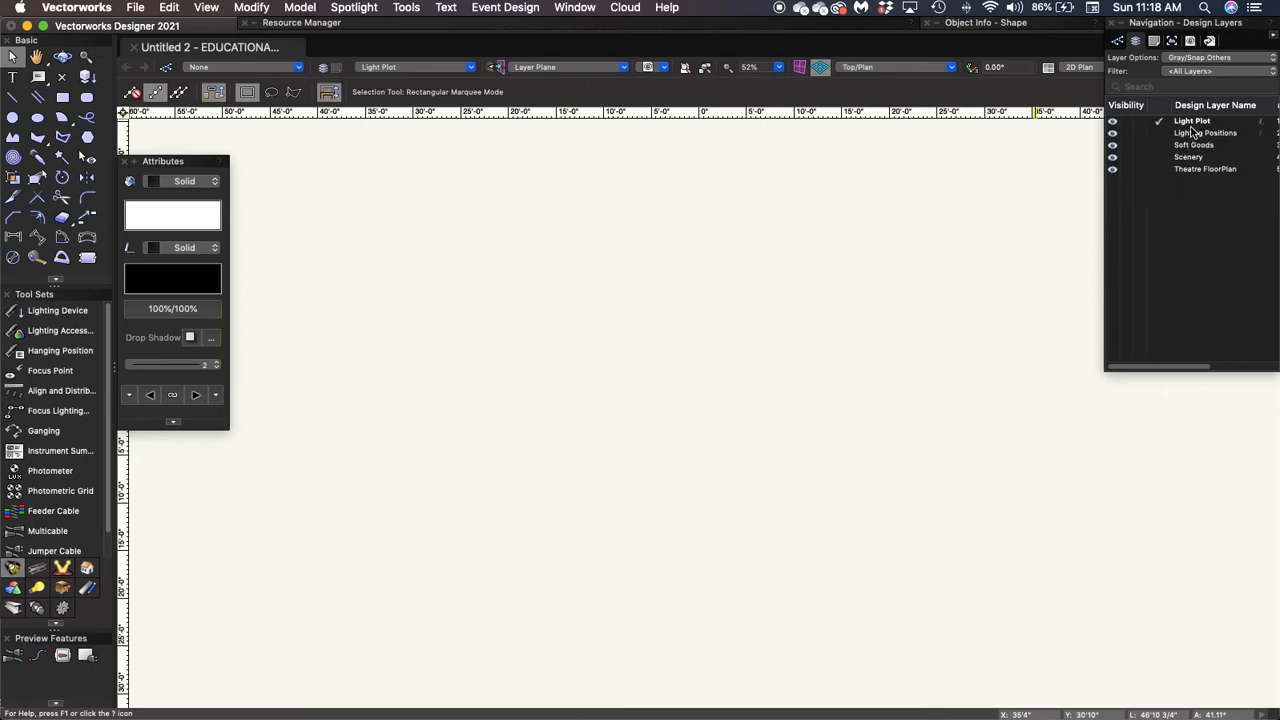
mouse_move(1177, 200)
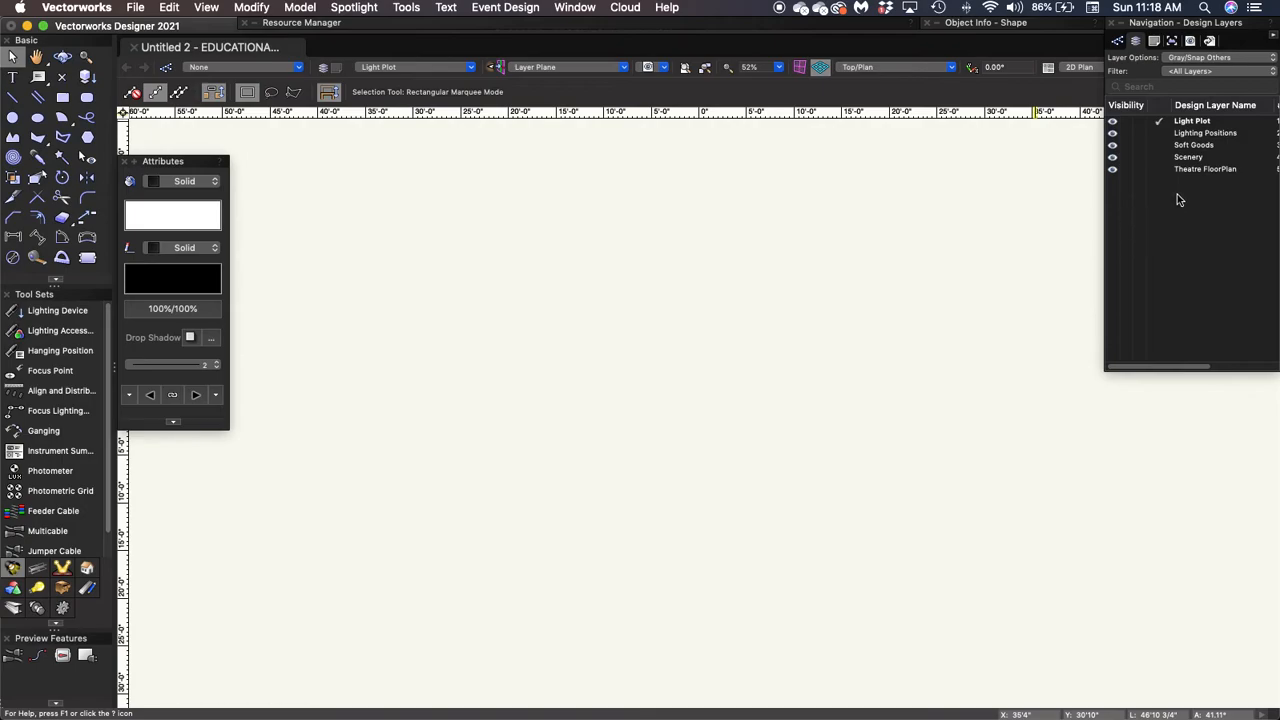
mouse_move(1182, 200)
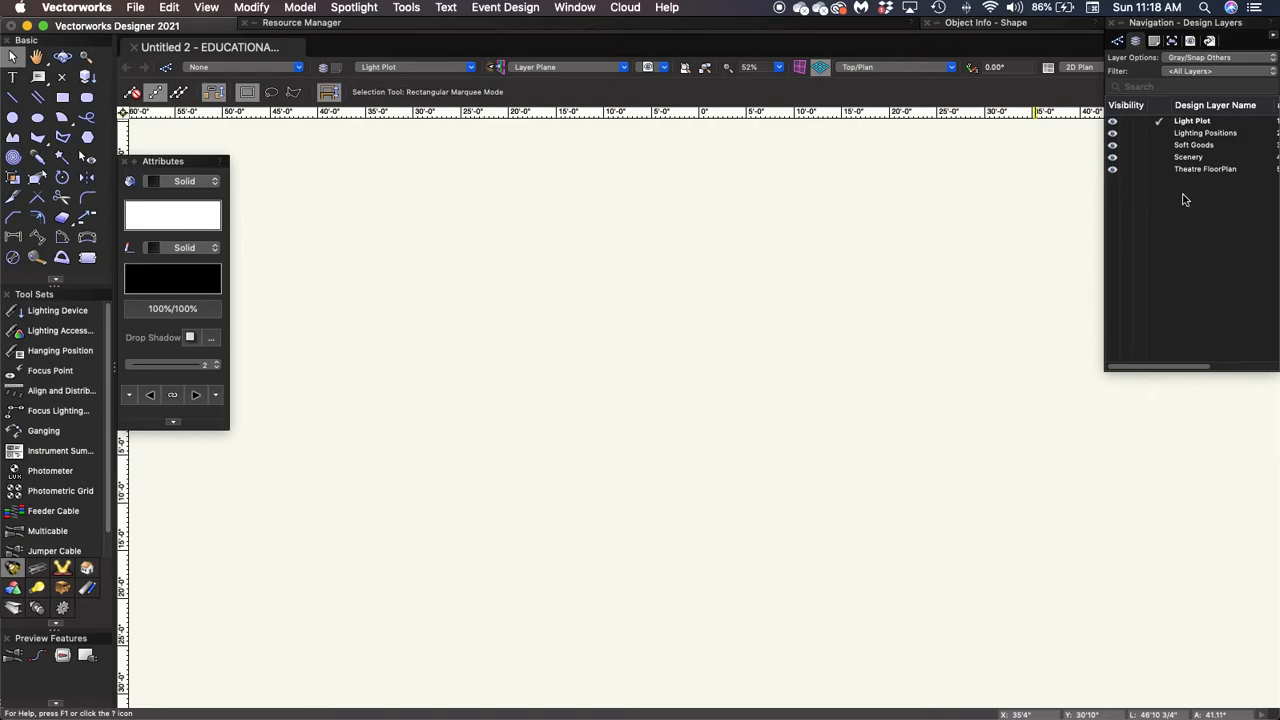
mouse_move(1192, 211)
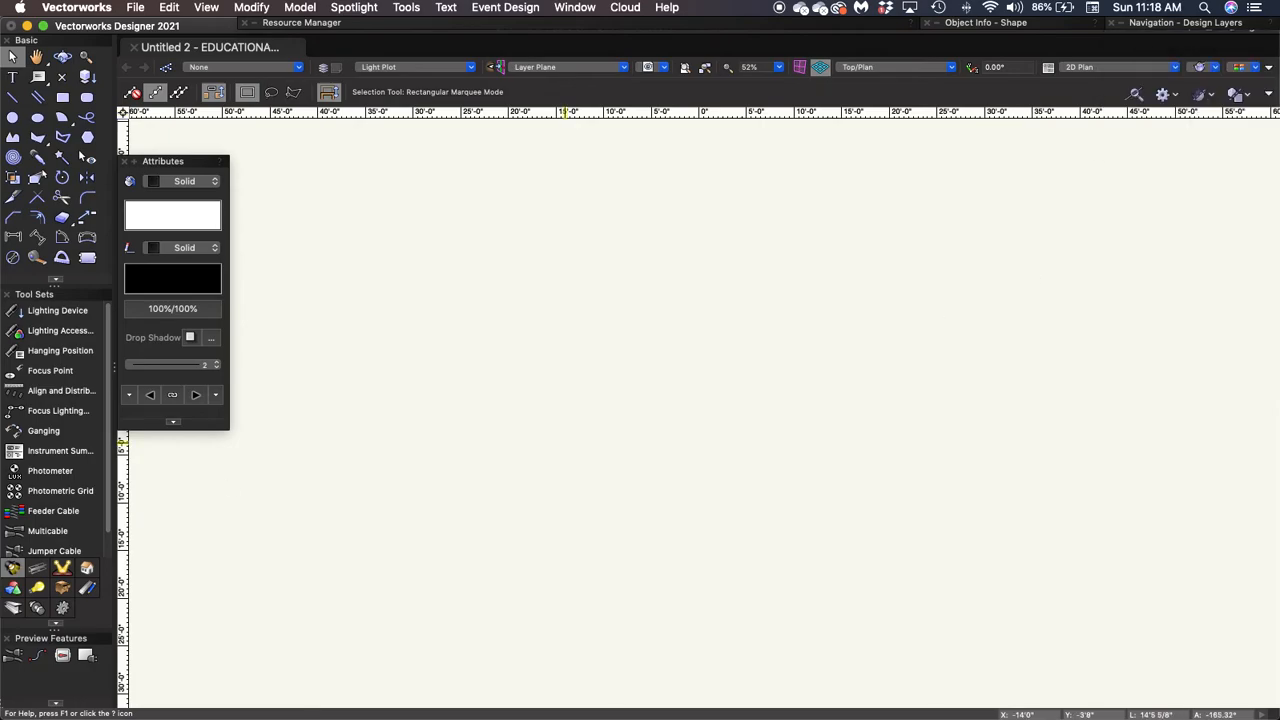
mouse_move(369, 539)
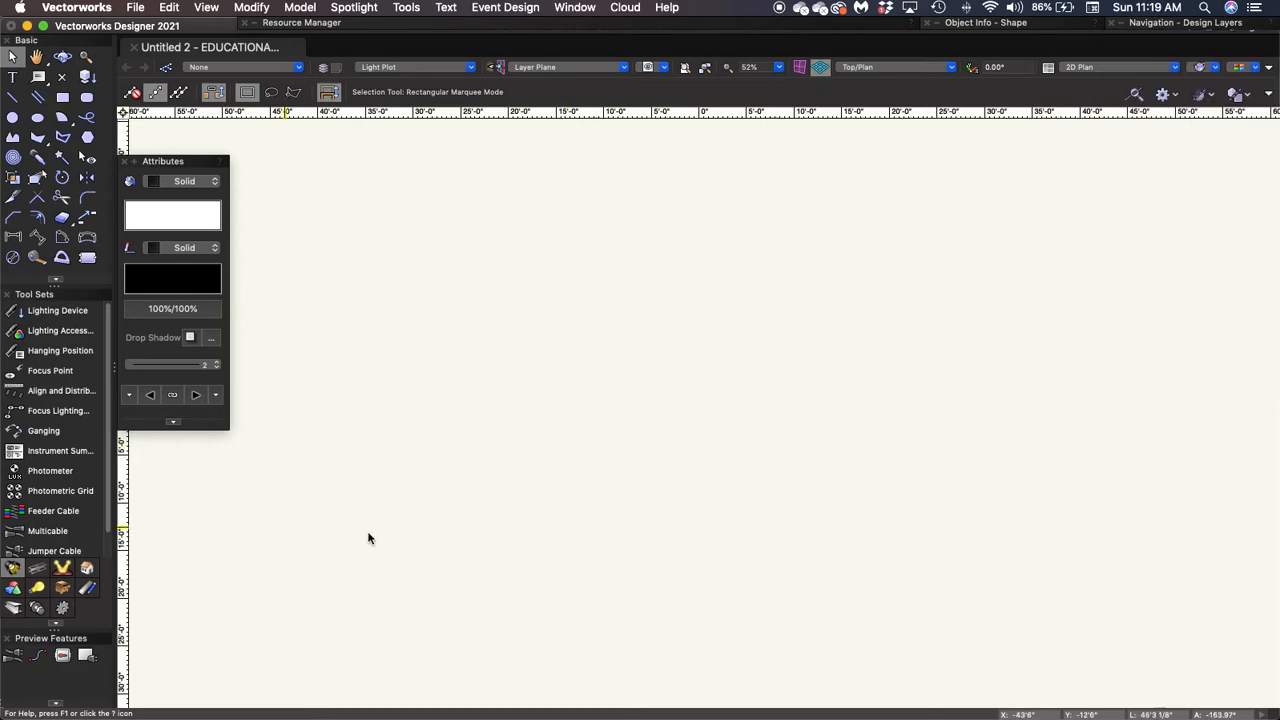
click(1185, 22)
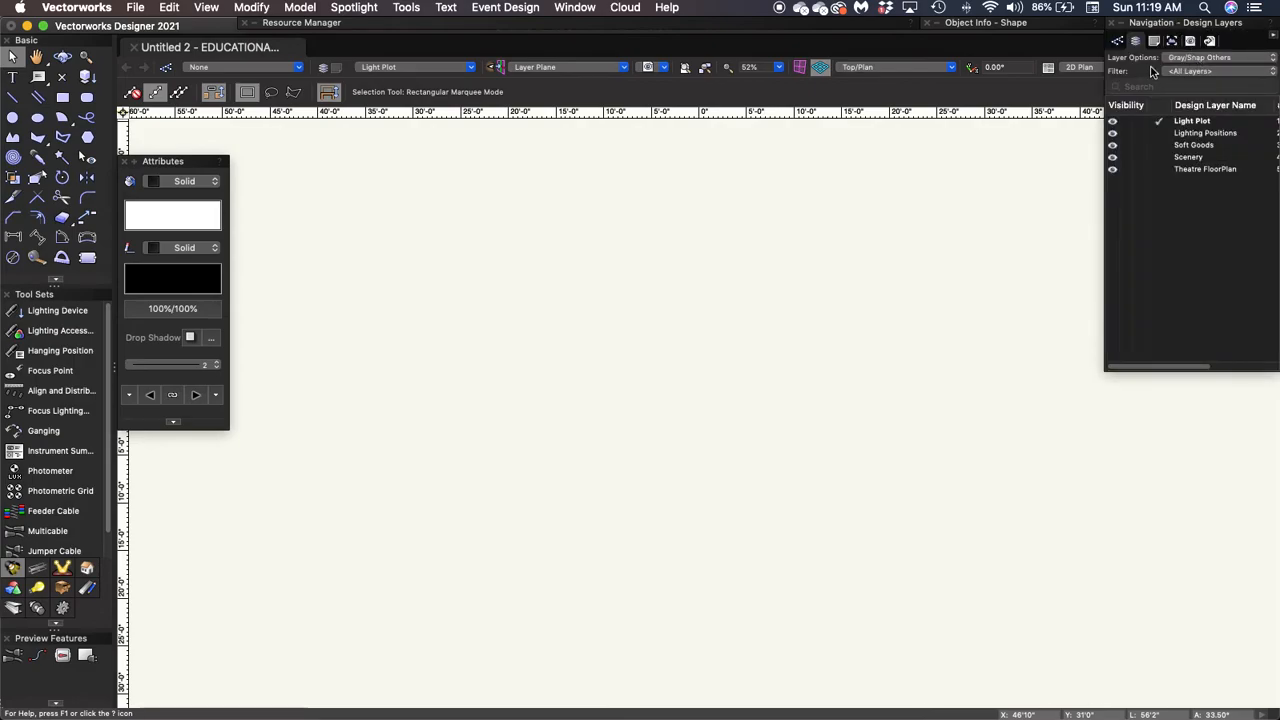
mouse_move(1218, 68)
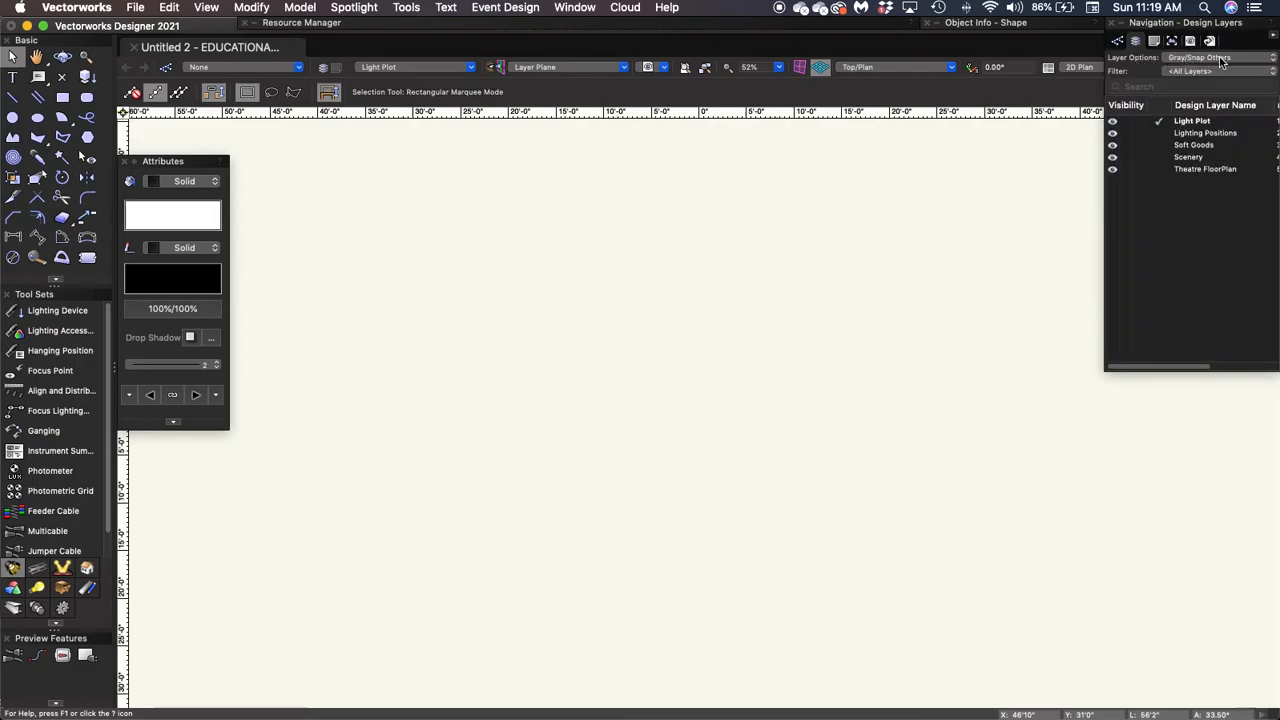
mouse_move(1190, 148)
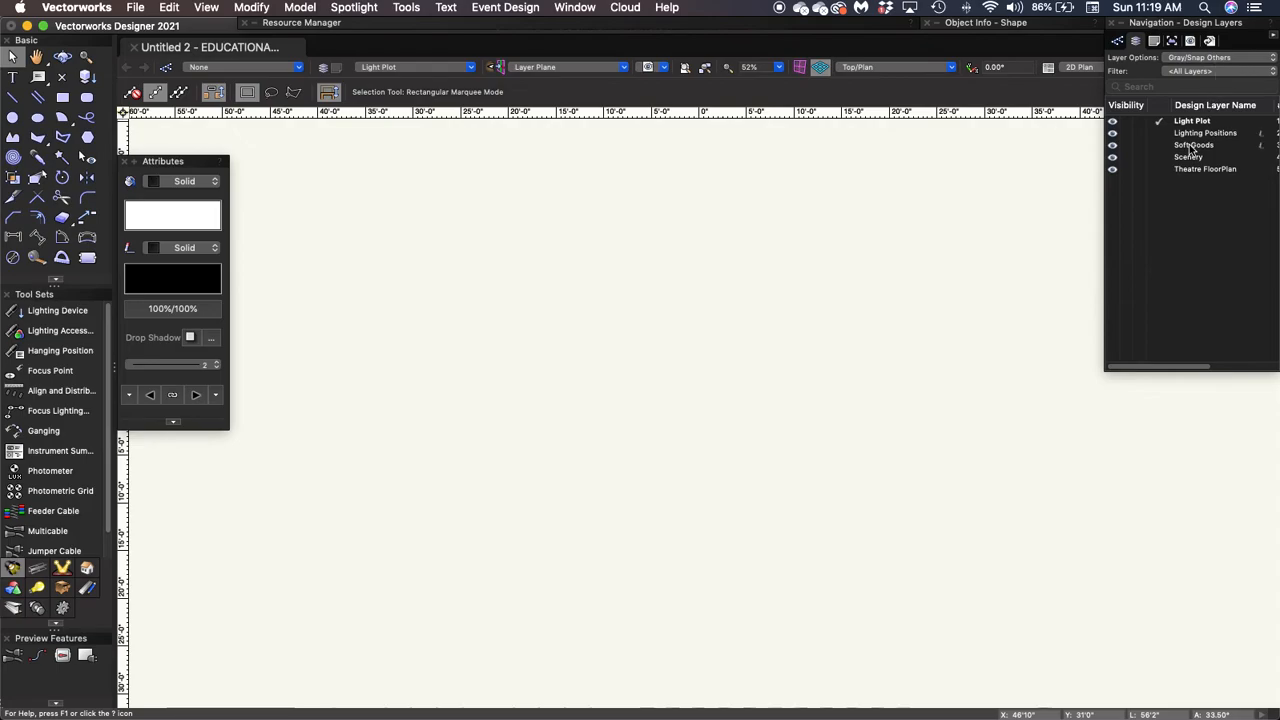
mouse_move(1185, 173)
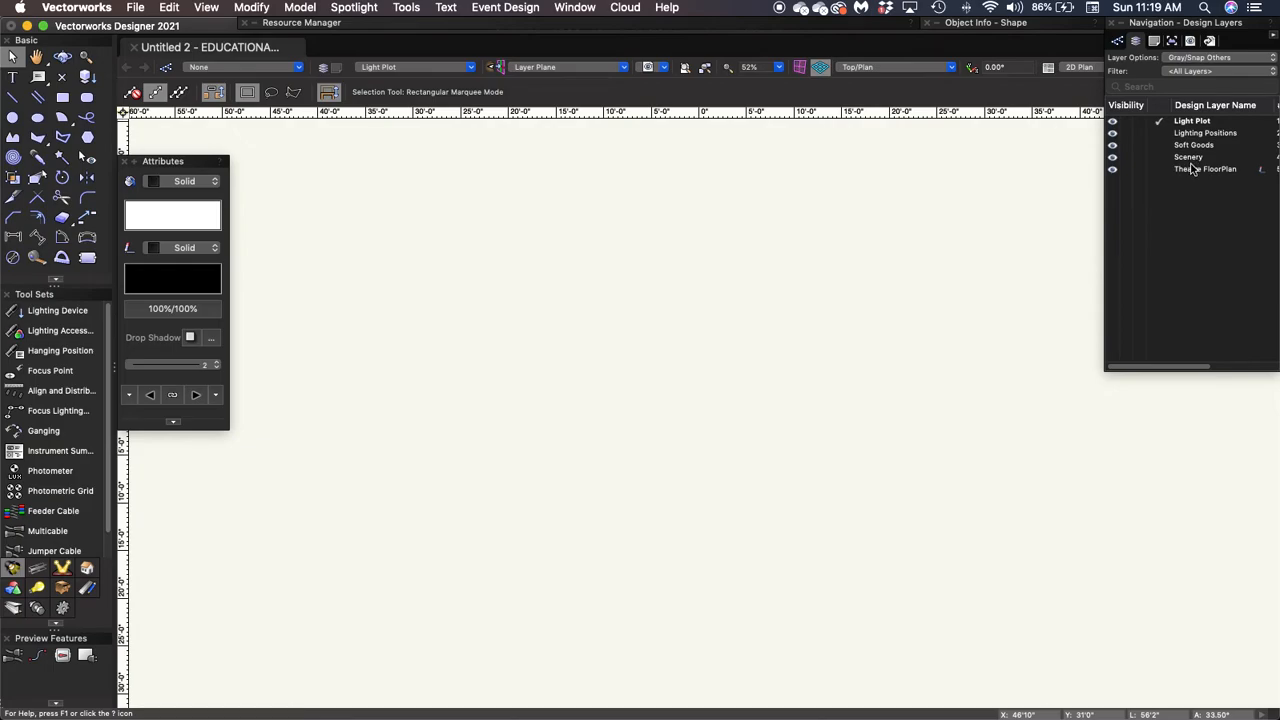
Step: Set the Layer Options to Show/Snap Others, then reopen the choices list
click(1200, 57)
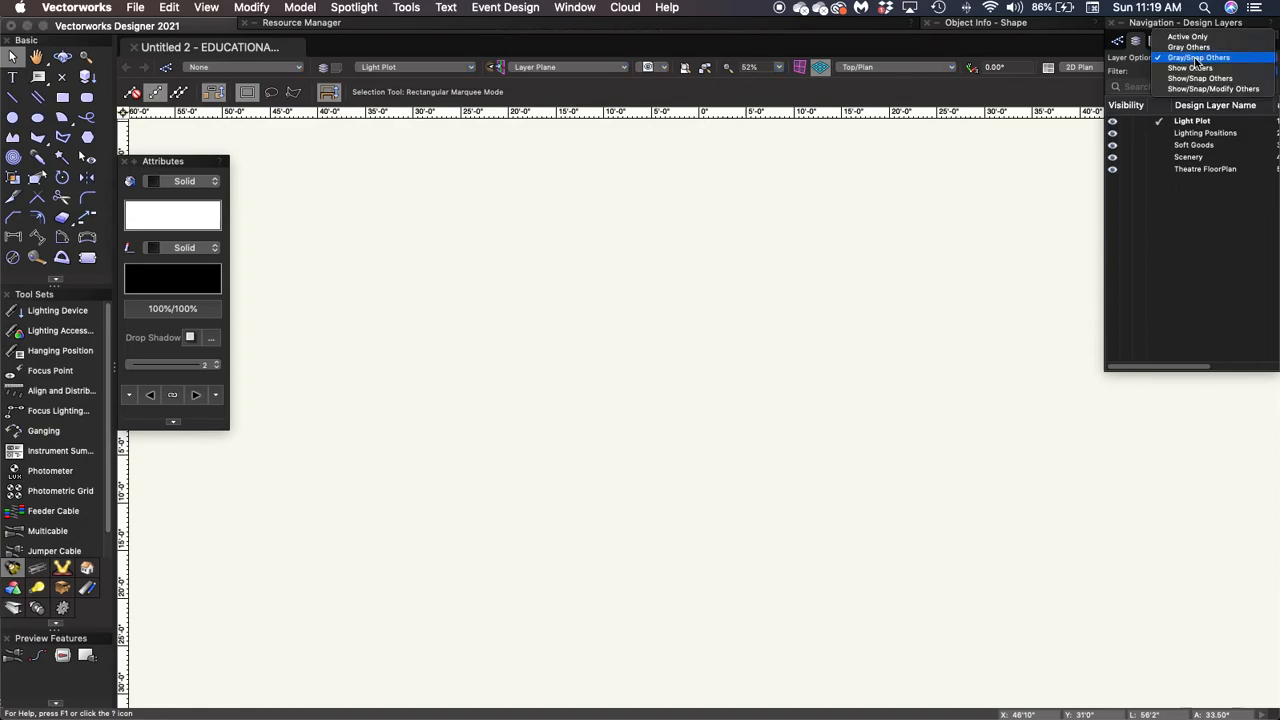
mouse_move(1200, 78)
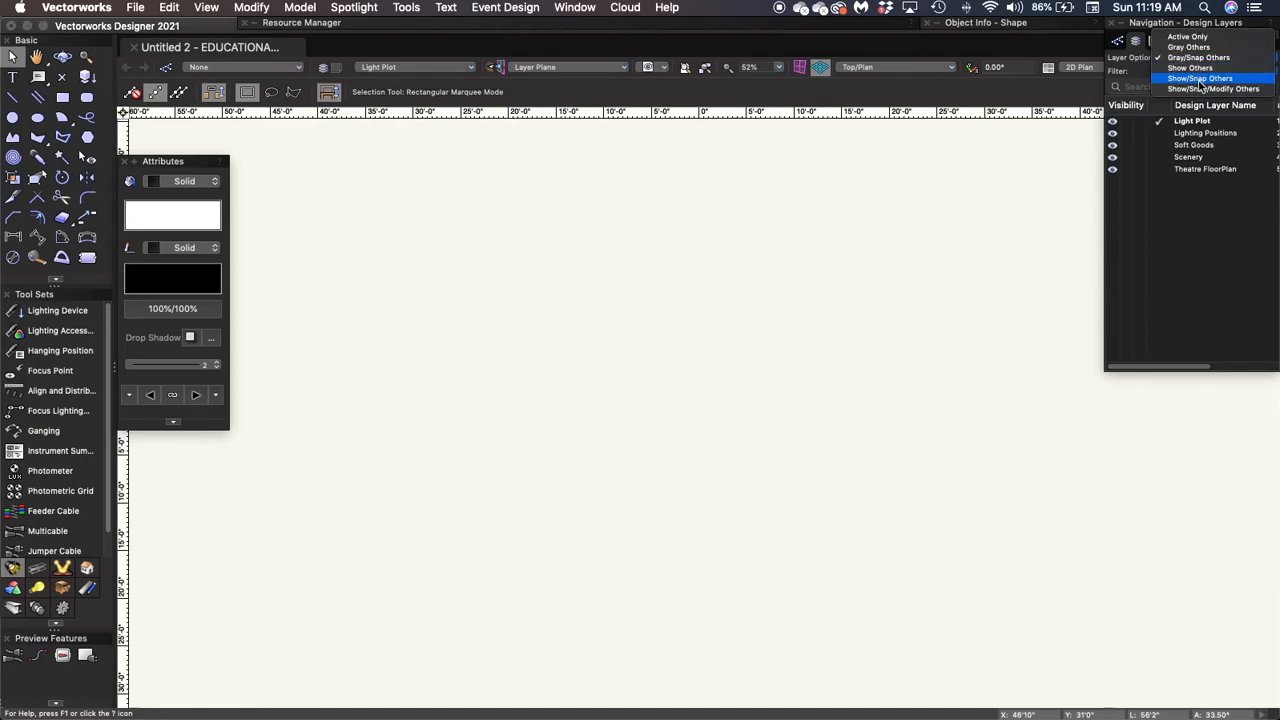
click(1200, 78)
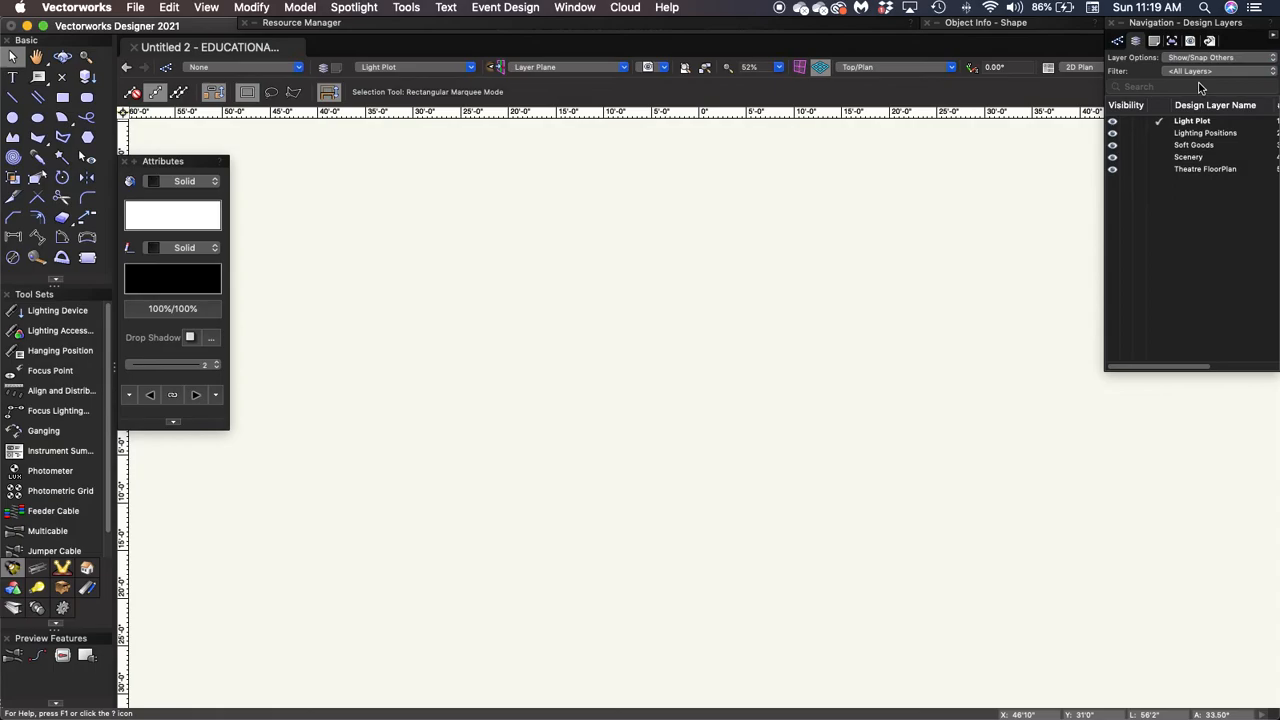
mouse_move(1193, 187)
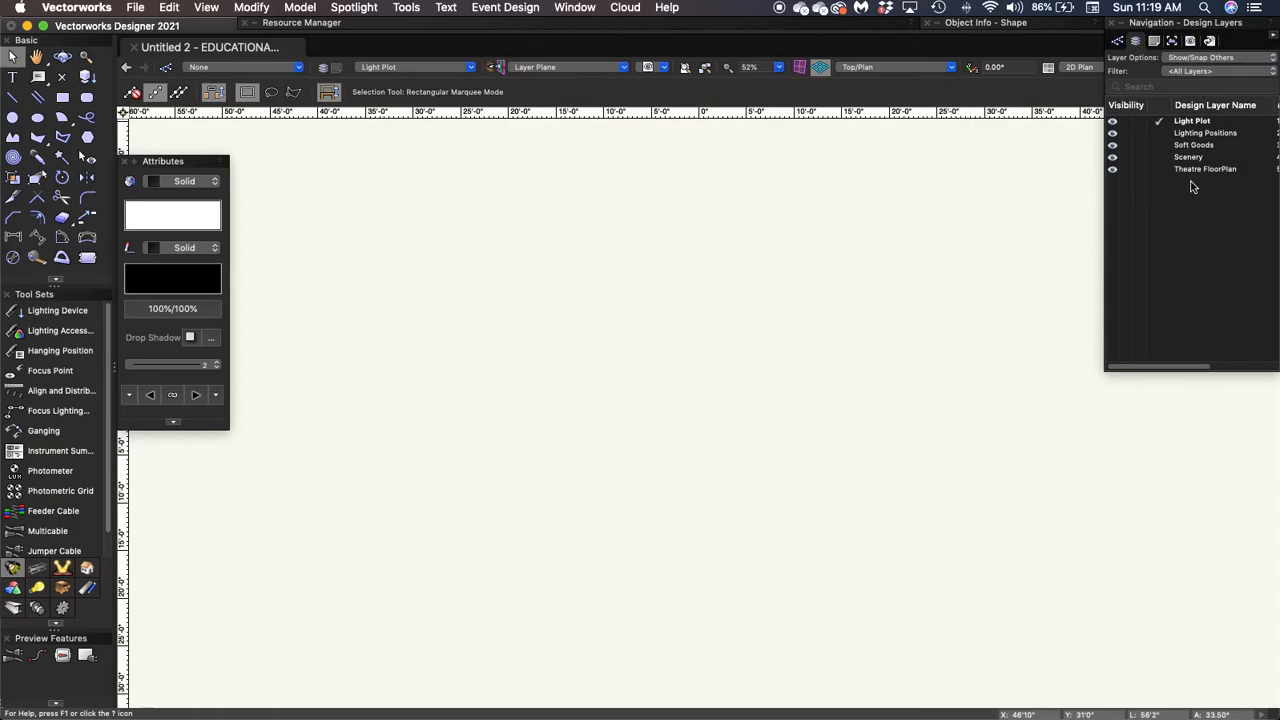
mouse_move(1220, 158)
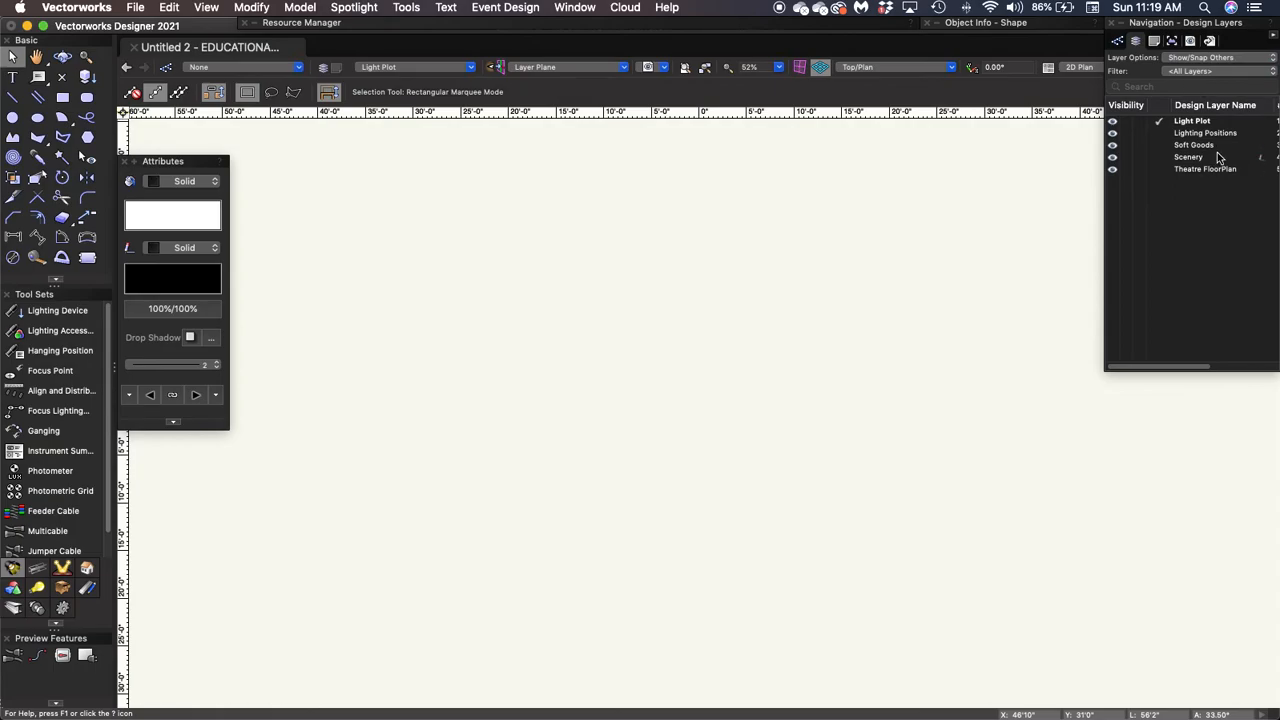
click(1199, 57)
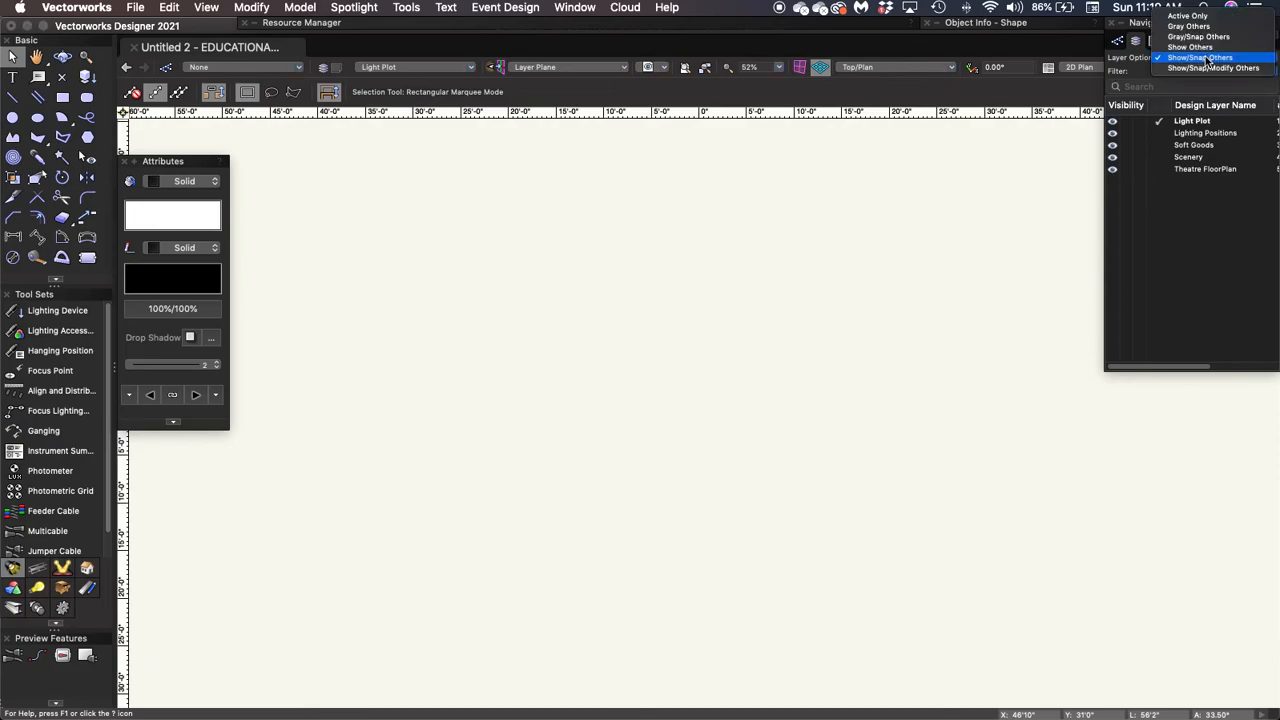
mouse_move(1200, 57)
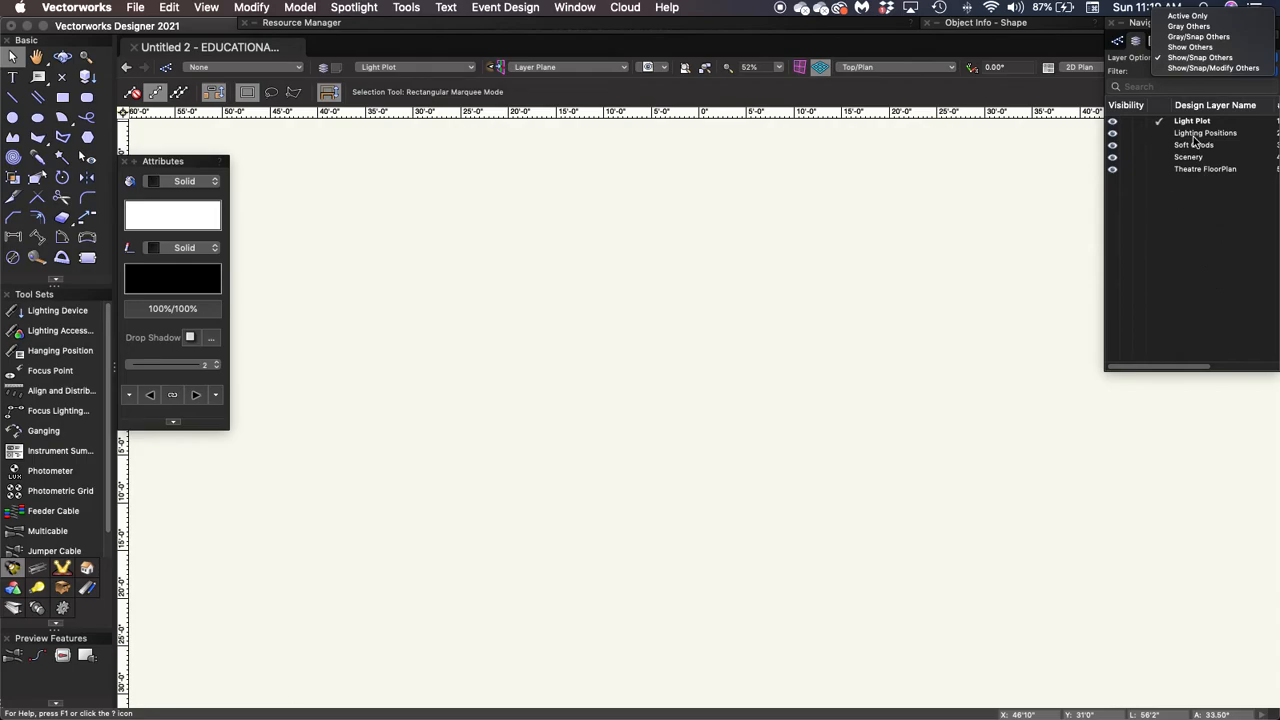
Step: Close the Layer Options dropdown, leaving Show/Snap Others in effect
click(1199, 57)
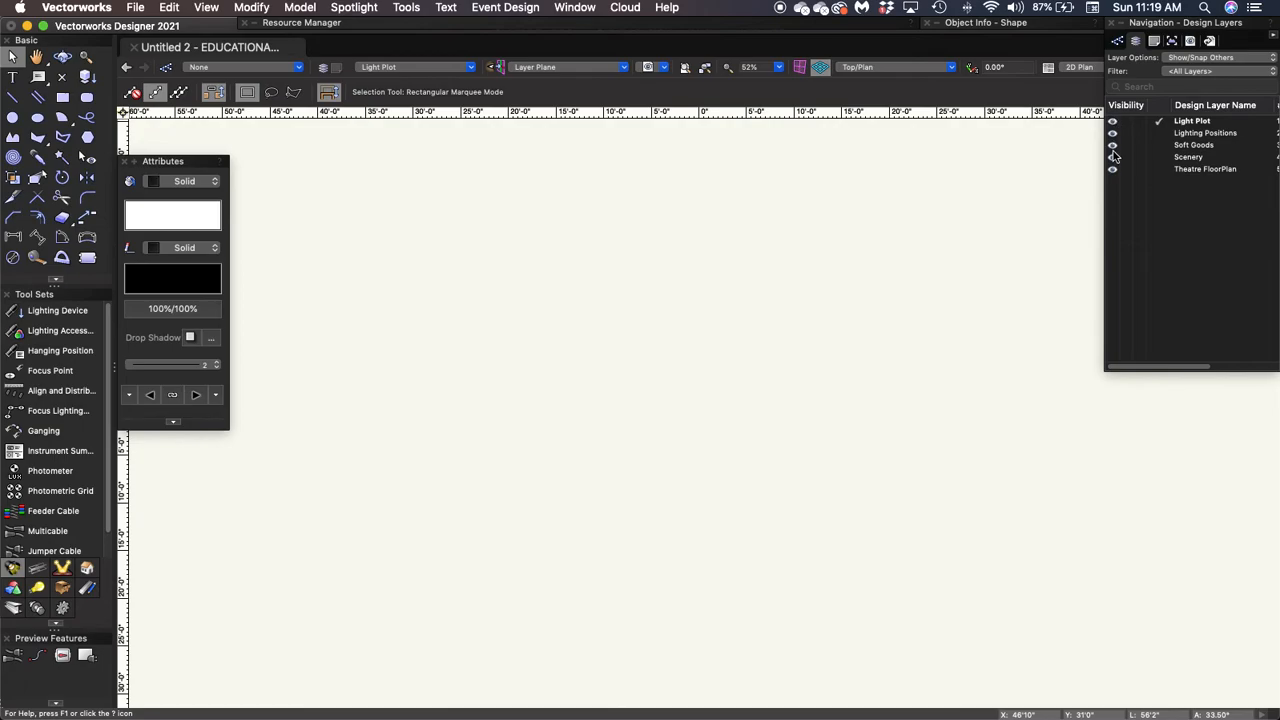
mouse_move(1124, 135)
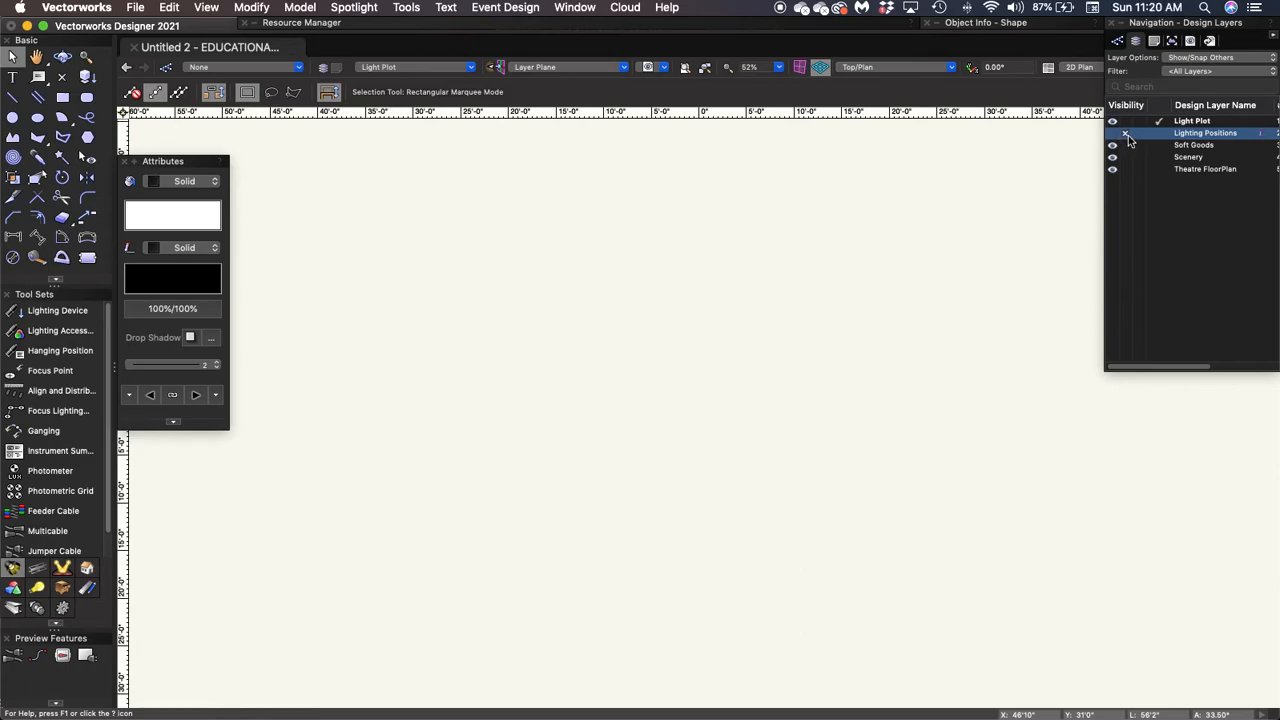
mouse_move(1140, 139)
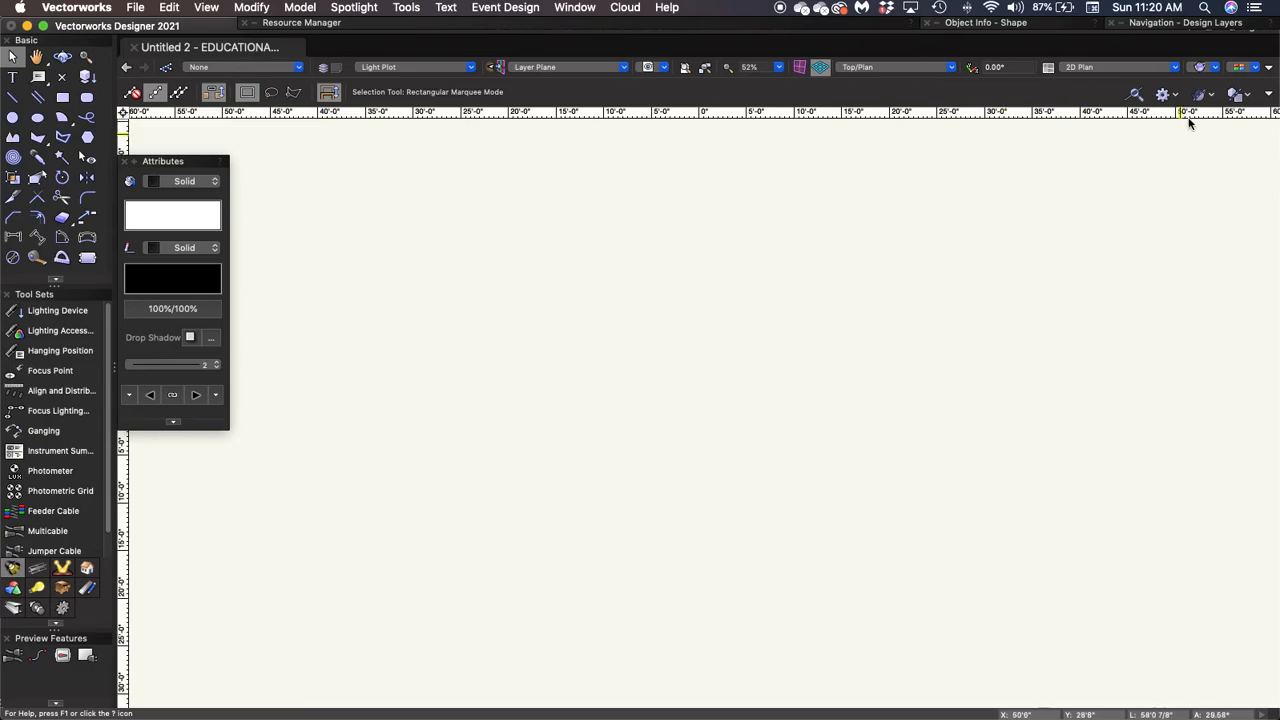
Step: Activate the Theatre FloorPlan layer in the Design Layers list and verify the change
click(1185, 22)
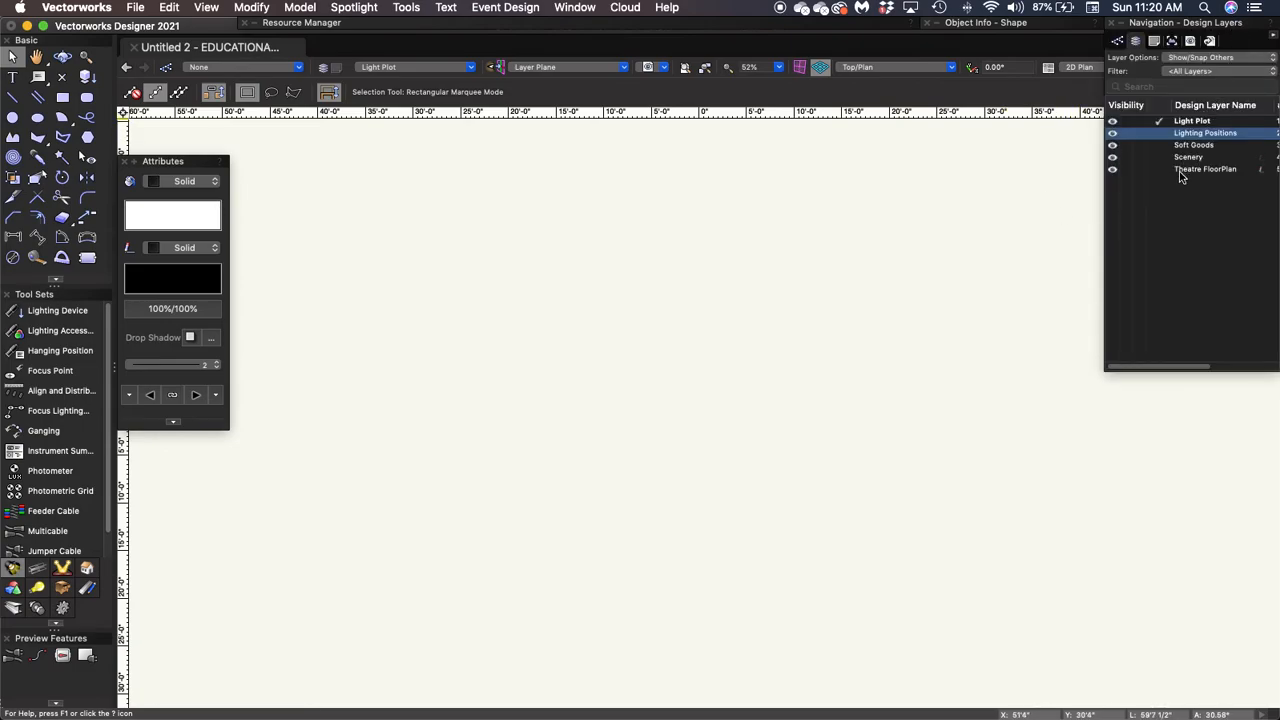
click(1207, 168)
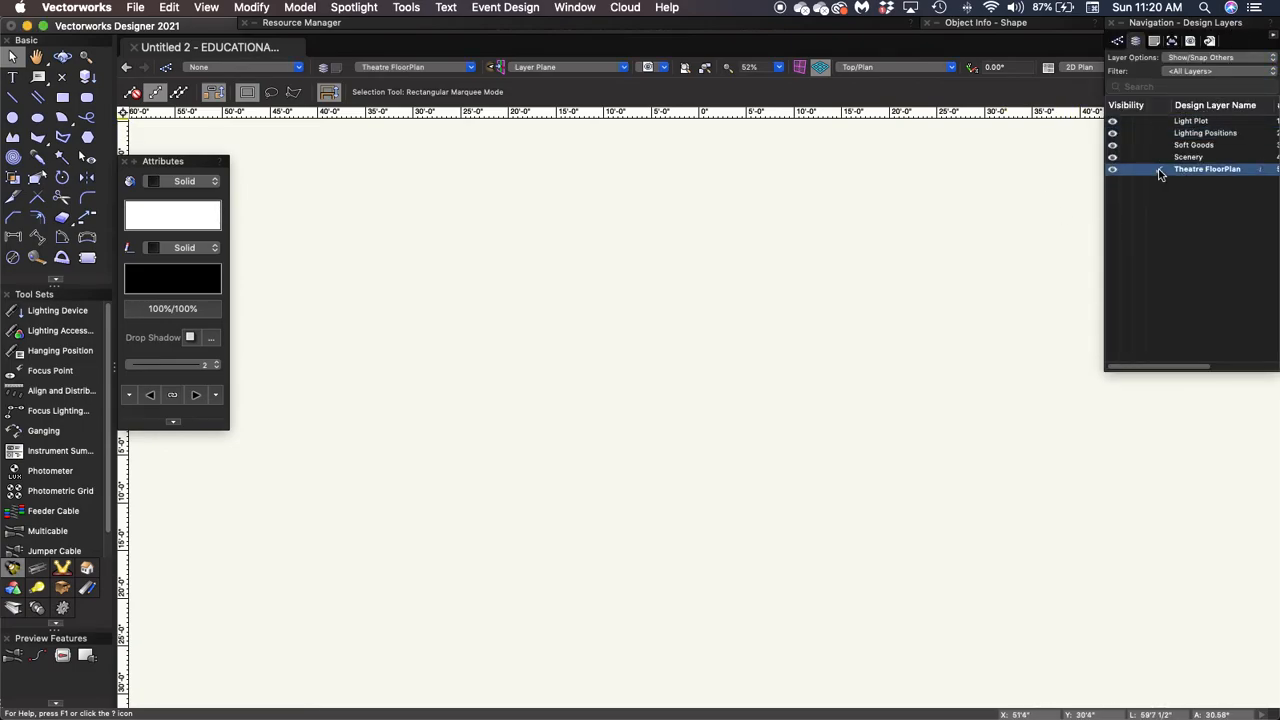
click(1158, 169)
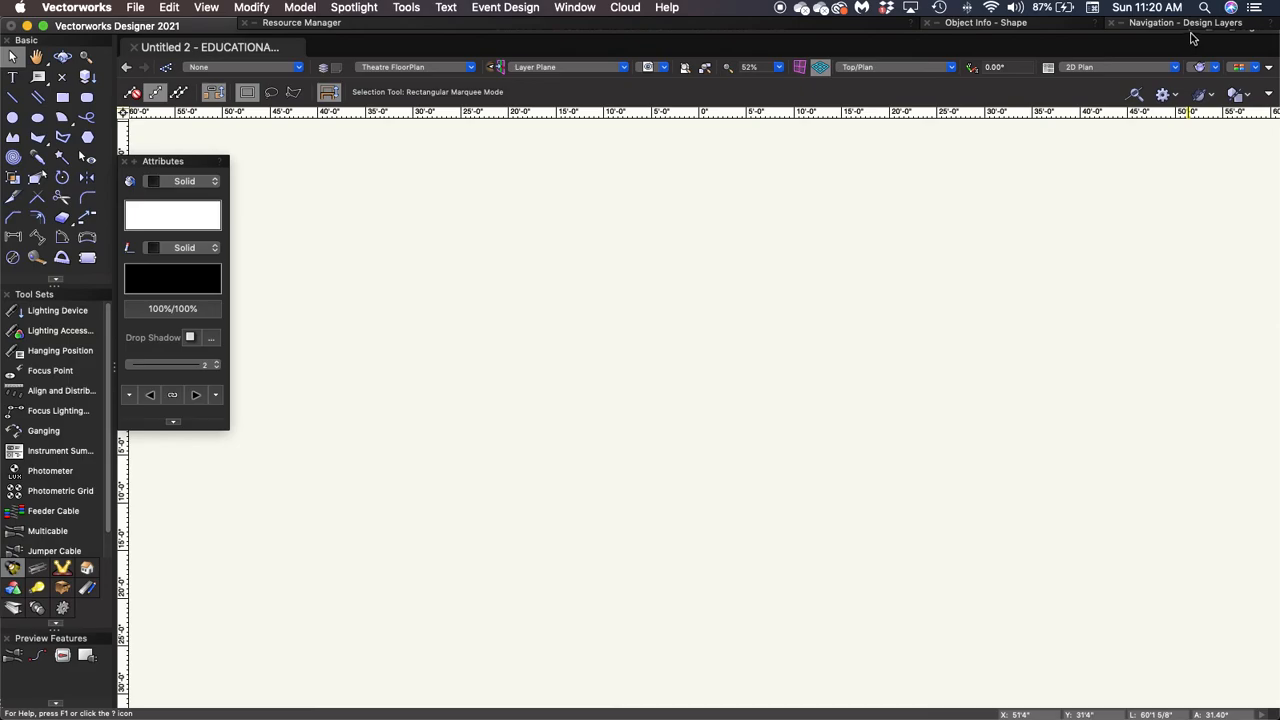
click(1185, 22)
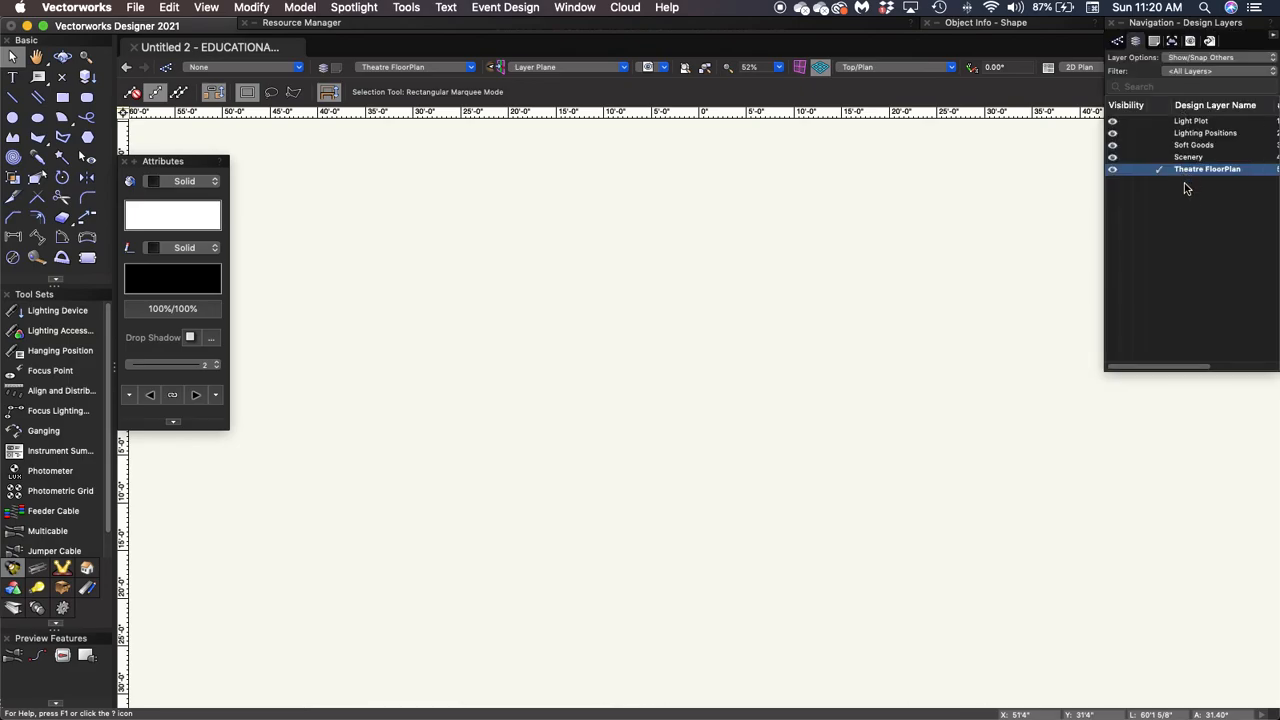
mouse_move(1186, 189)
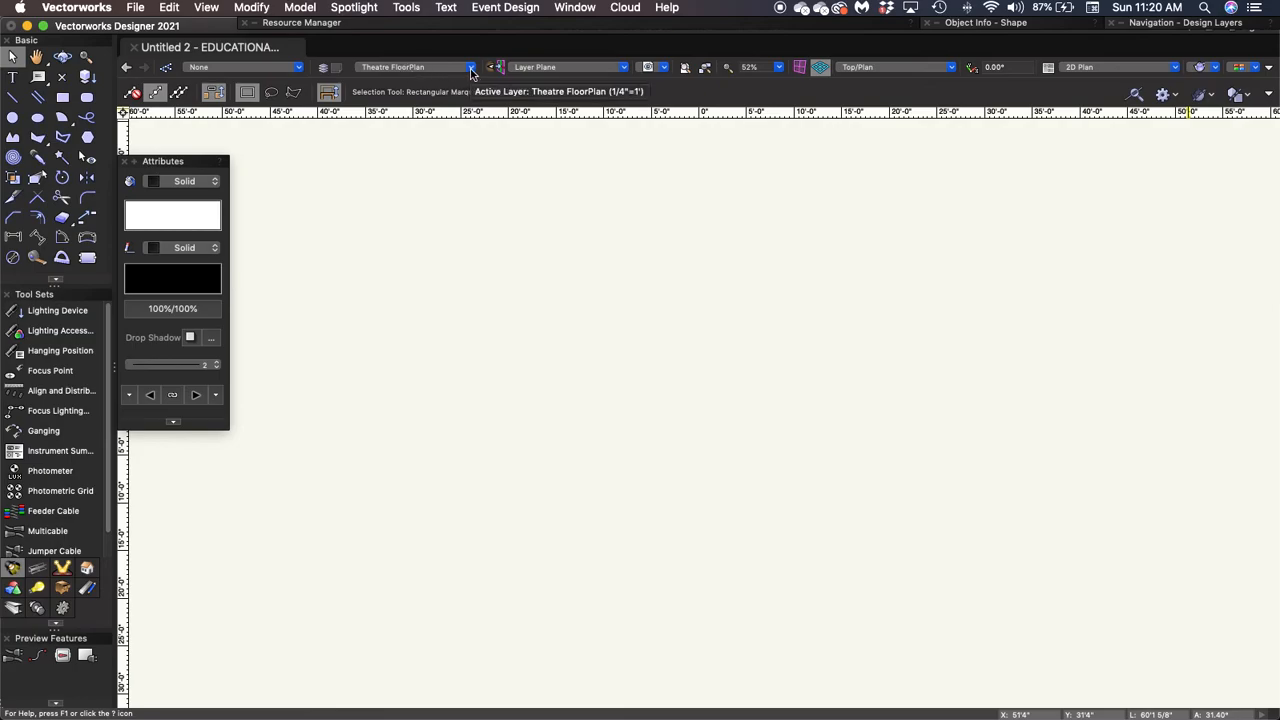
click(470, 67)
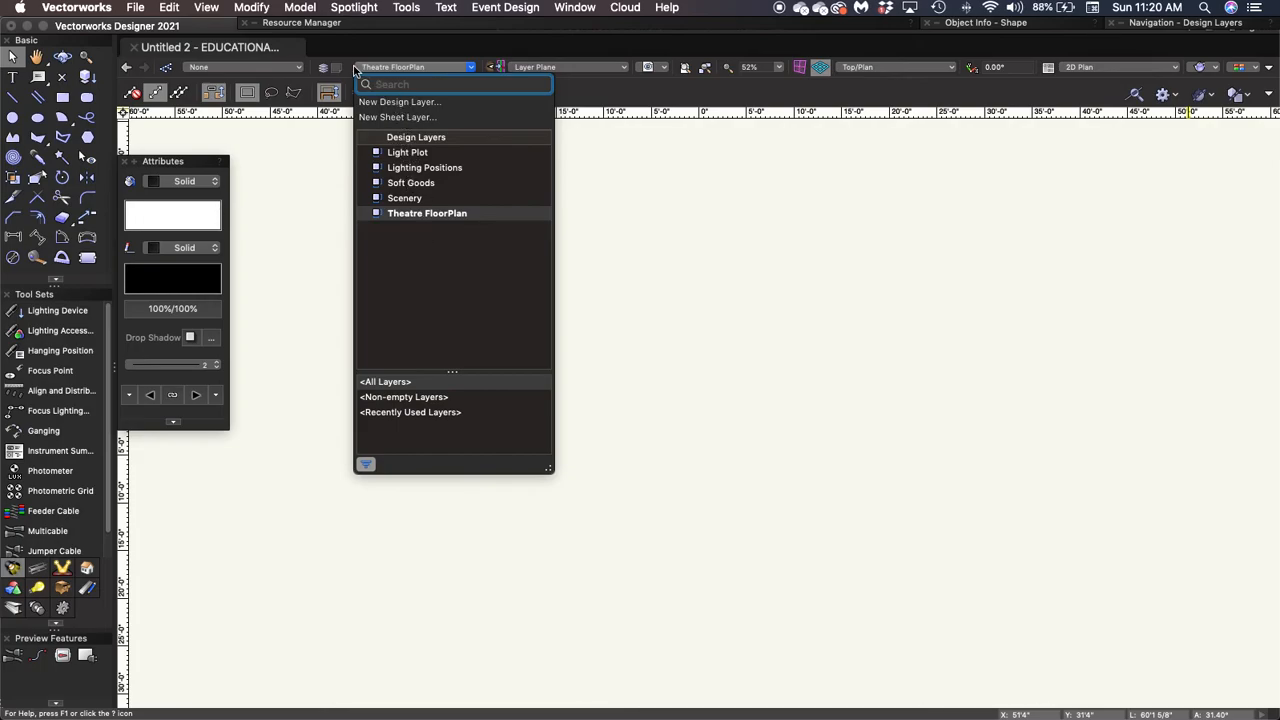
mouse_move(318, 62)
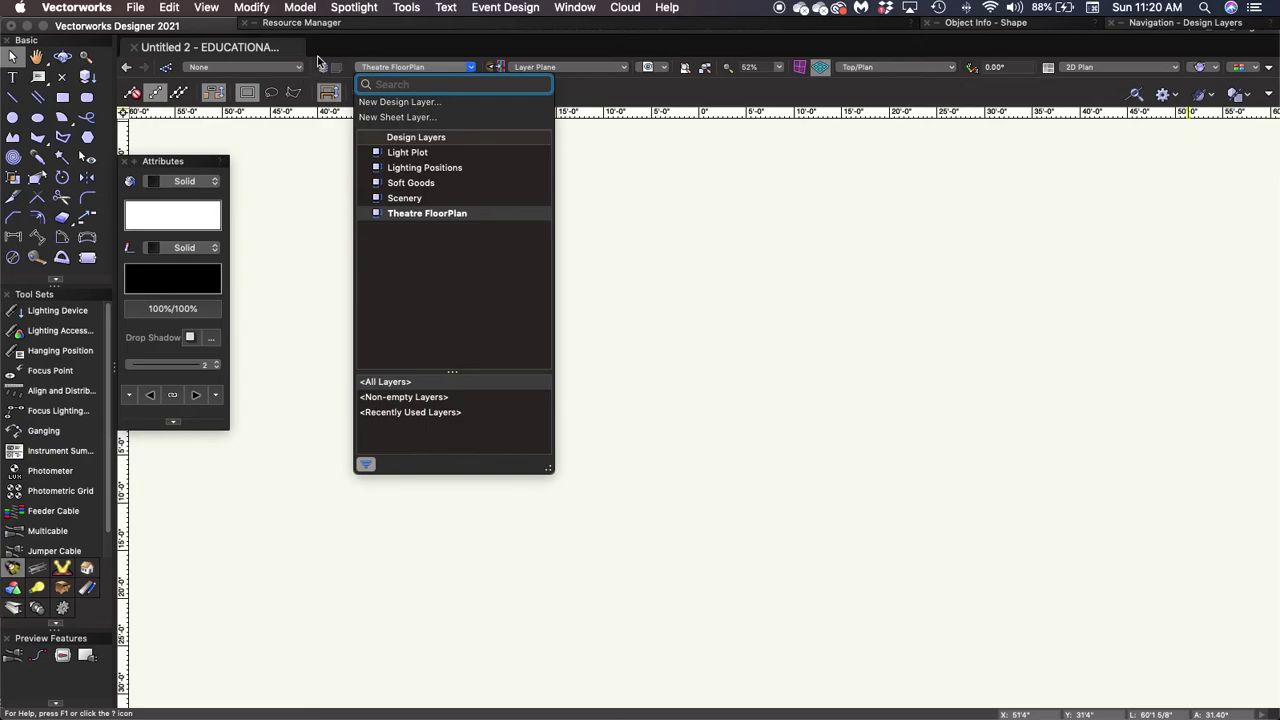
click(427, 213)
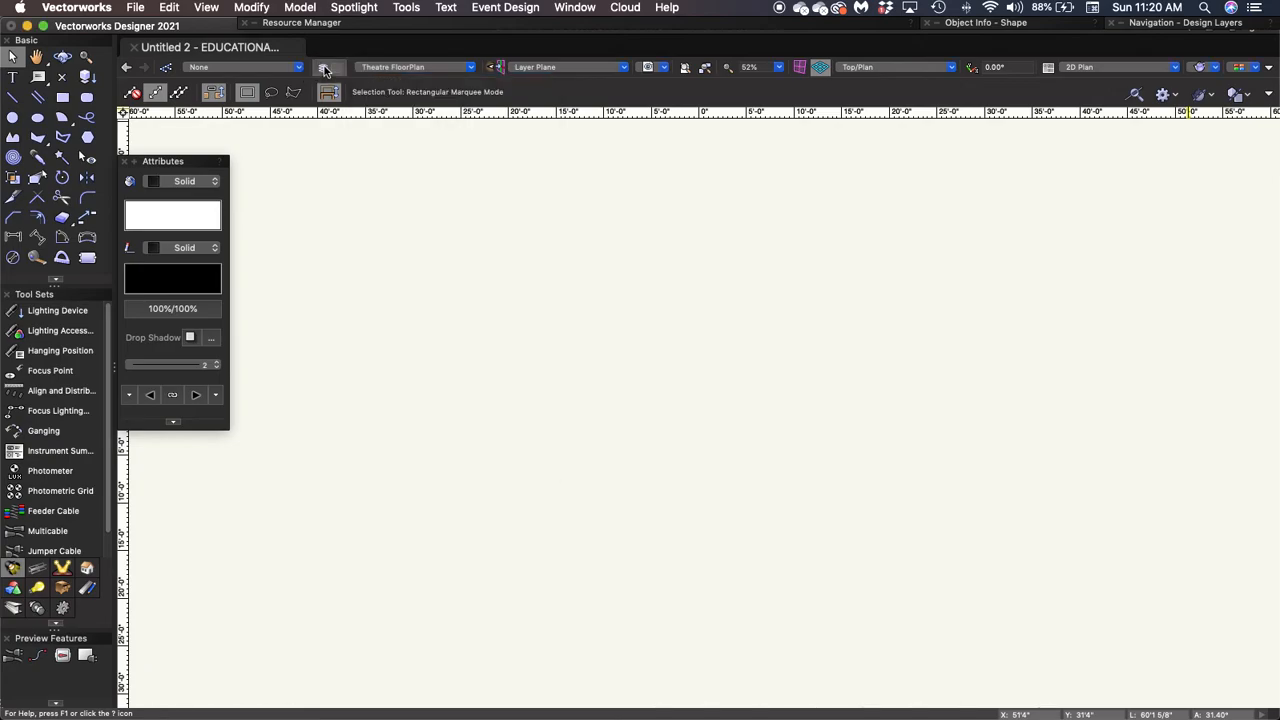
mouse_move(335, 85)
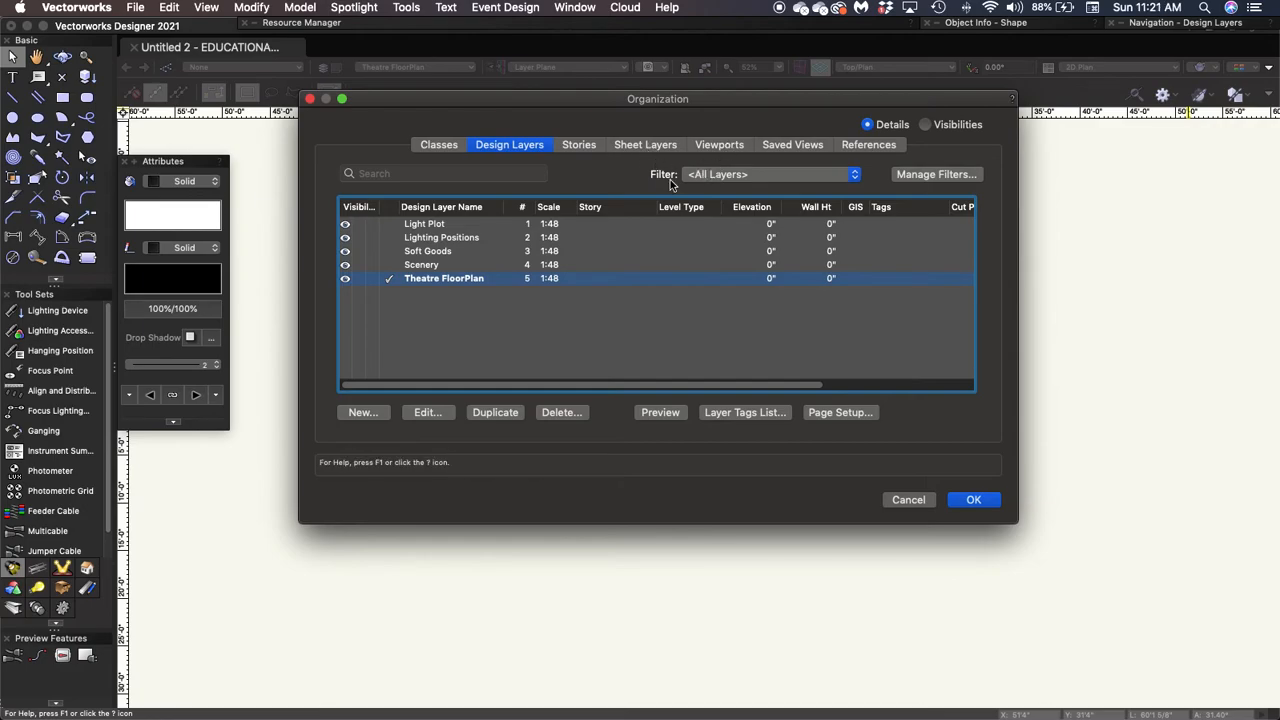
mouse_move(800, 400)
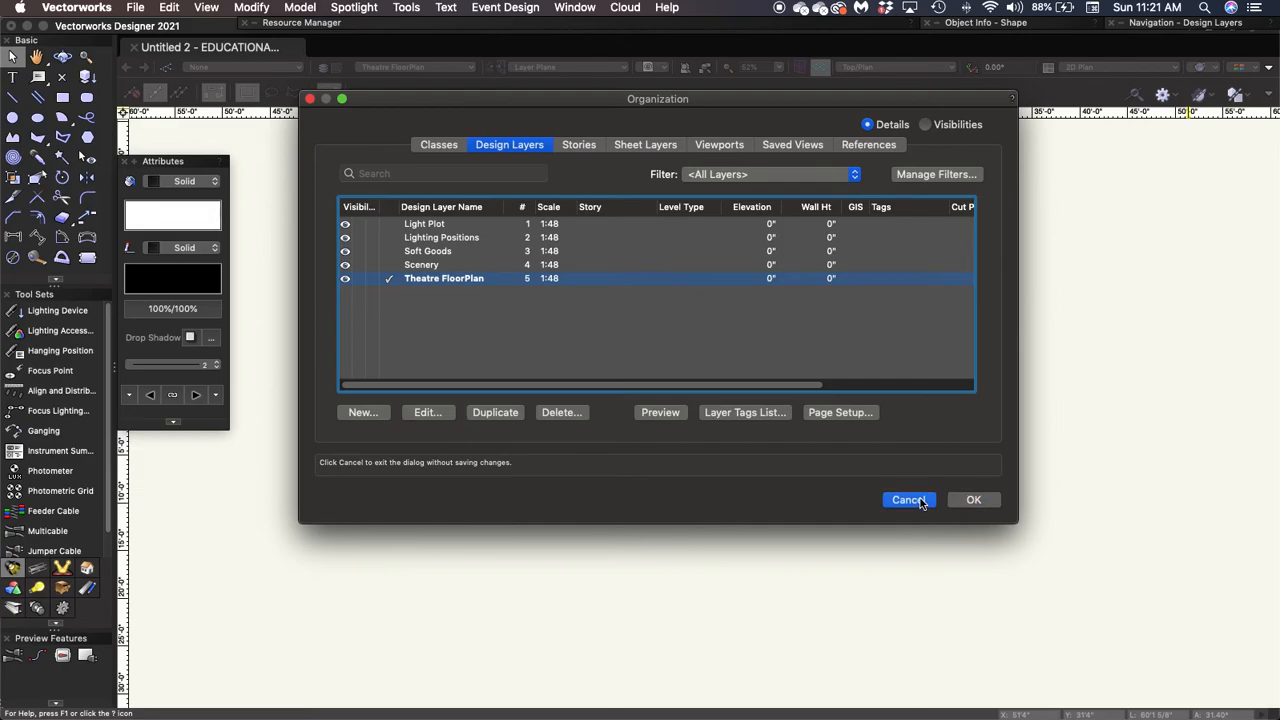
Step: Select all five design layers in the Organization dialog and choose Edit
click(908, 500)
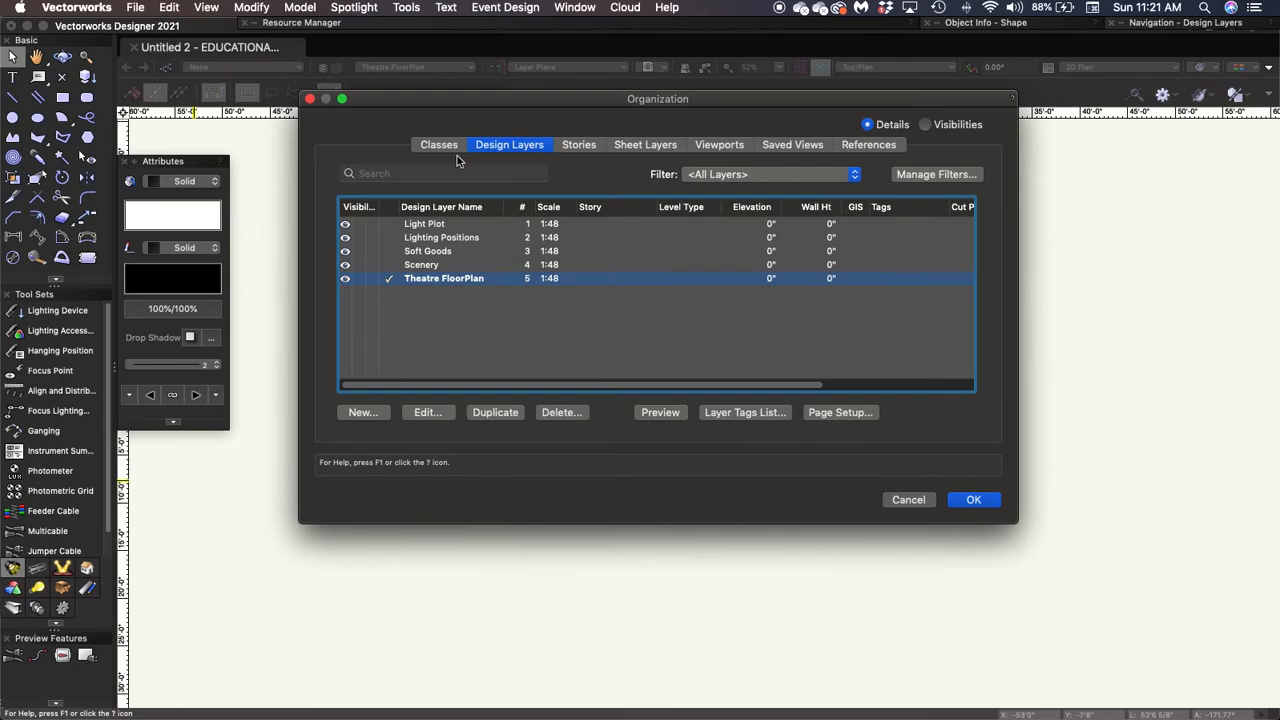
mouse_move(463, 217)
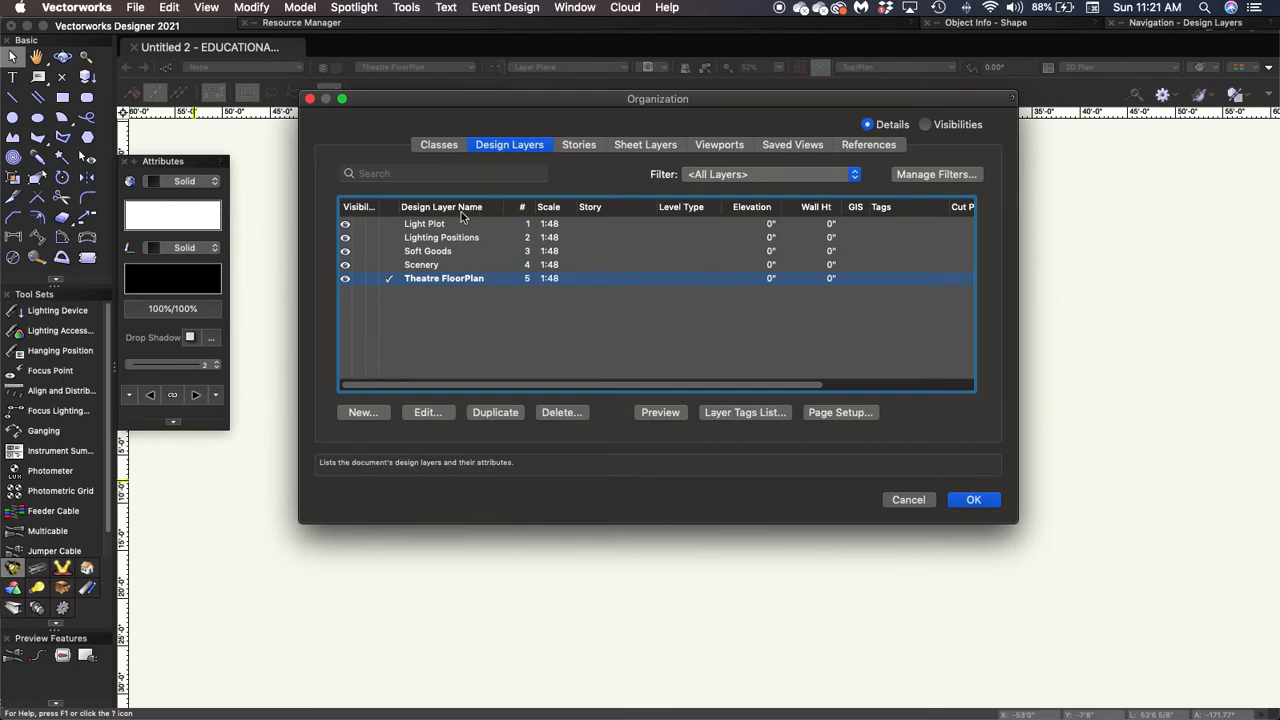
mouse_move(445, 257)
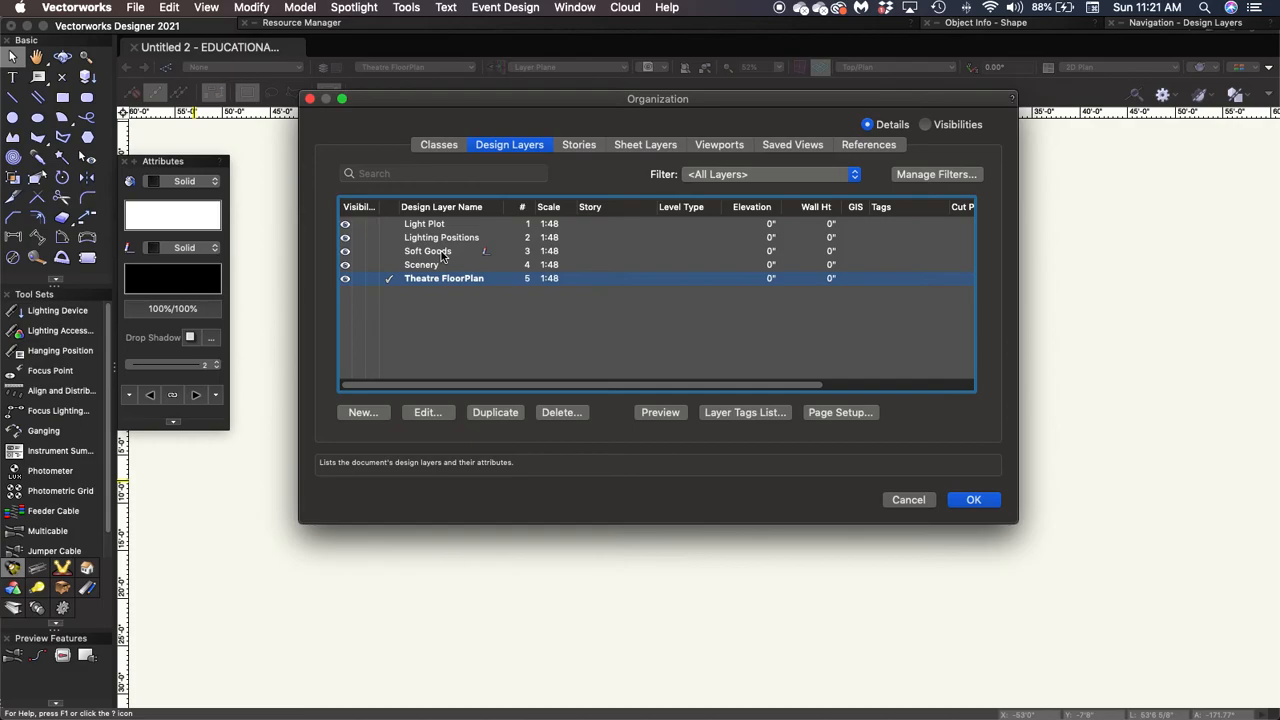
mouse_move(455, 278)
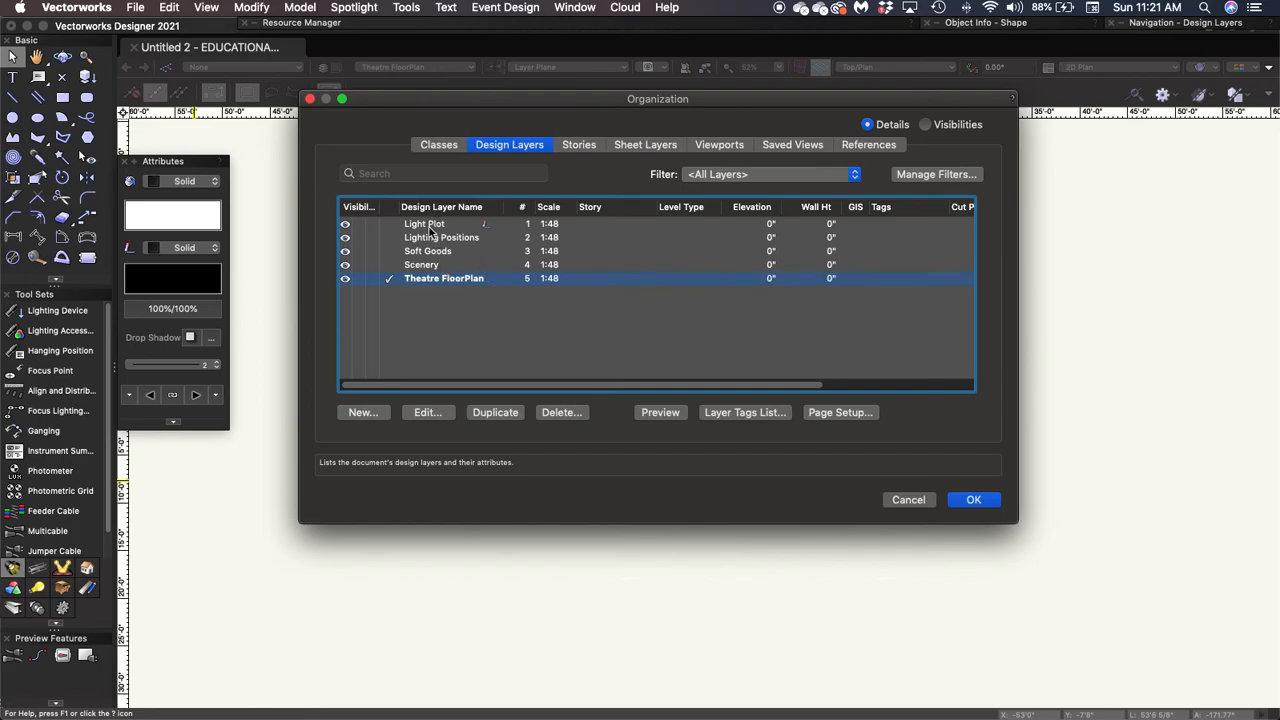
click(425, 223)
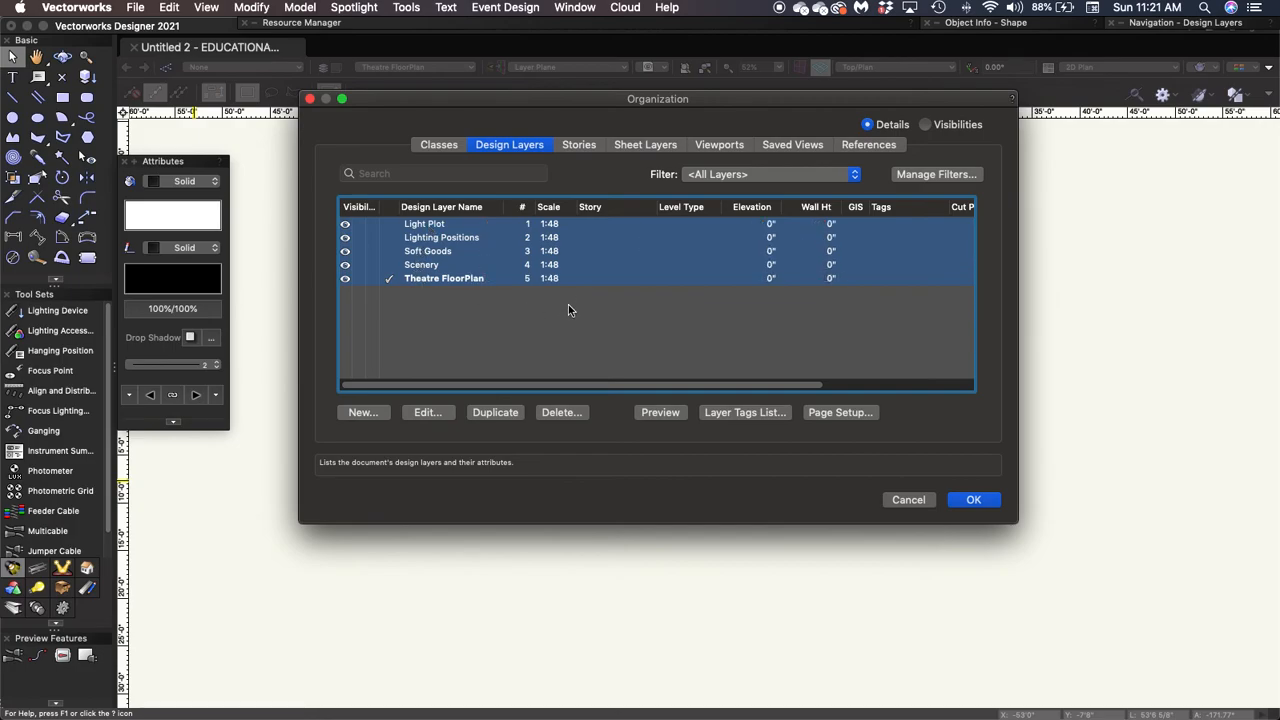
mouse_move(428, 419)
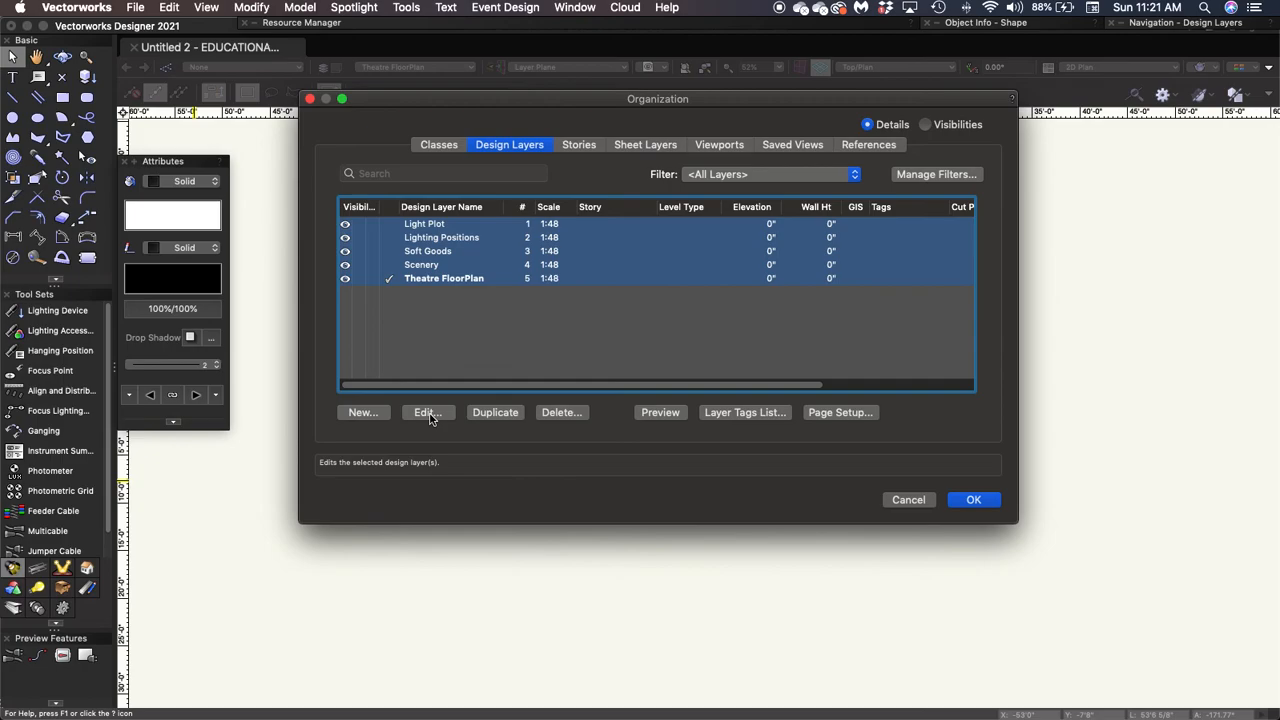
click(424, 412)
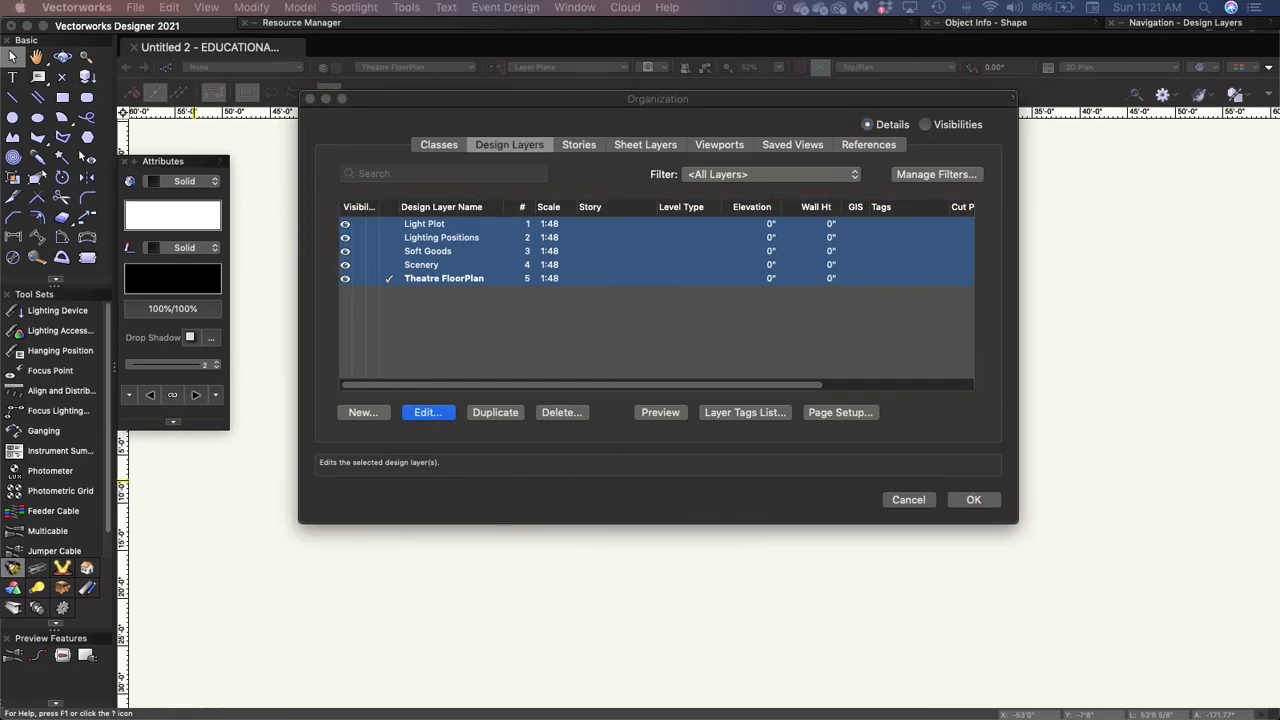
Step: Give the five selected design layers a 1/2" (1:24) scale and confirm all dialogs
click(427, 412)
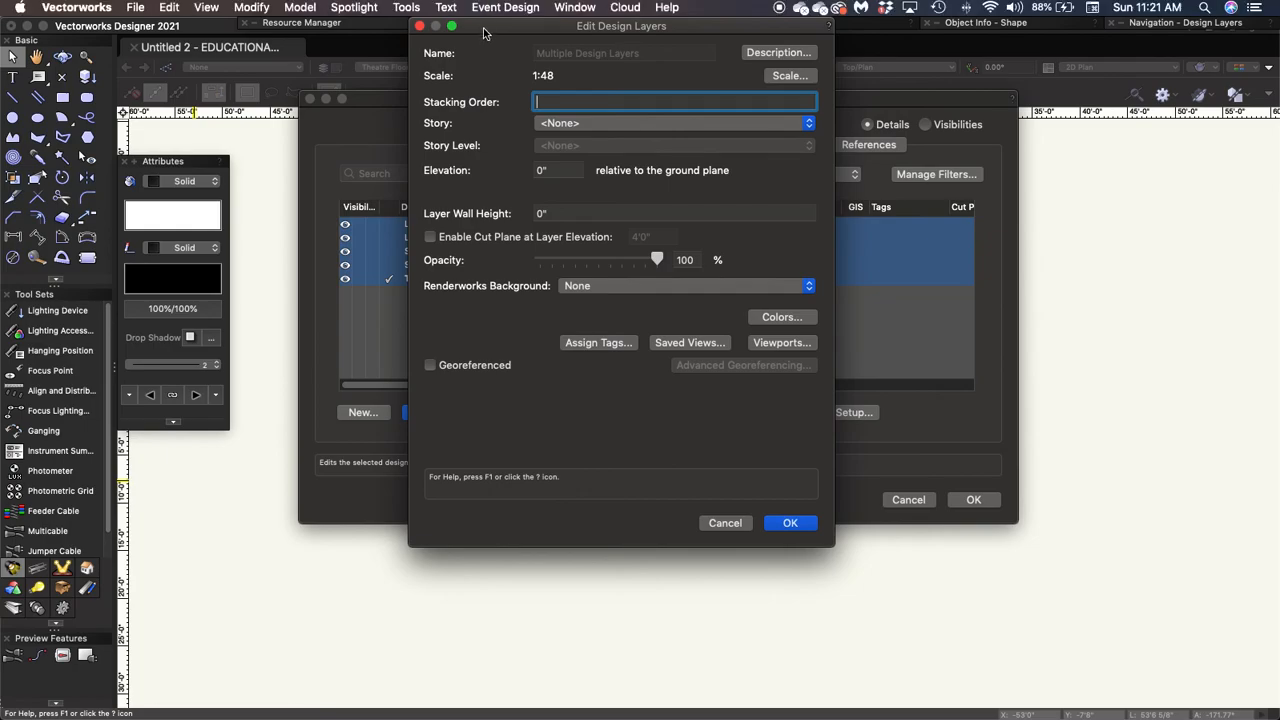
mouse_move(650, 102)
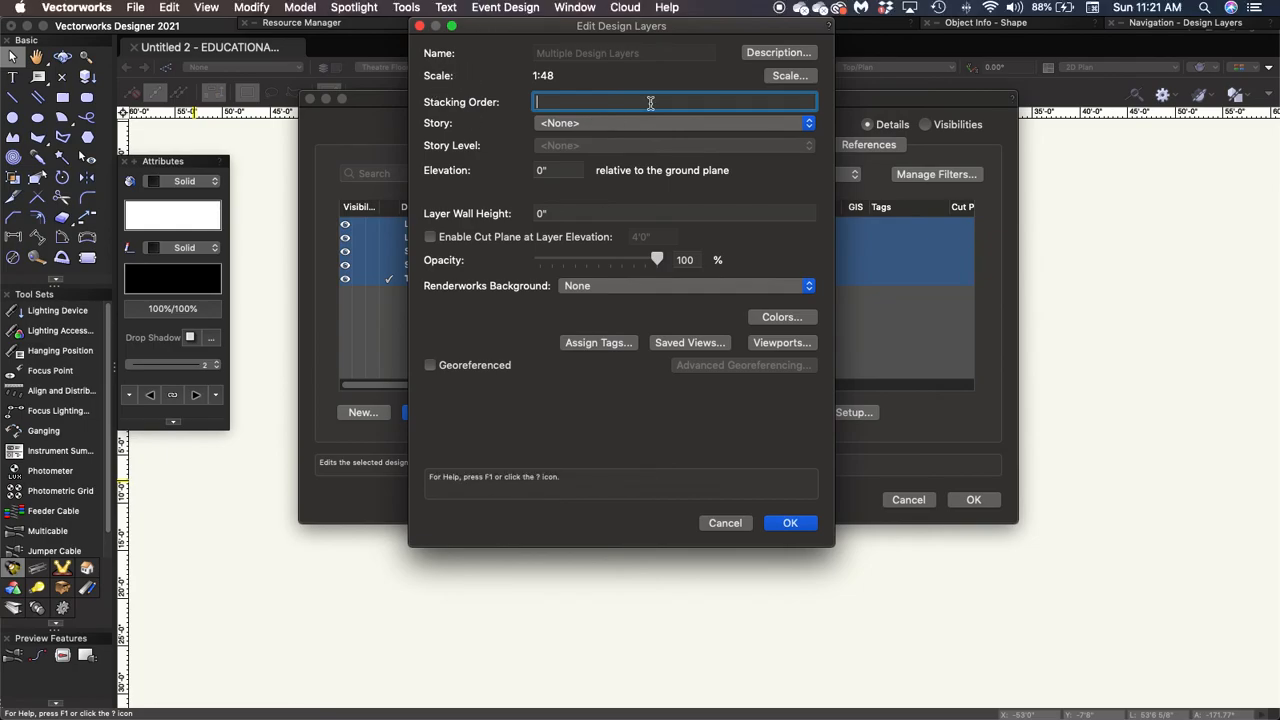
click(789, 75)
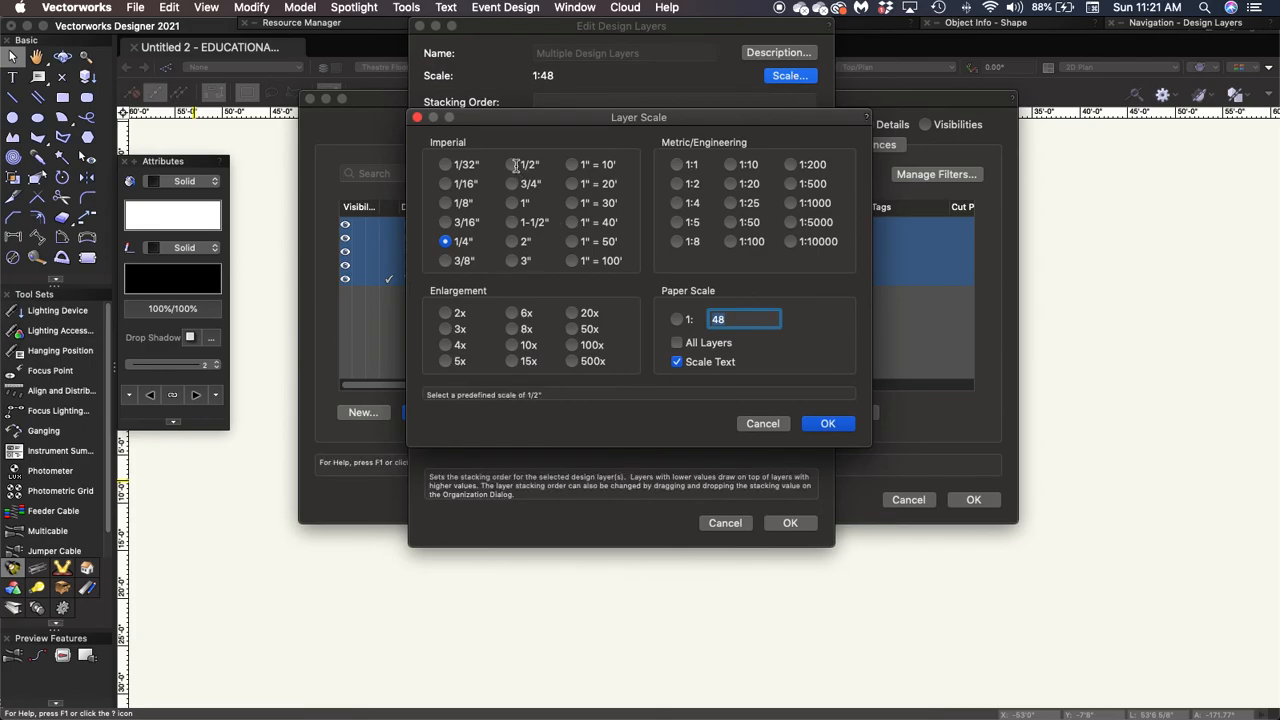
click(513, 164)
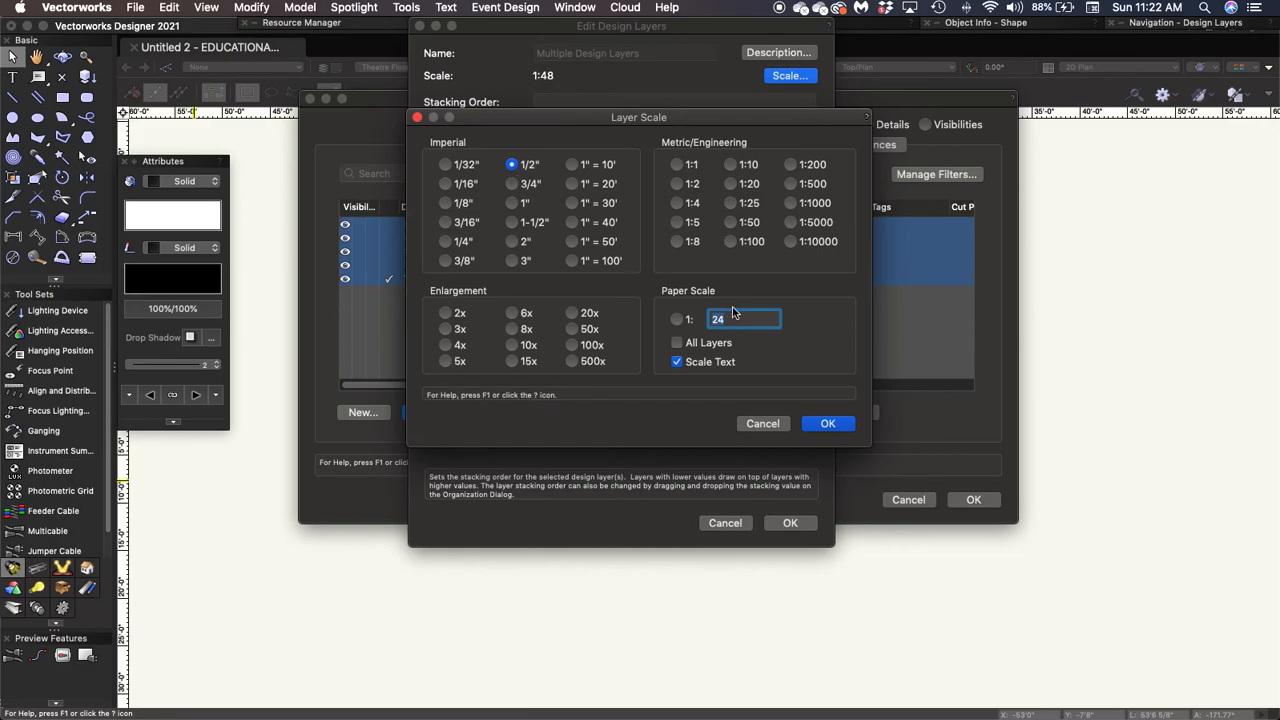
click(828, 423)
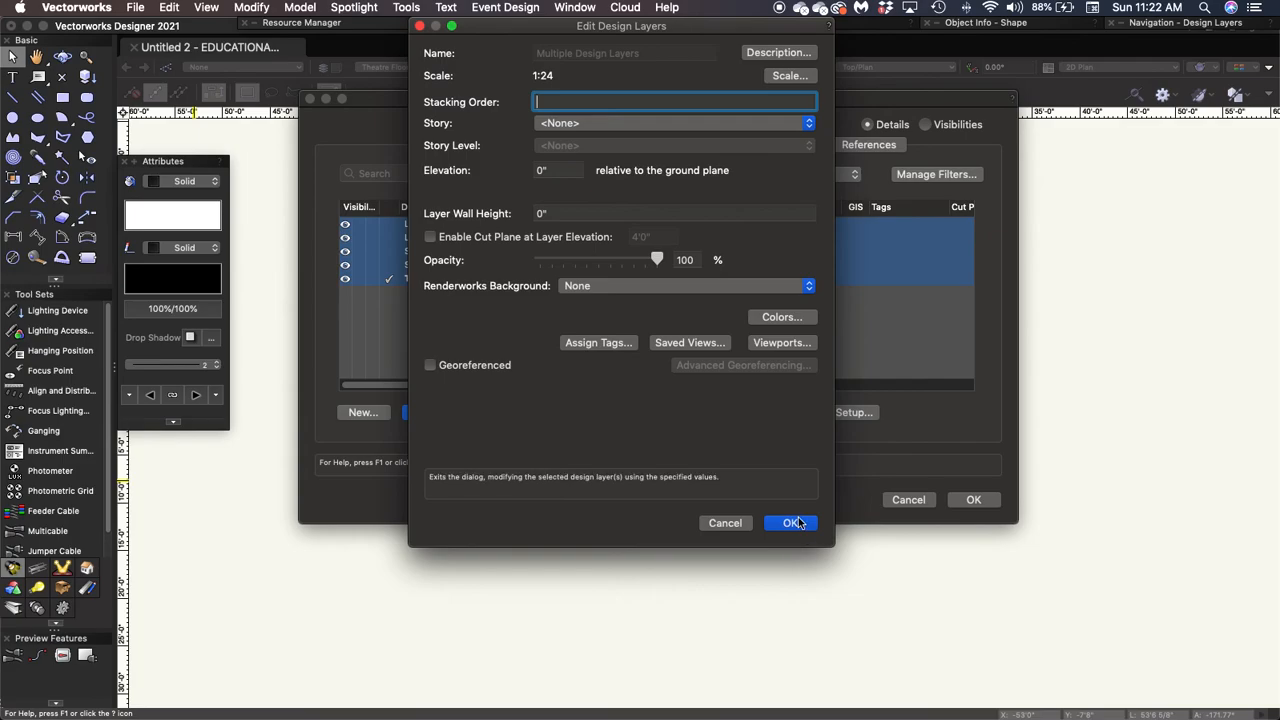
click(791, 522)
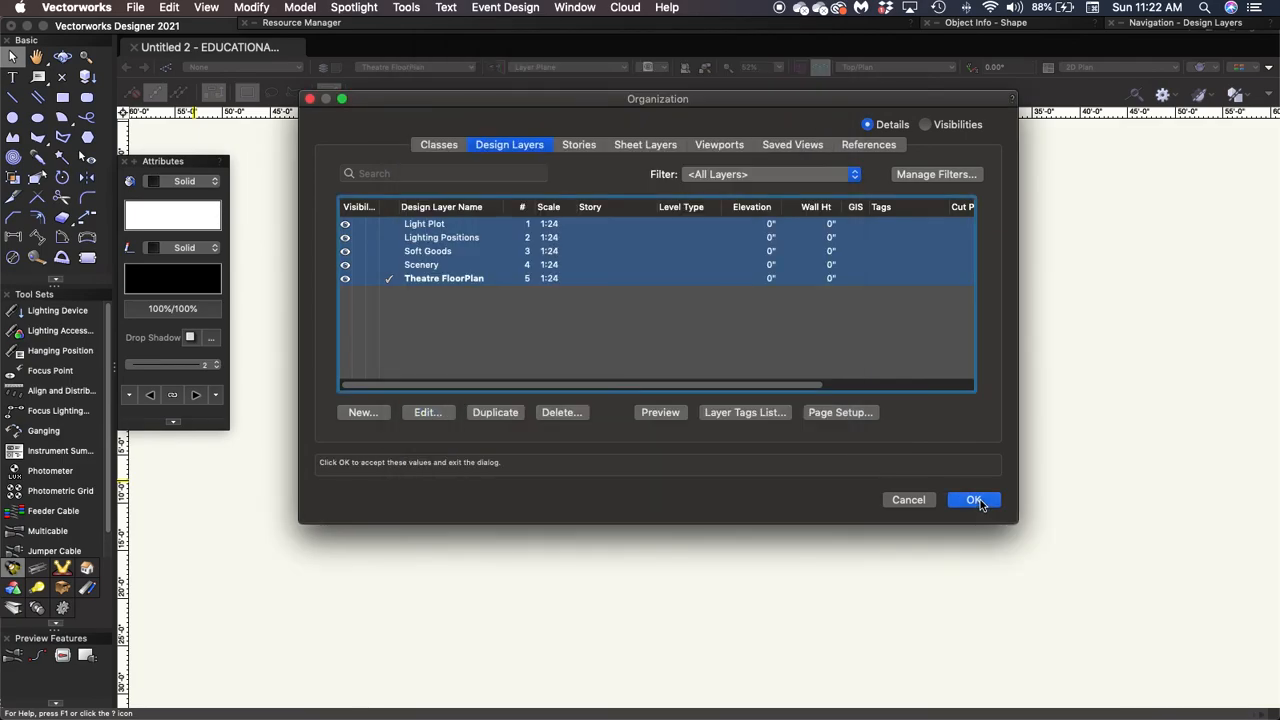
click(973, 499)
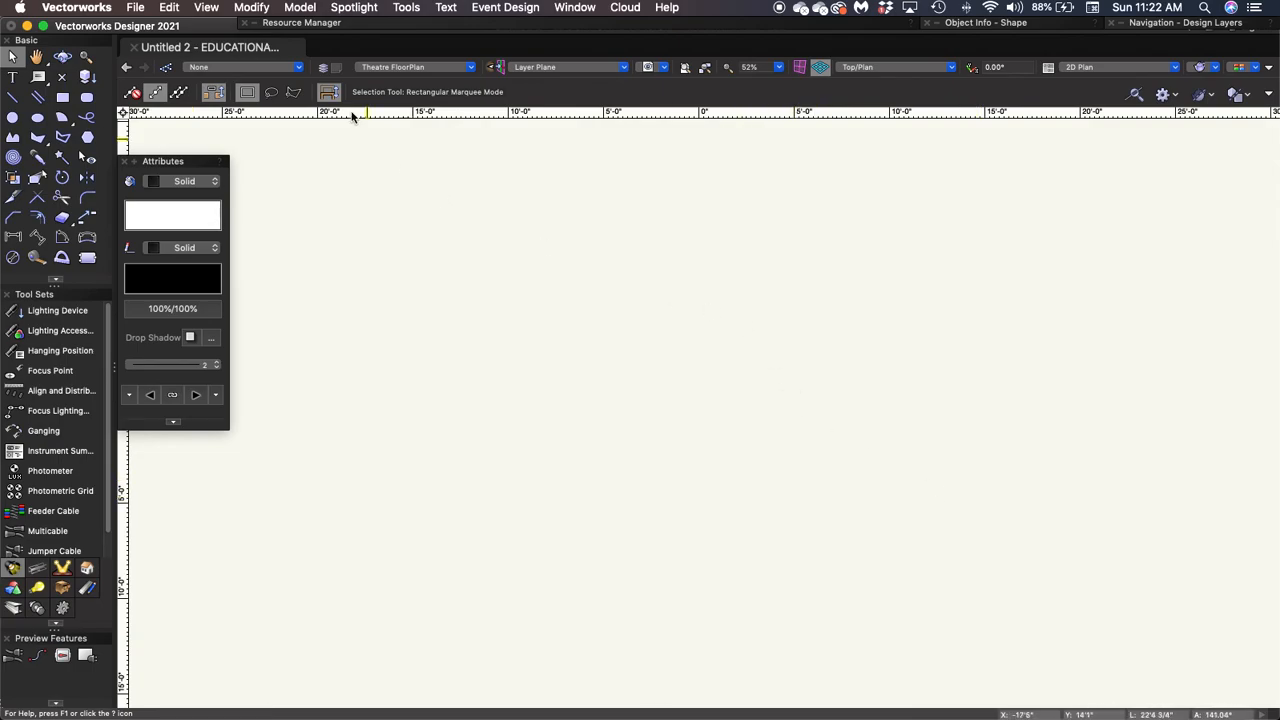
Step: Save the drawing as VWTutorial in OSU Files > TH 4630 - Advanced Lighting Design
click(135, 7)
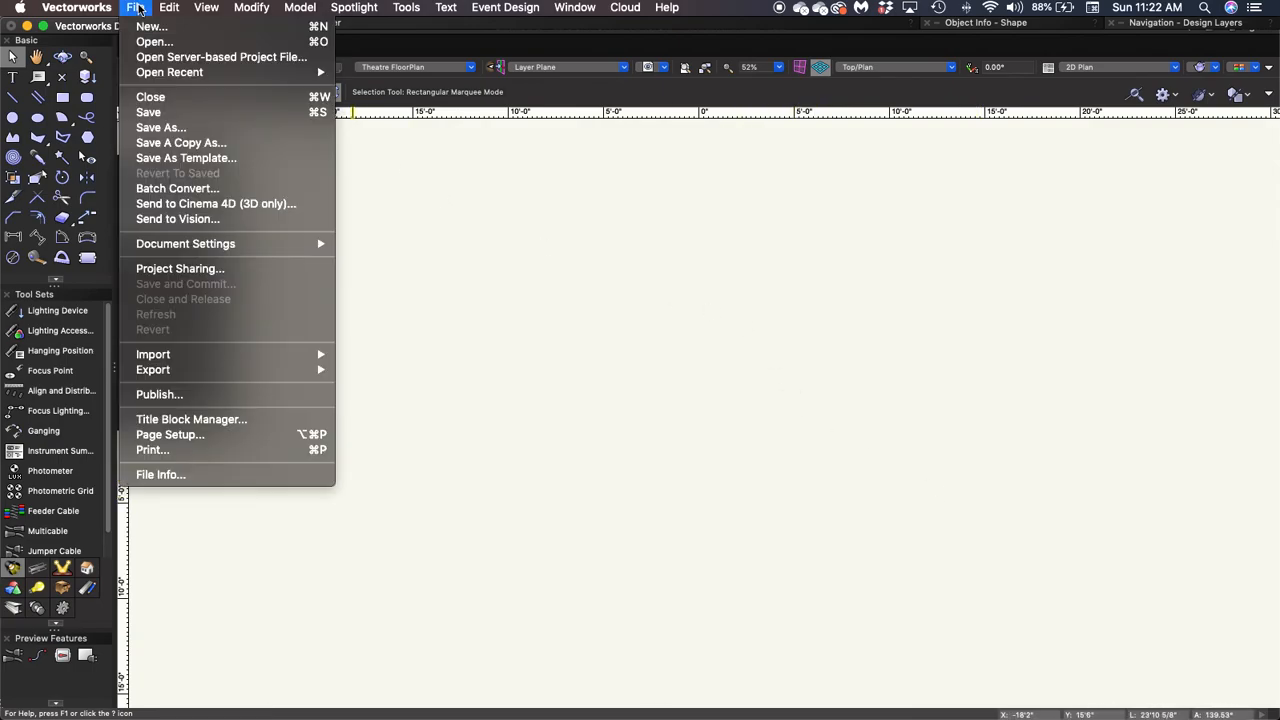
click(150, 26)
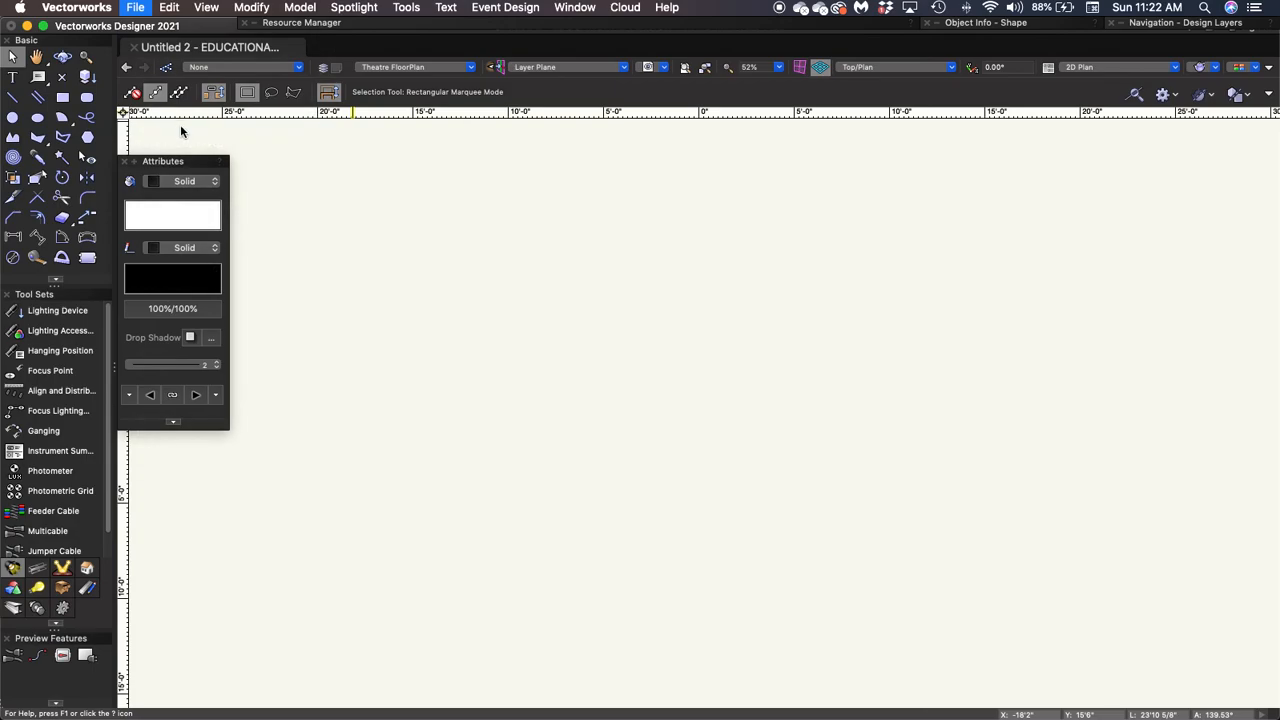
mouse_move(568, 186)
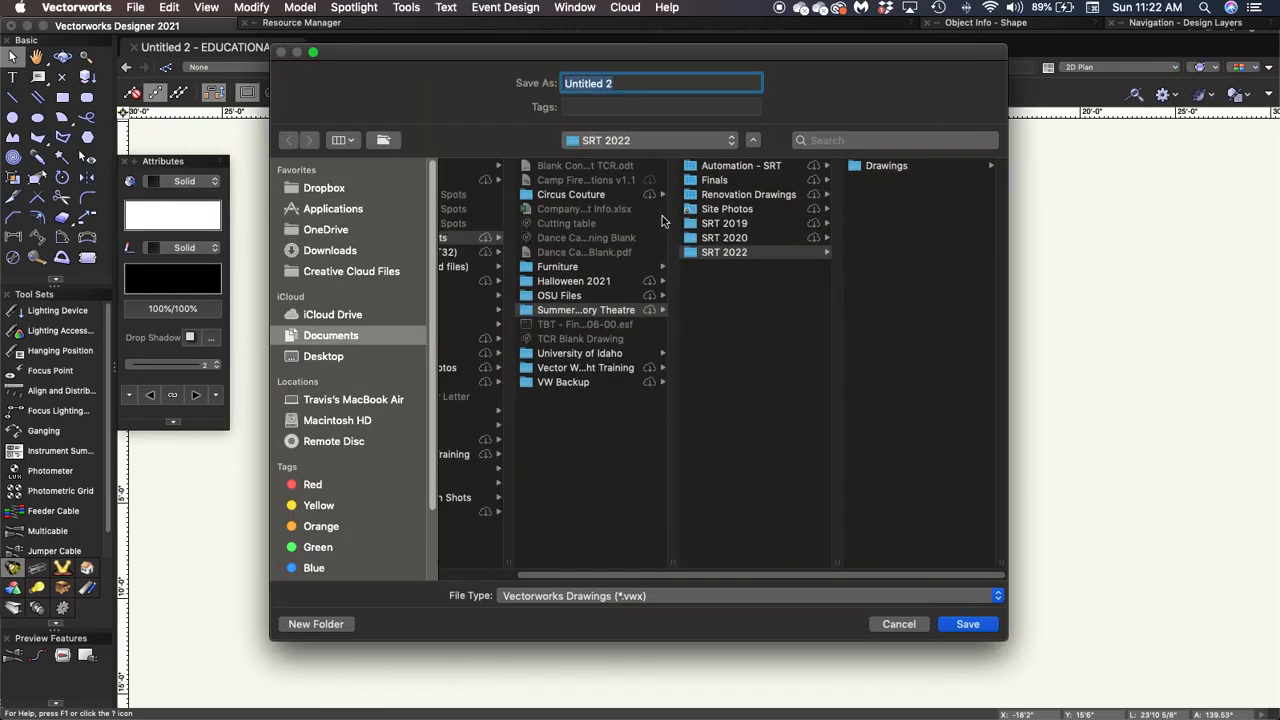
click(559, 295)
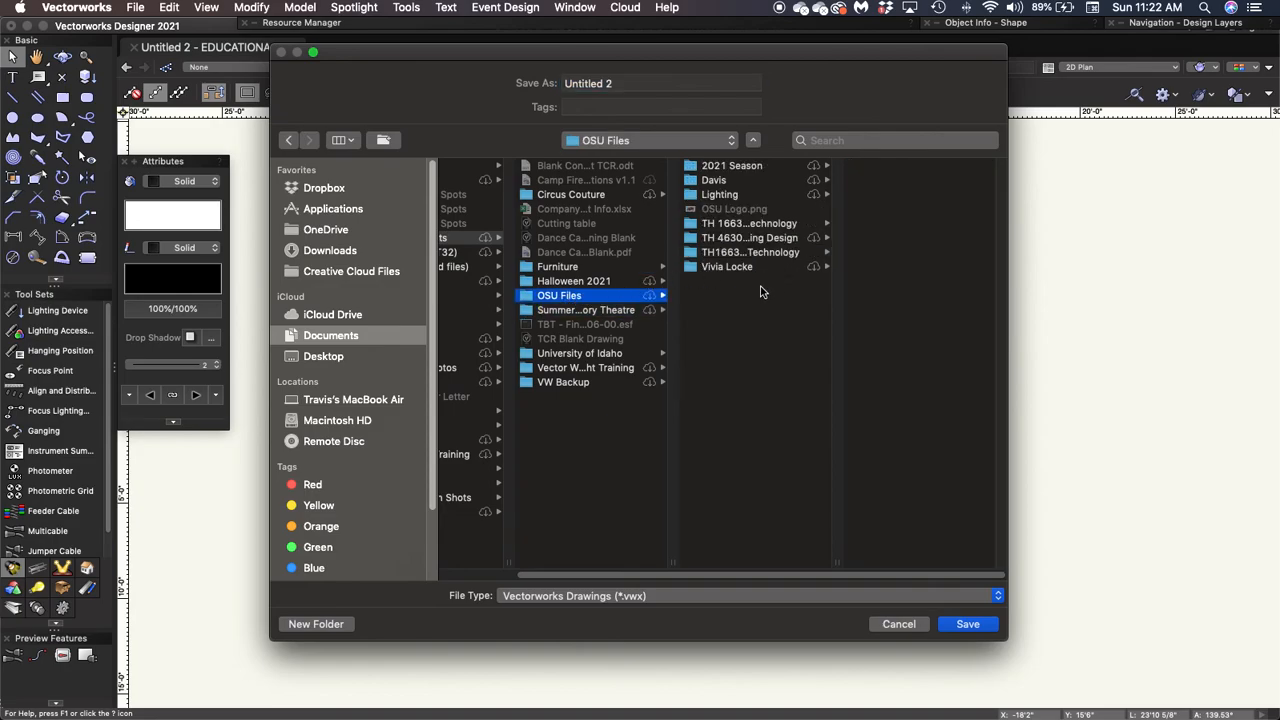
mouse_move(749, 237)
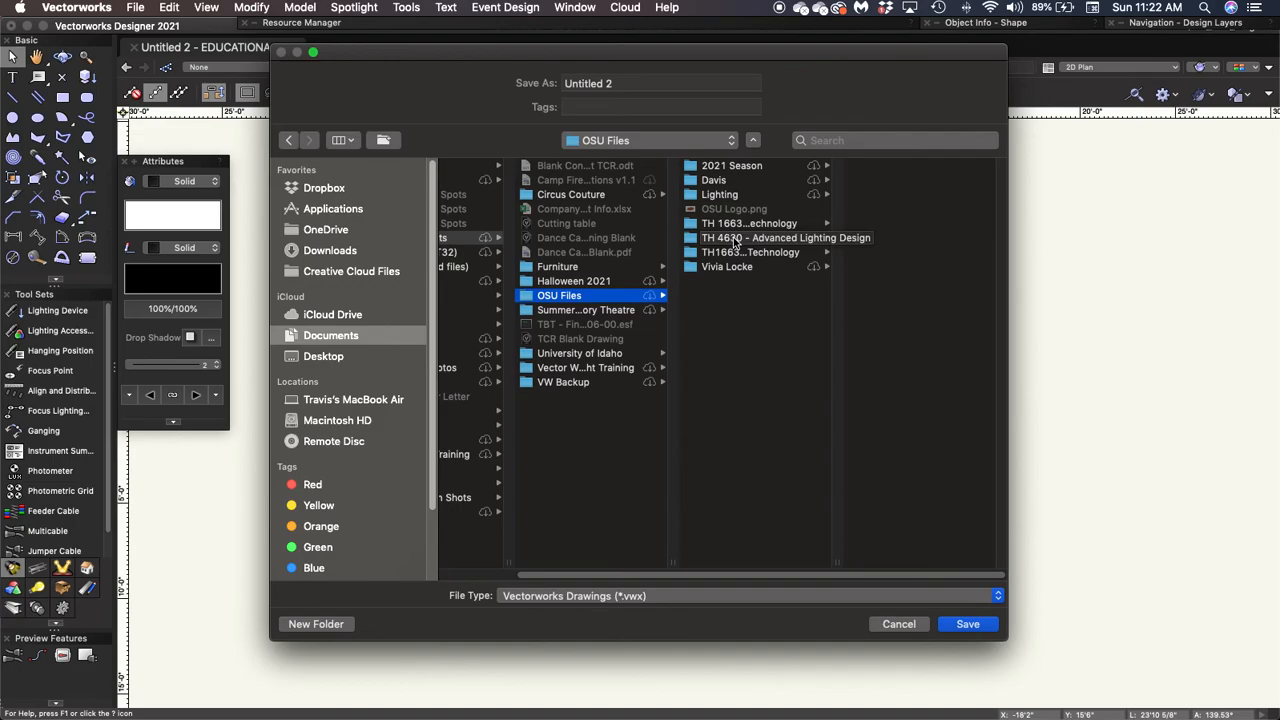
click(786, 237)
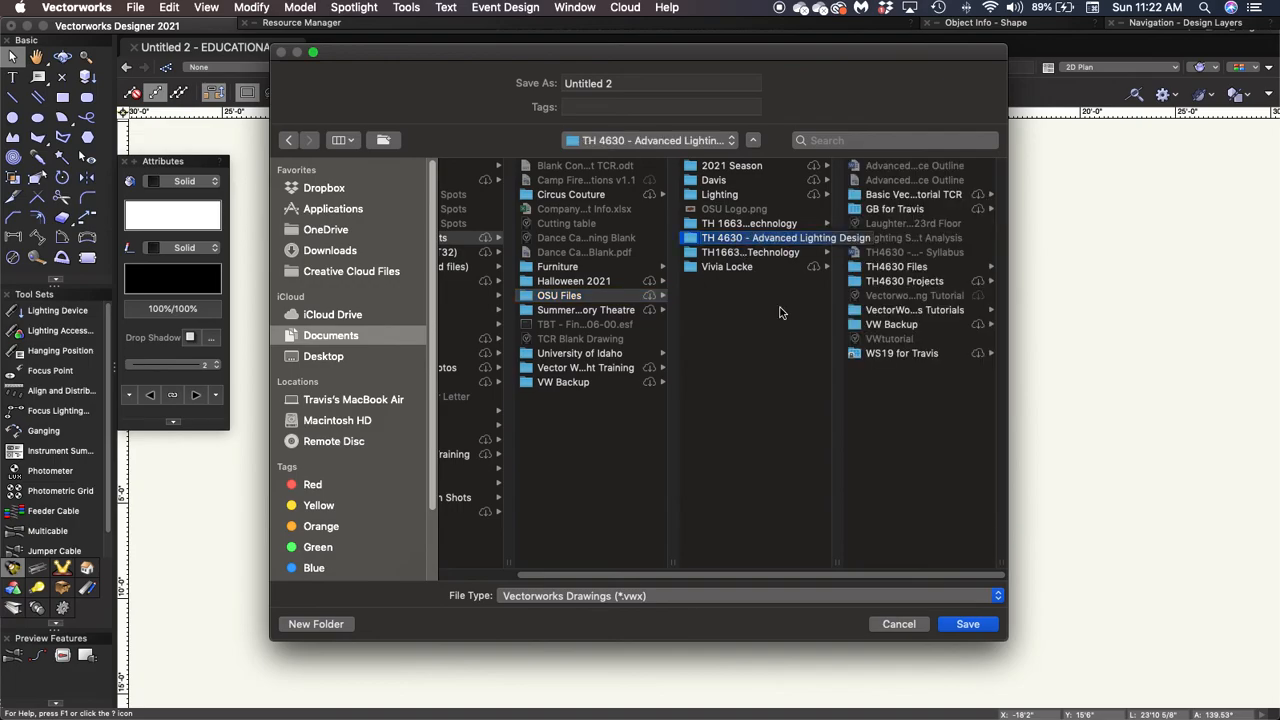
click(750, 237)
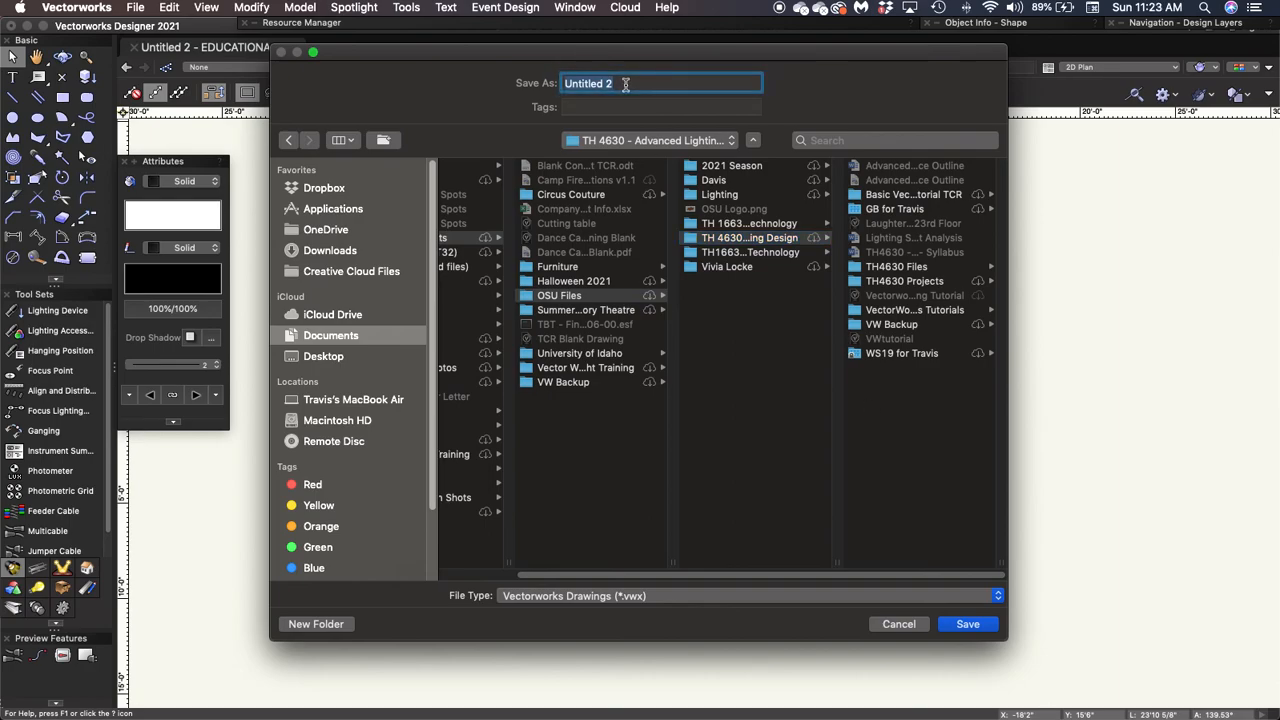
text(VWTu)
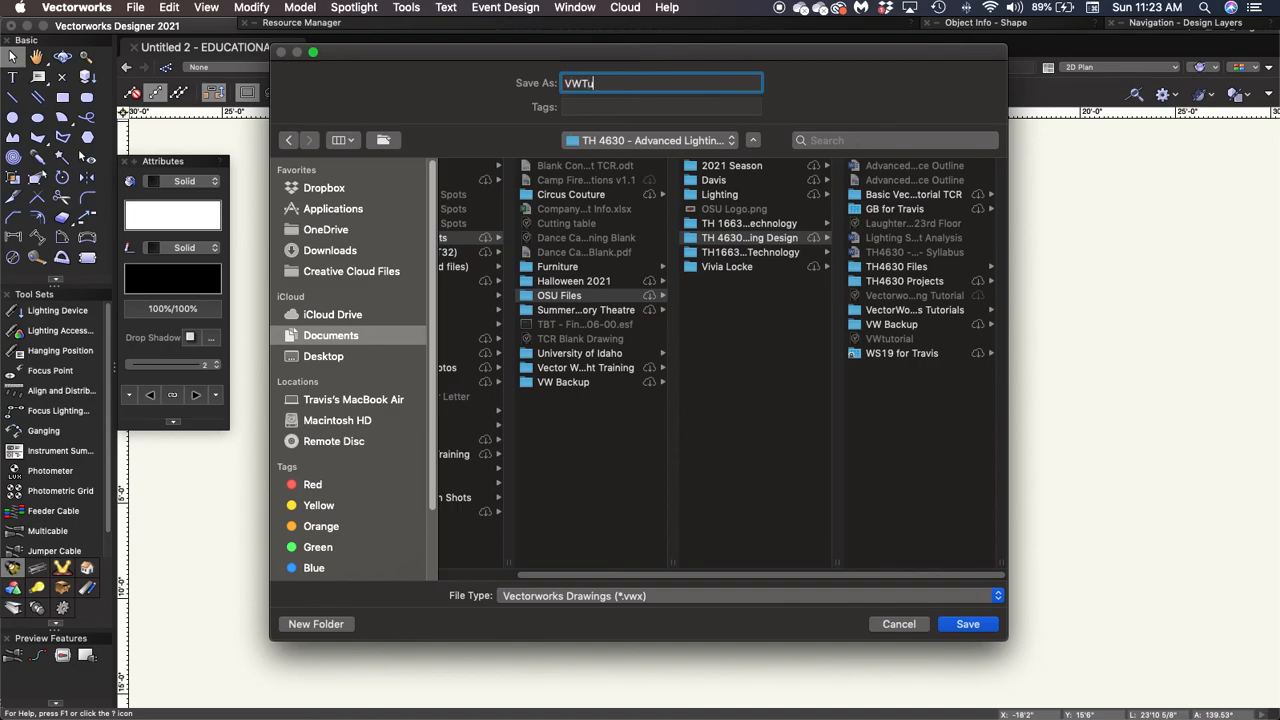
text(torial)
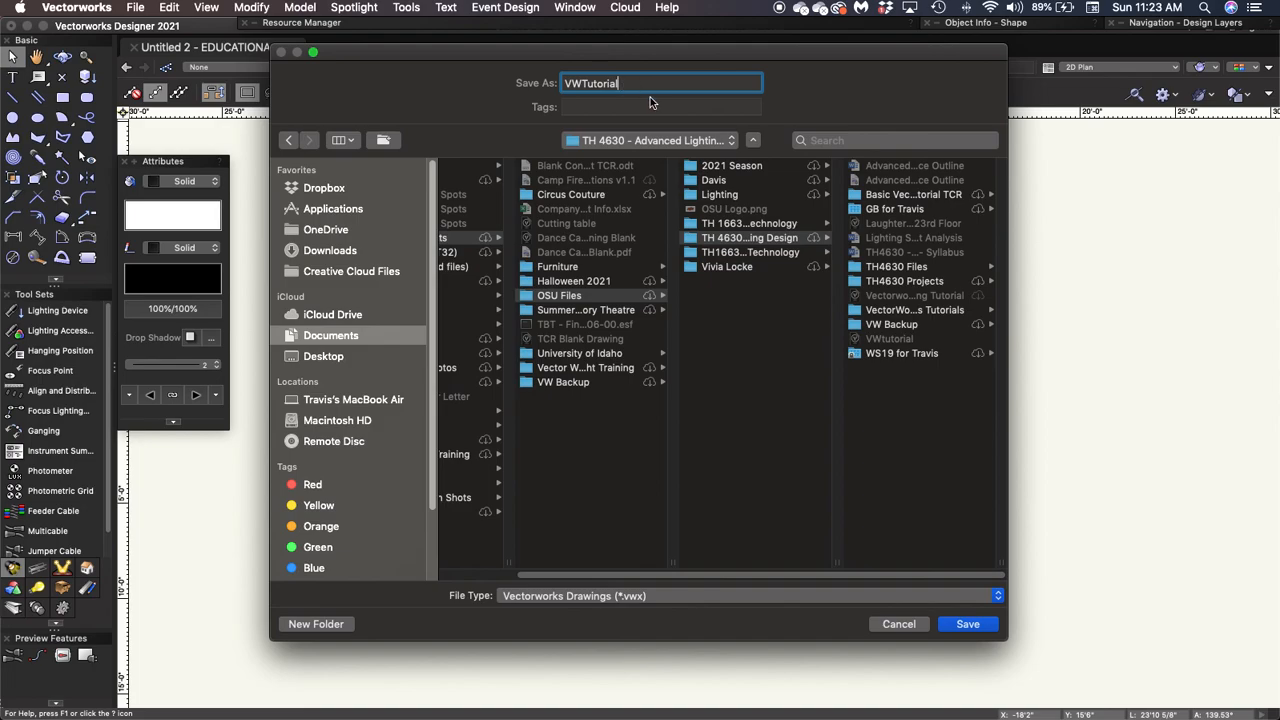
click(967, 624)
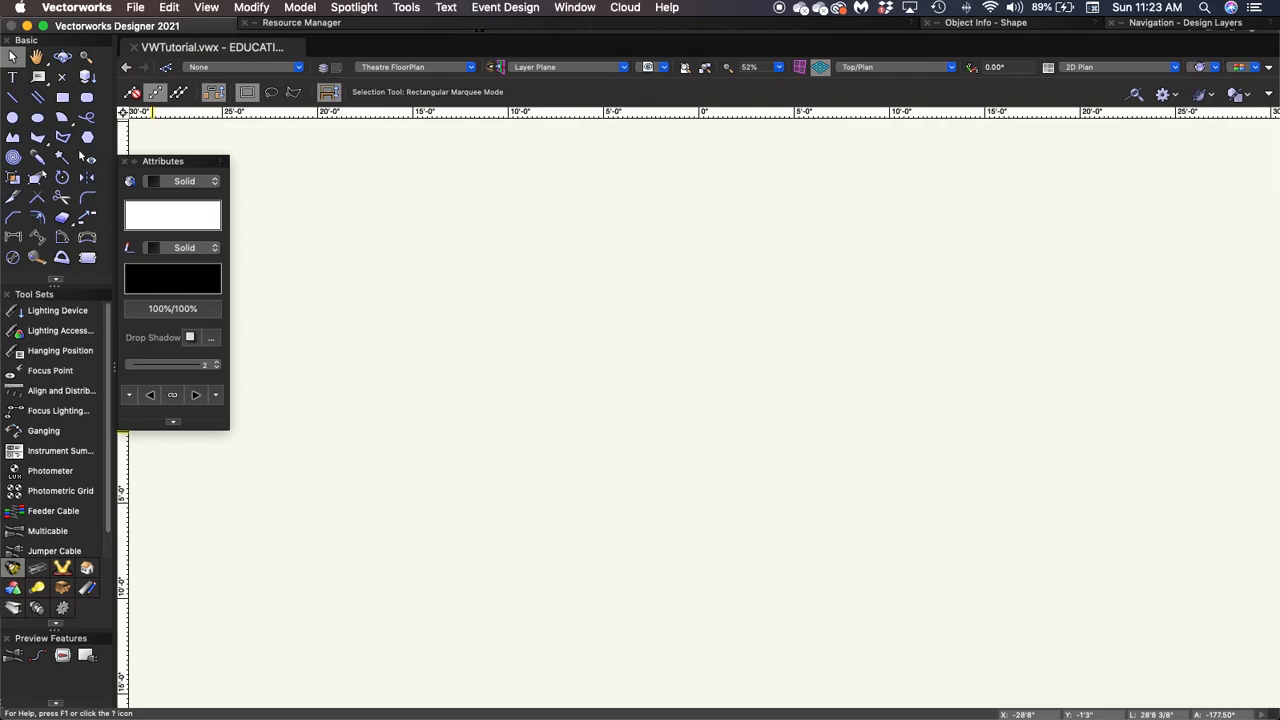
mouse_move(780, 323)
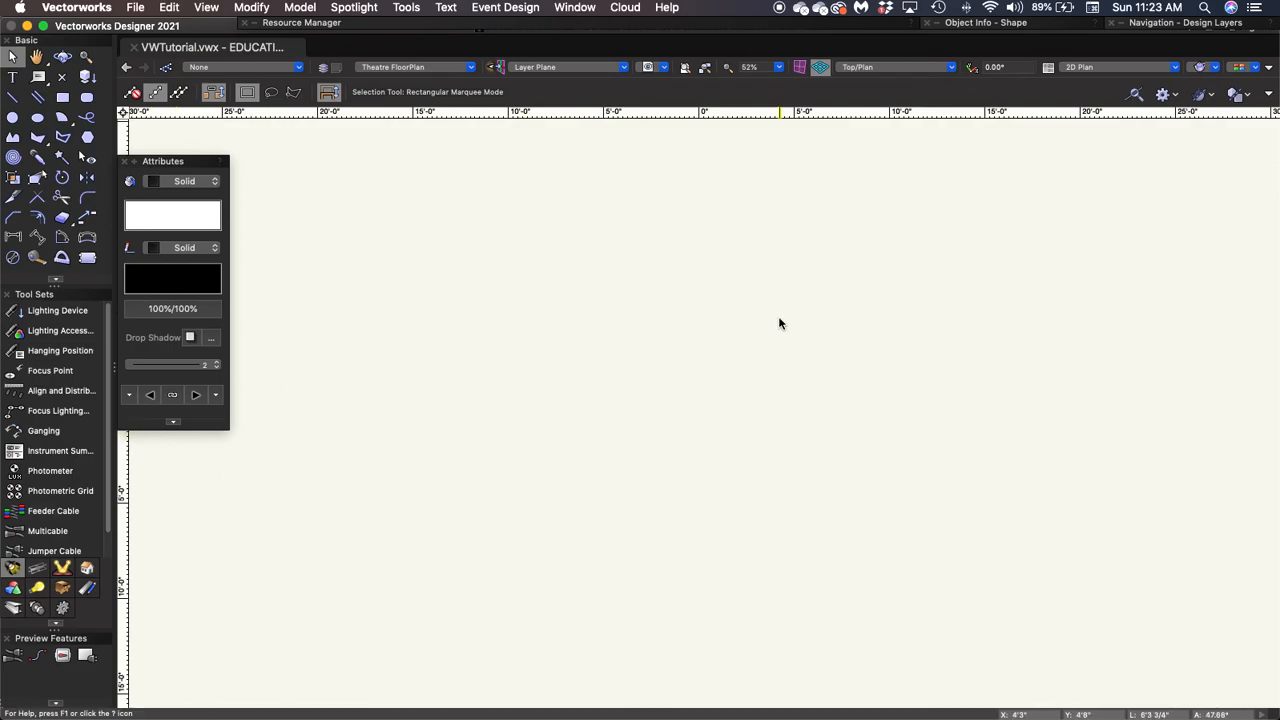
mouse_move(744, 173)
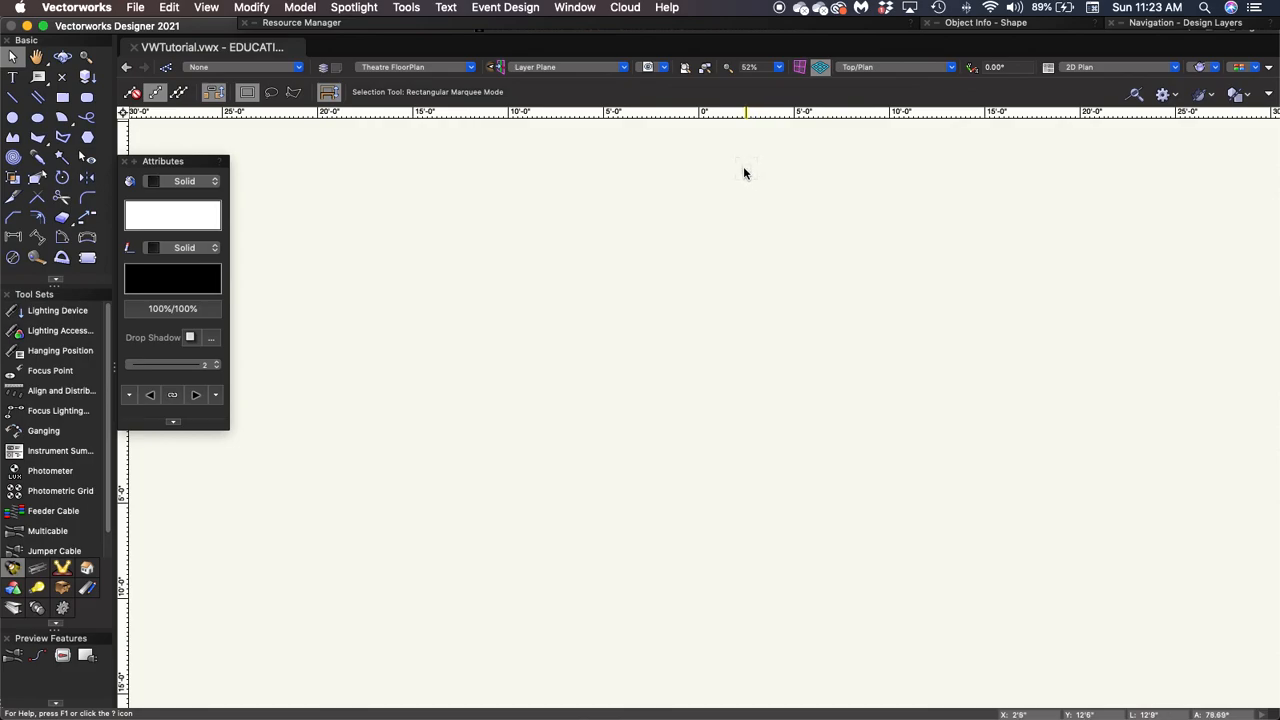